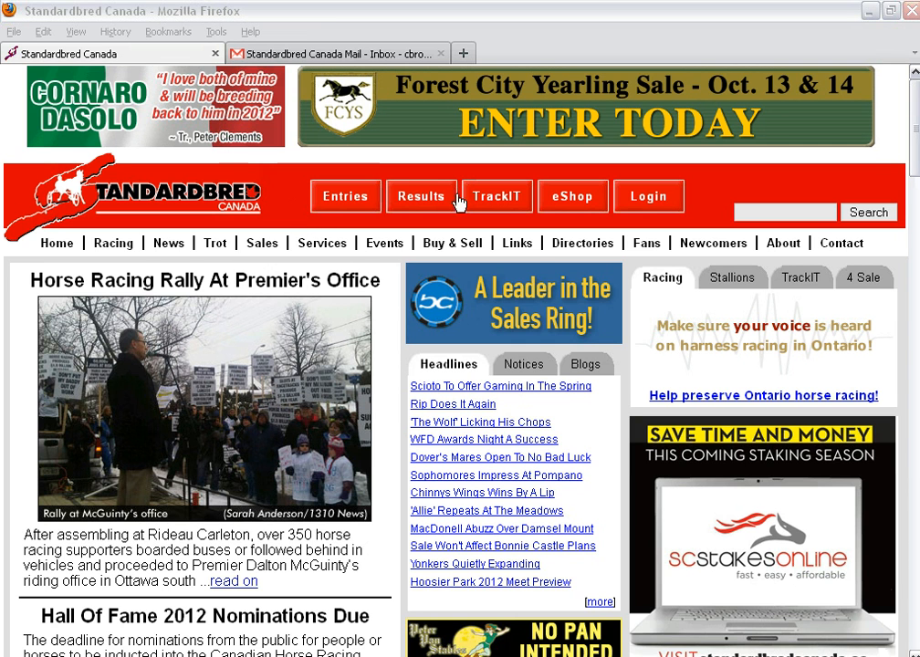
Step: Log in to the eShop account with the 'corporate…' e-mail and password
click(647, 196)
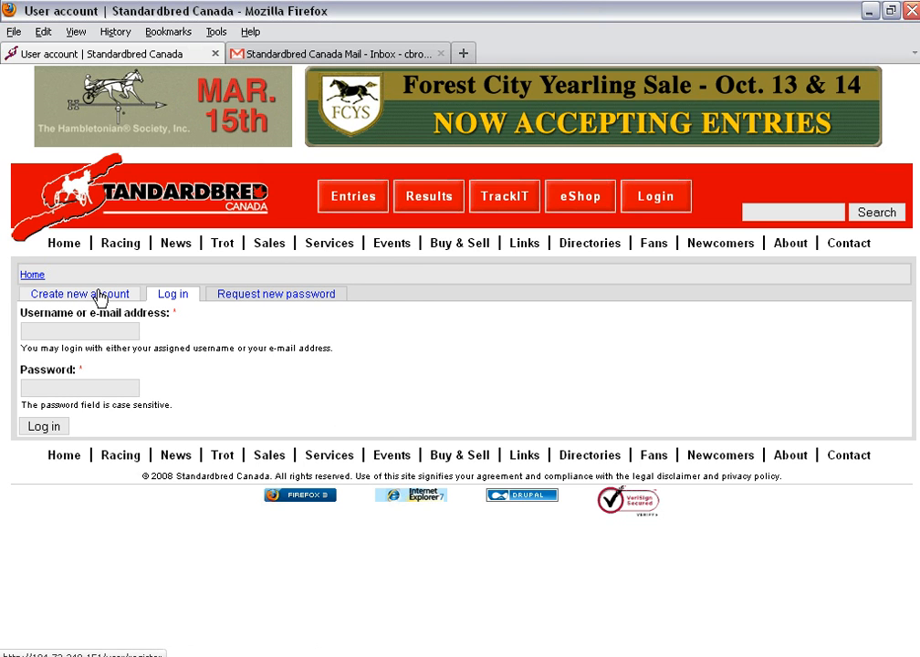
click(81, 293)
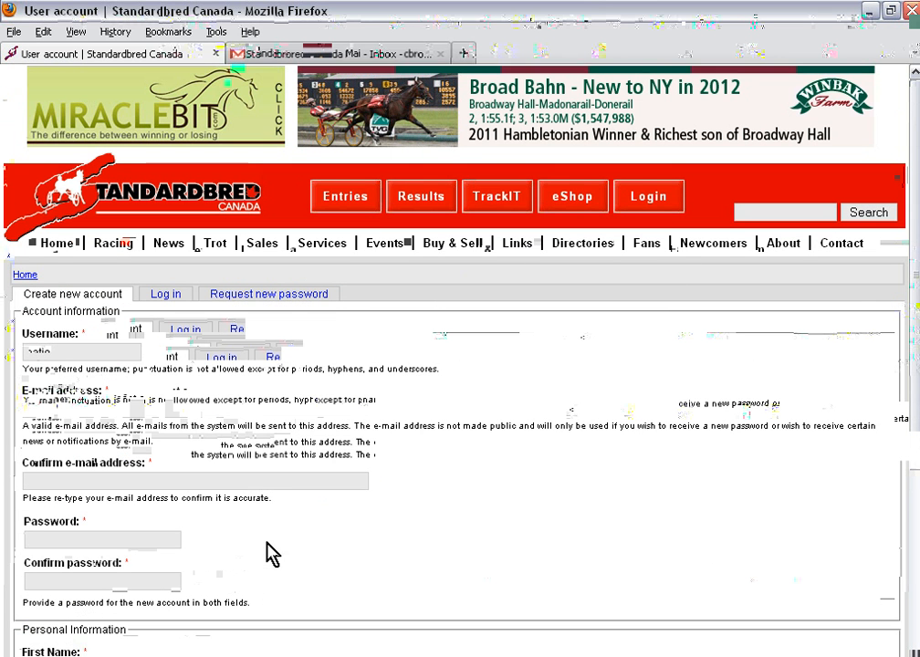
click(165, 293)
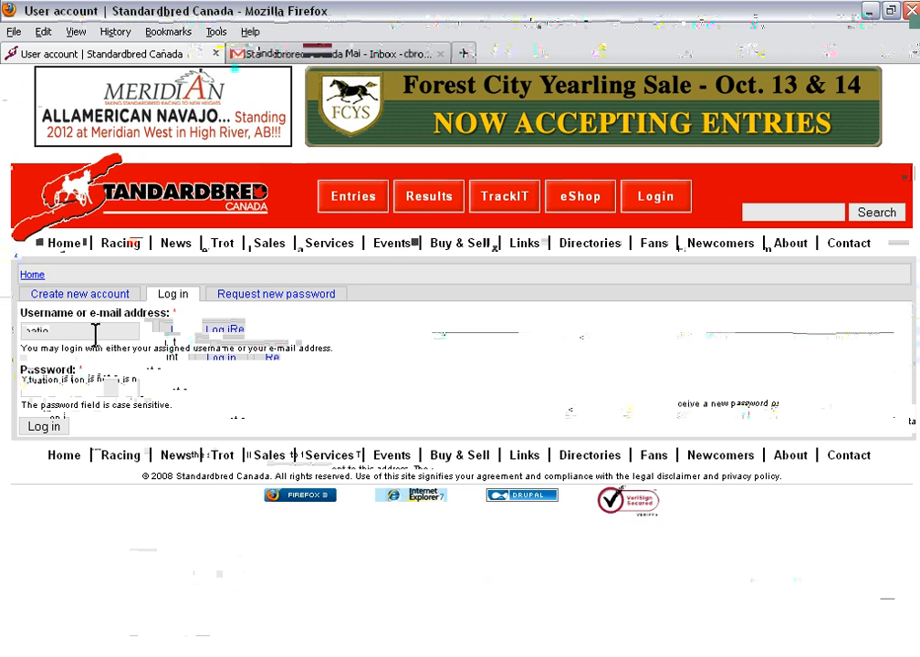
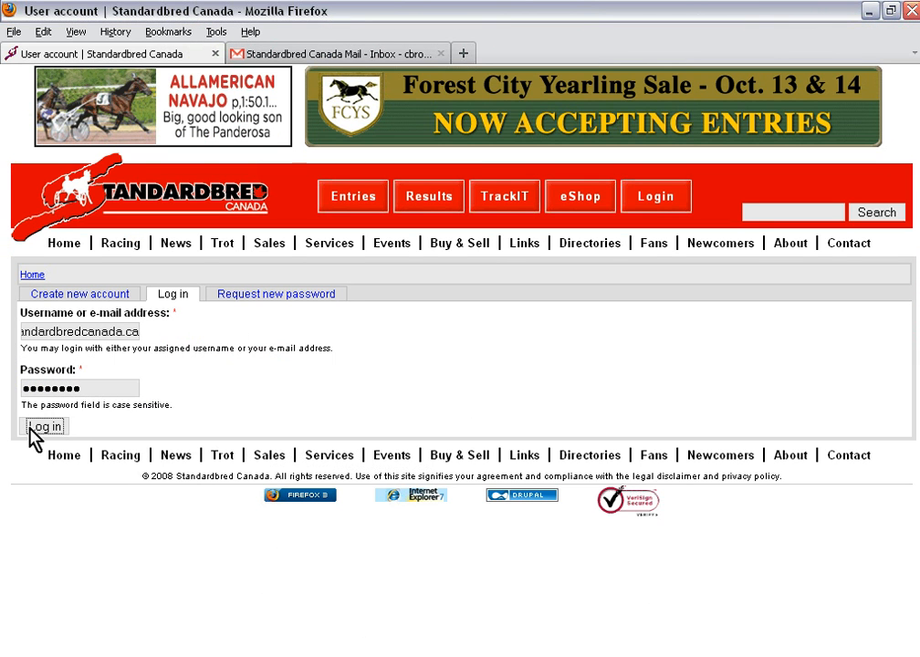
click(45, 426)
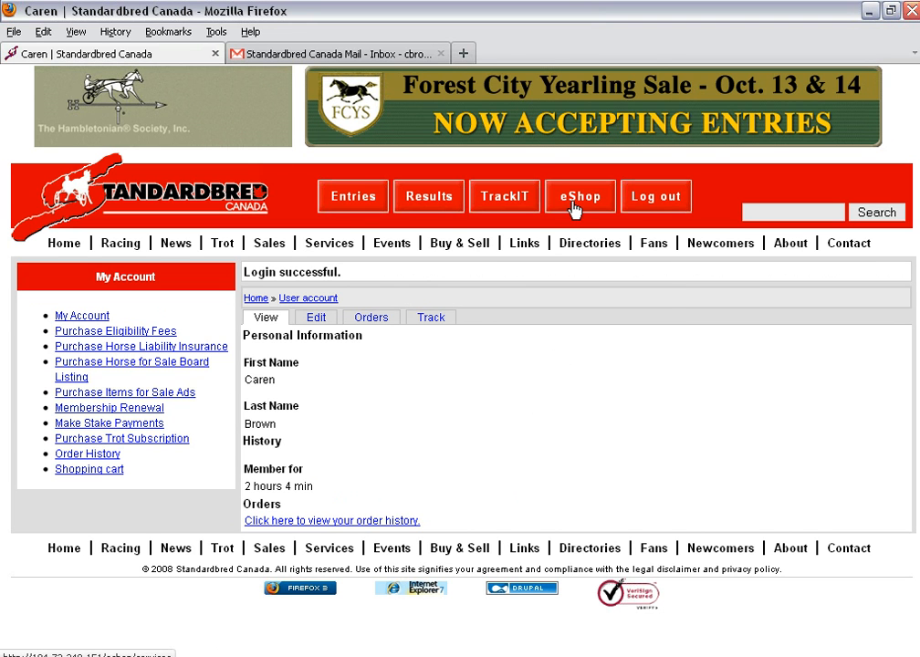
Step: Open the Make Stake Payments disclaimer, scroll through it, and tick I agree
click(580, 196)
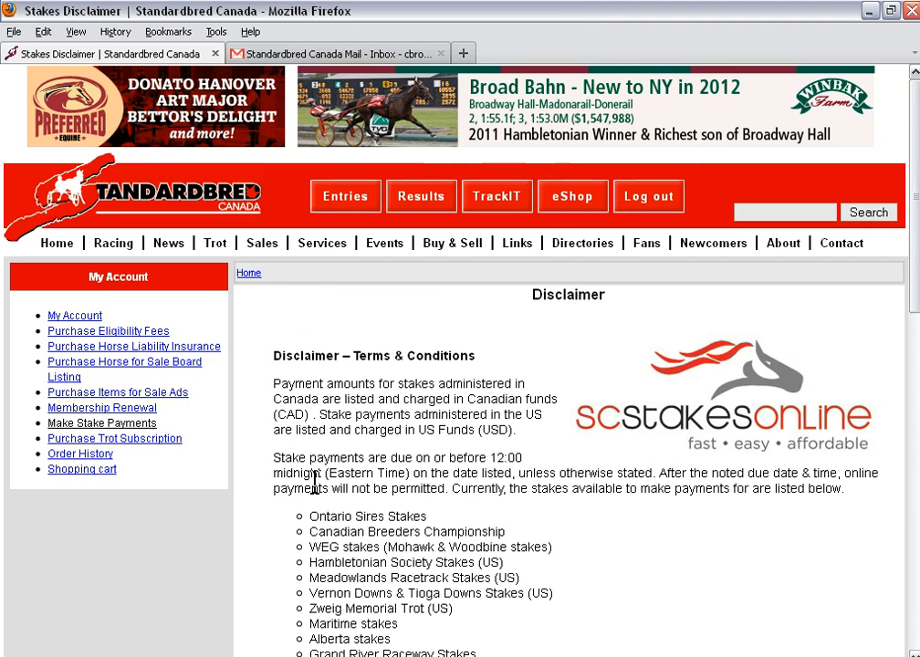
scroll(down, 3)
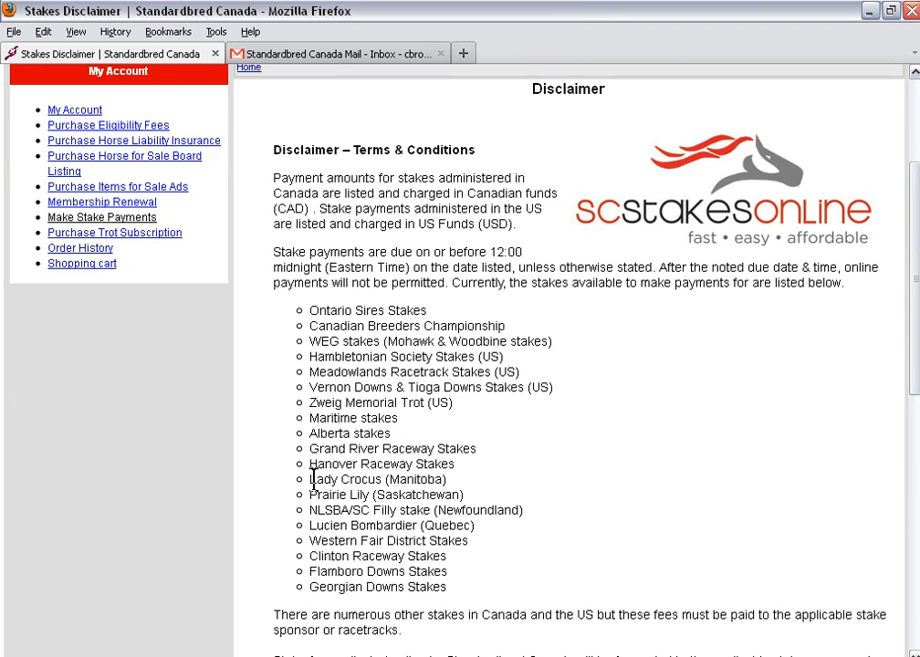
scroll(down, 3)
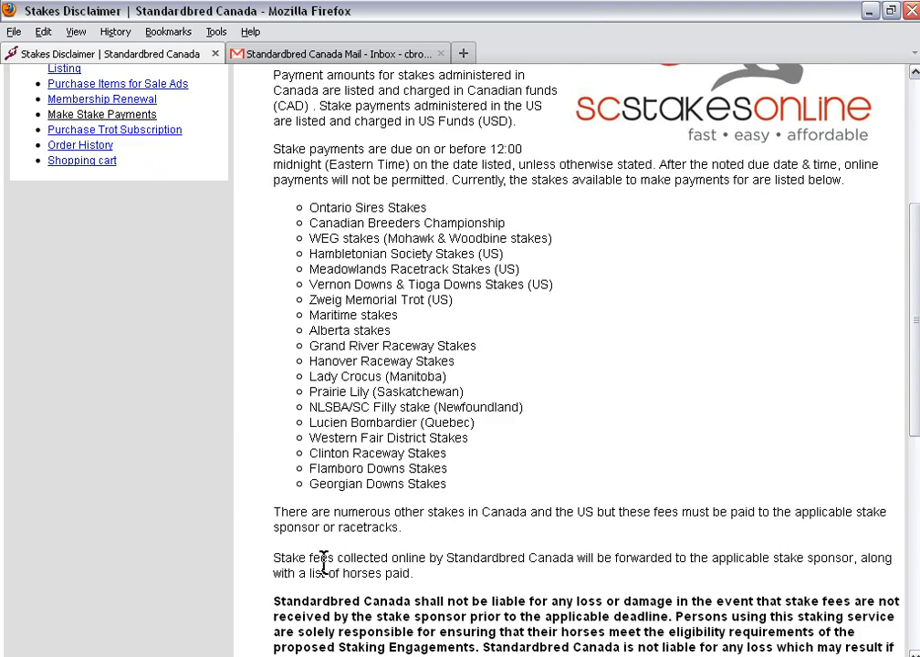
scroll(down, 3)
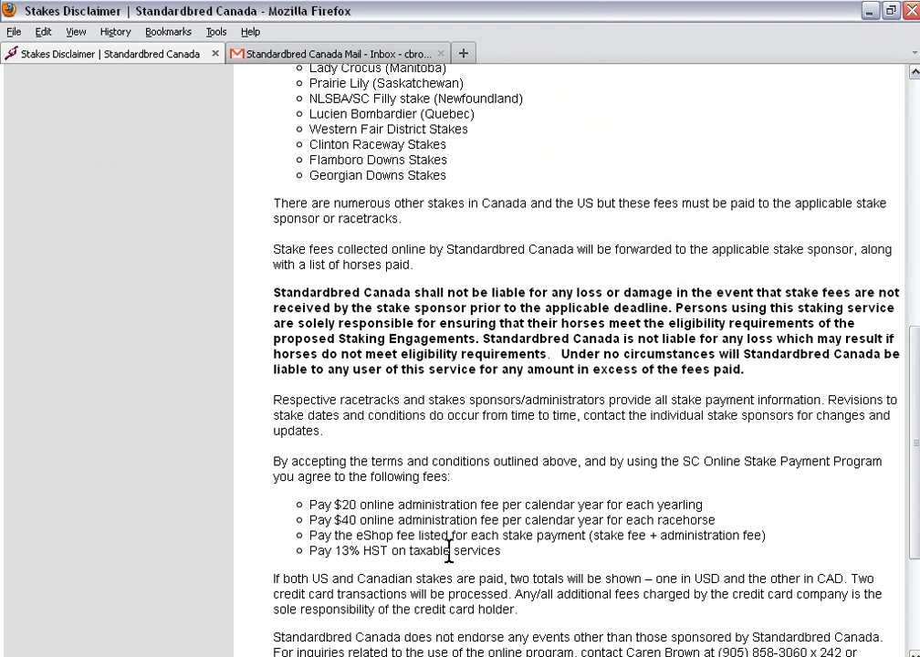
mouse_move(524, 561)
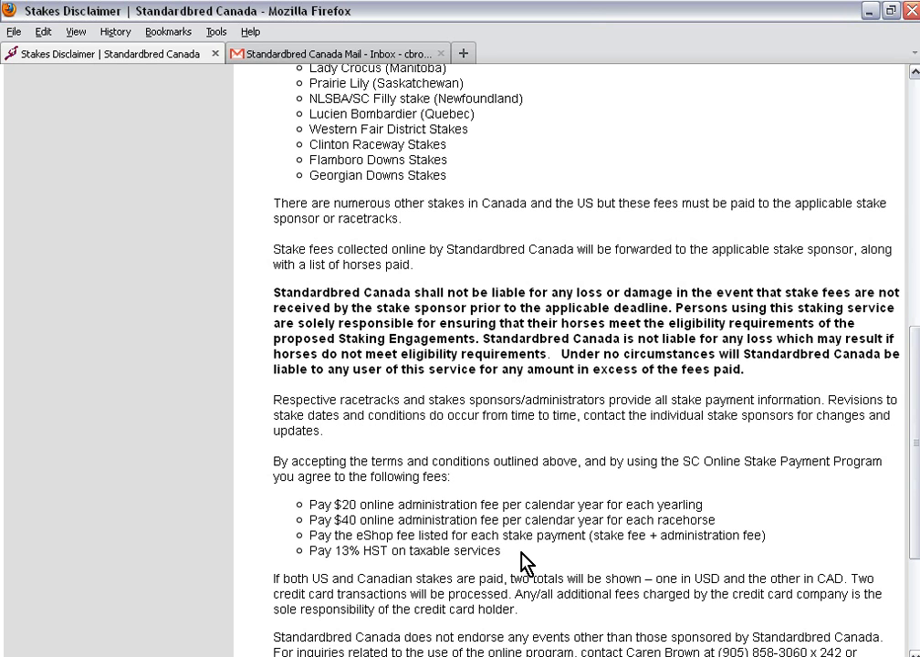
scroll(down, 3)
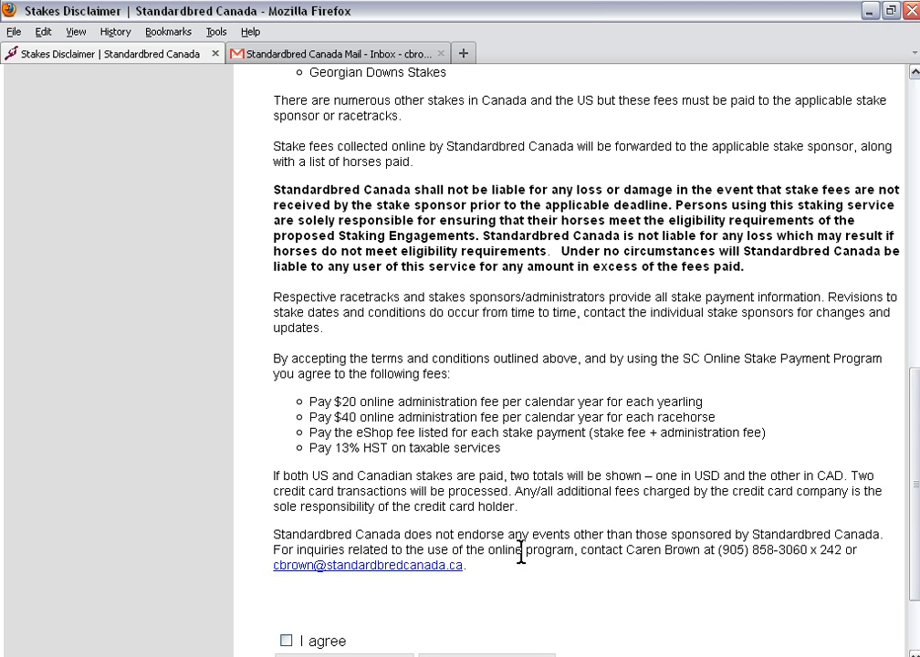
scroll(down, 3)
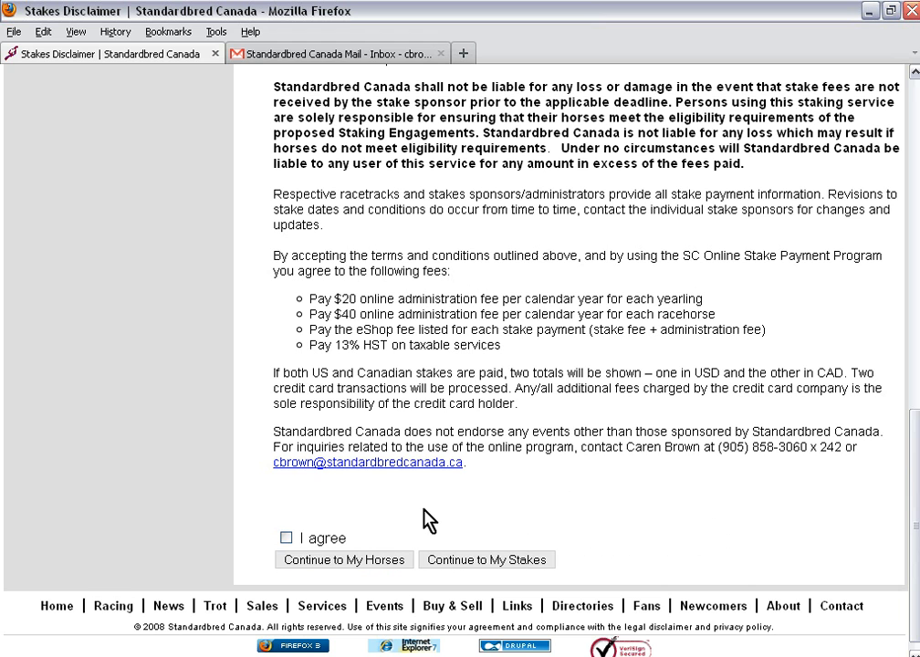
click(285, 537)
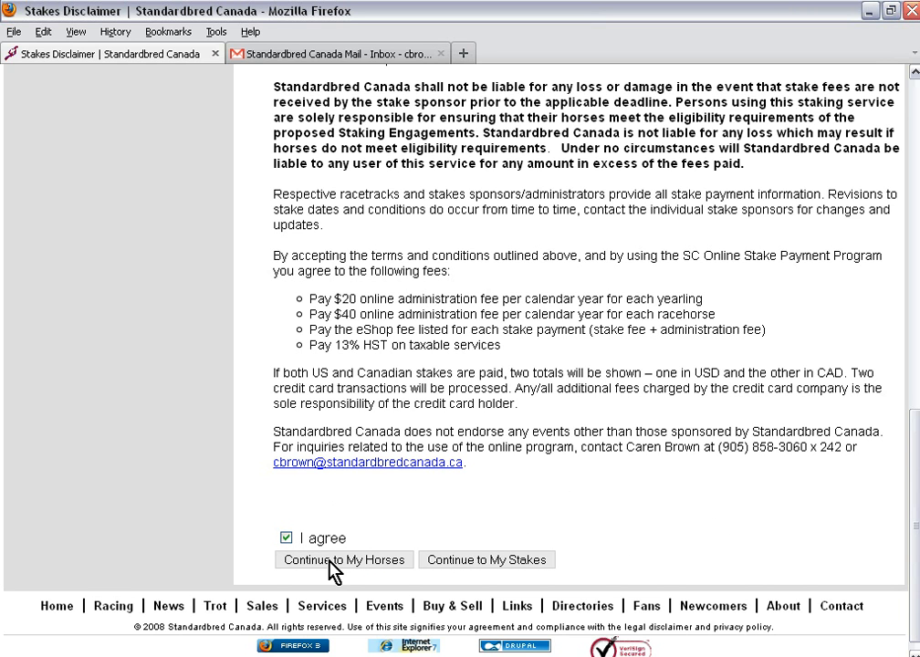
Step: Continue from the disclaimer to the My Horses stake payment page
click(343, 560)
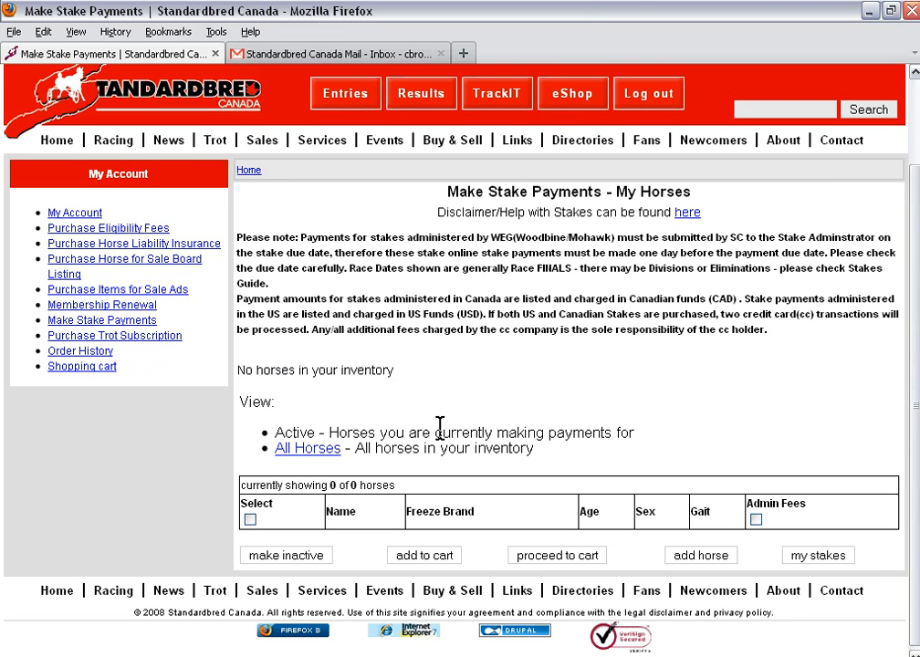
mouse_move(461, 447)
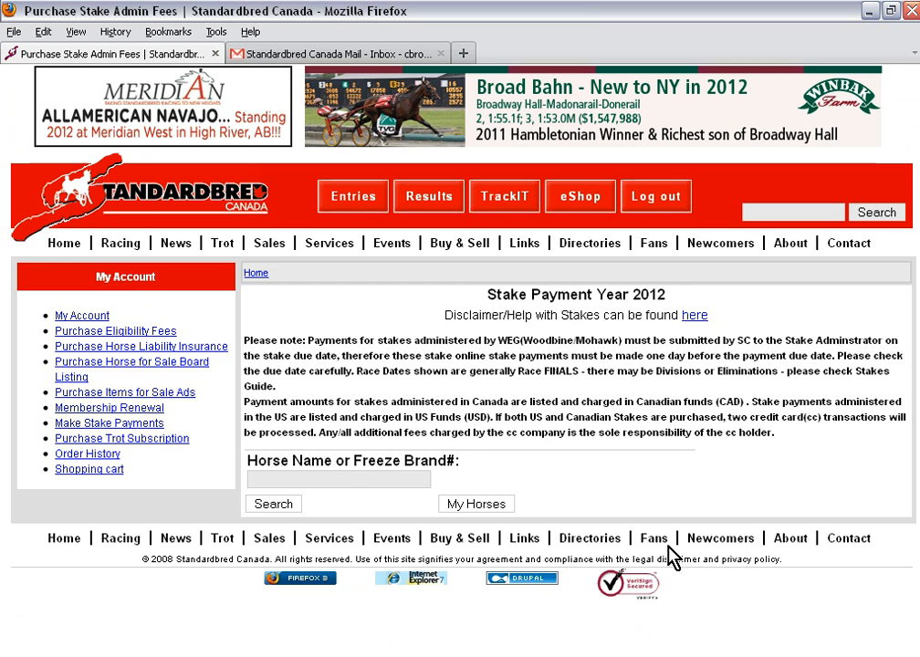
Step: Search 'callaha' and add CALLAHAN SEELSTER's 2012 stake admin fee to the cart
click(337, 479)
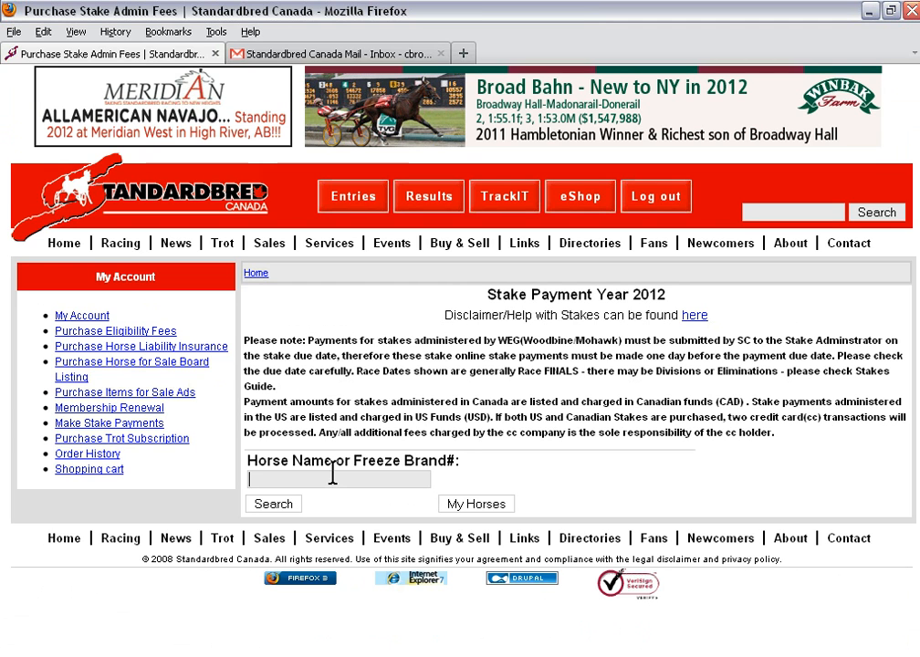
text(callahan seelstar)
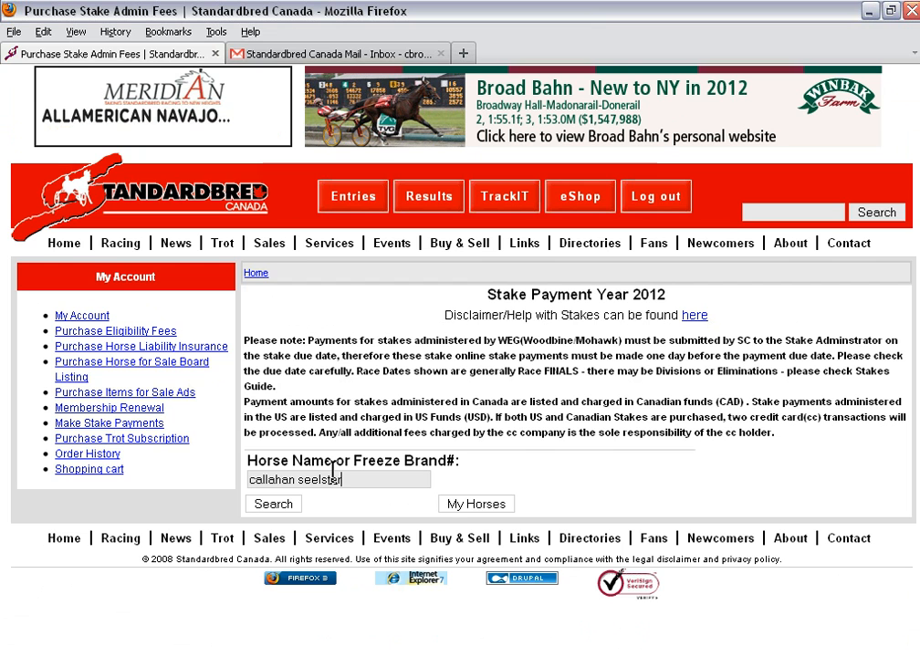
click(273, 502)
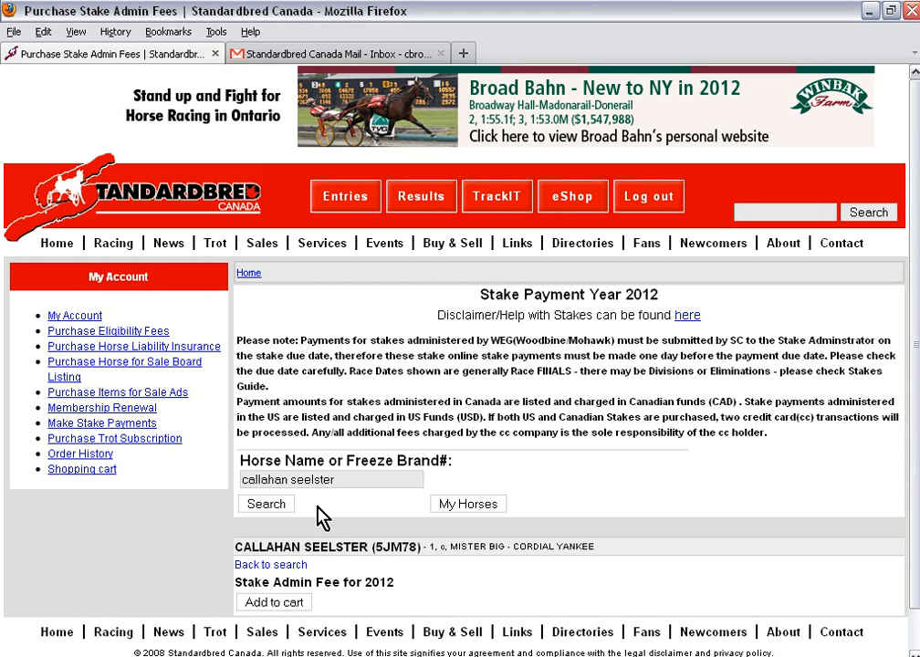
scroll(down, 3)
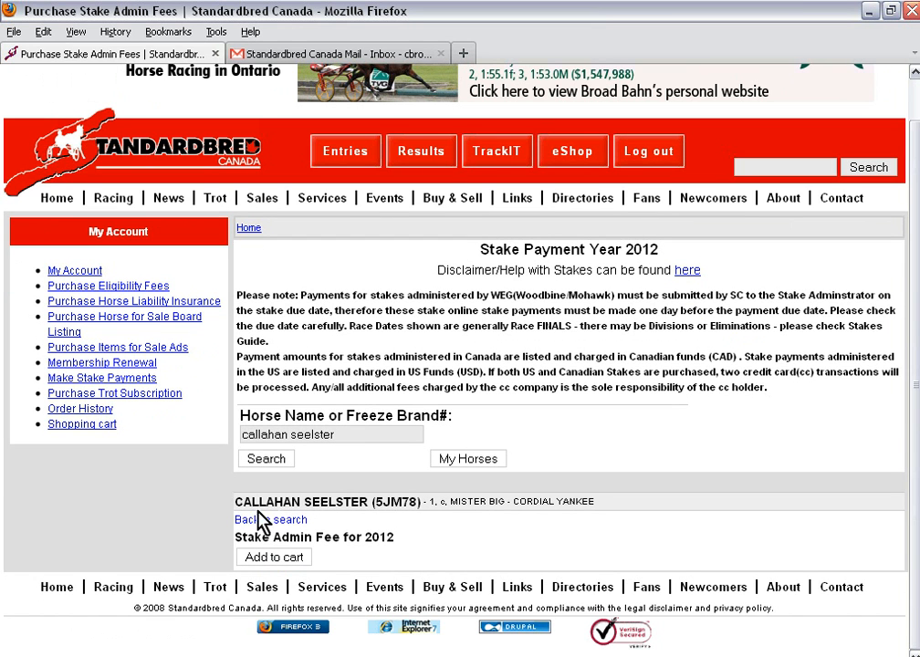
click(272, 557)
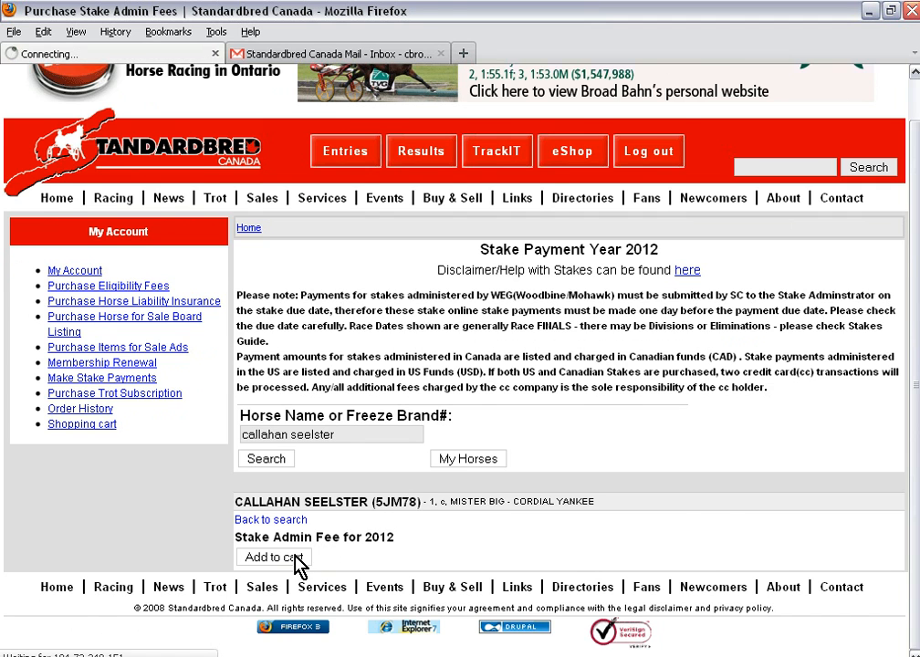
Step: Search 'bad outlaw' and add BAD OUTLAW's 2012 stake admin fee to the cart
click(273, 557)
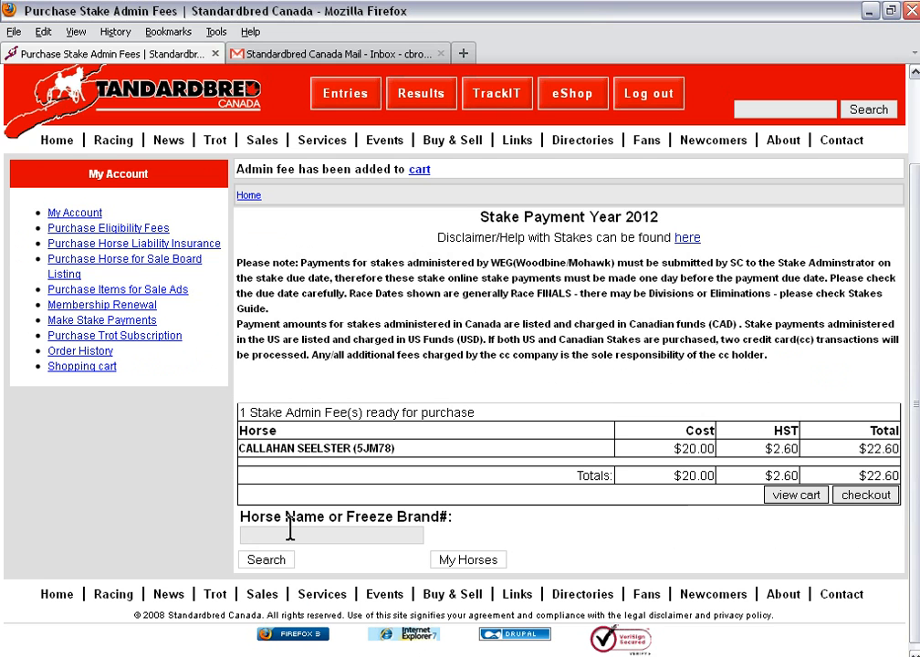
text(bad outlaw)
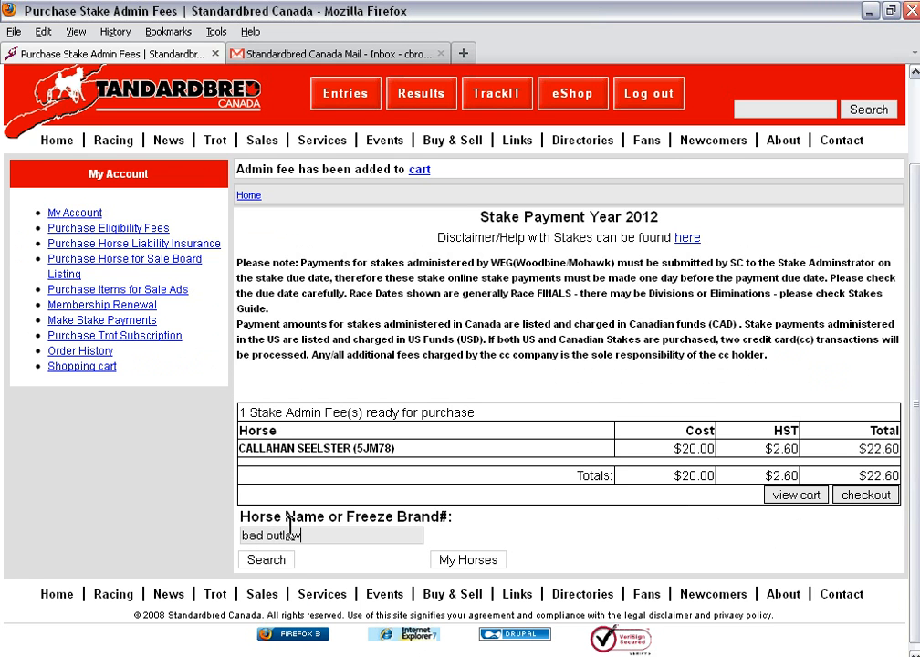
click(265, 559)
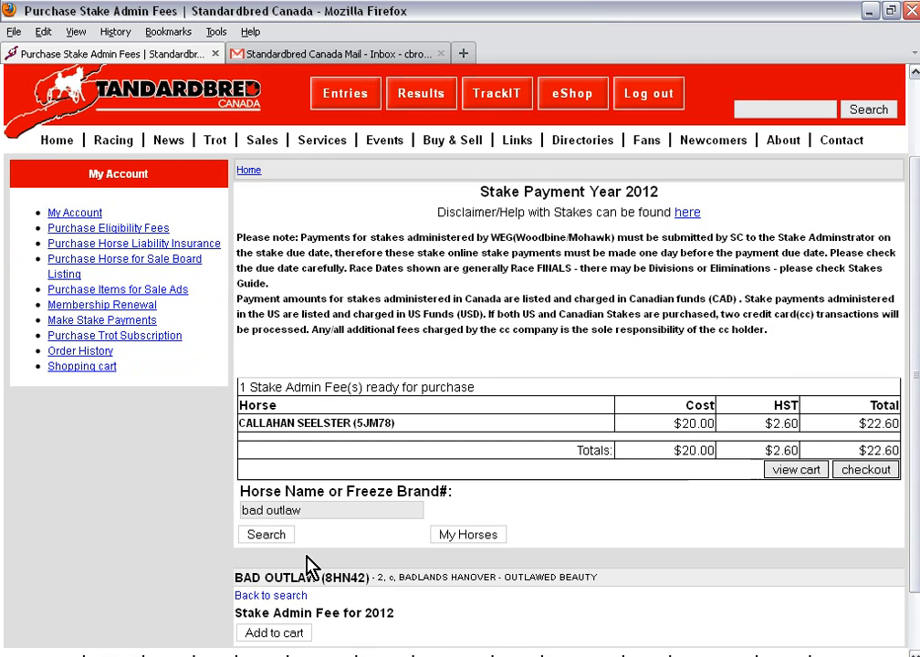
scroll(down, 3)
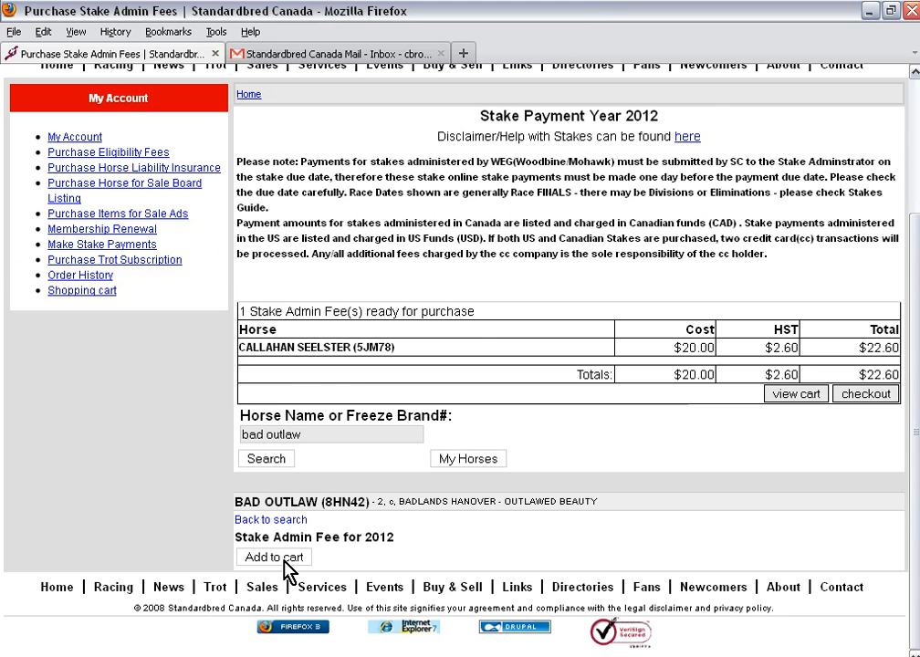
click(273, 557)
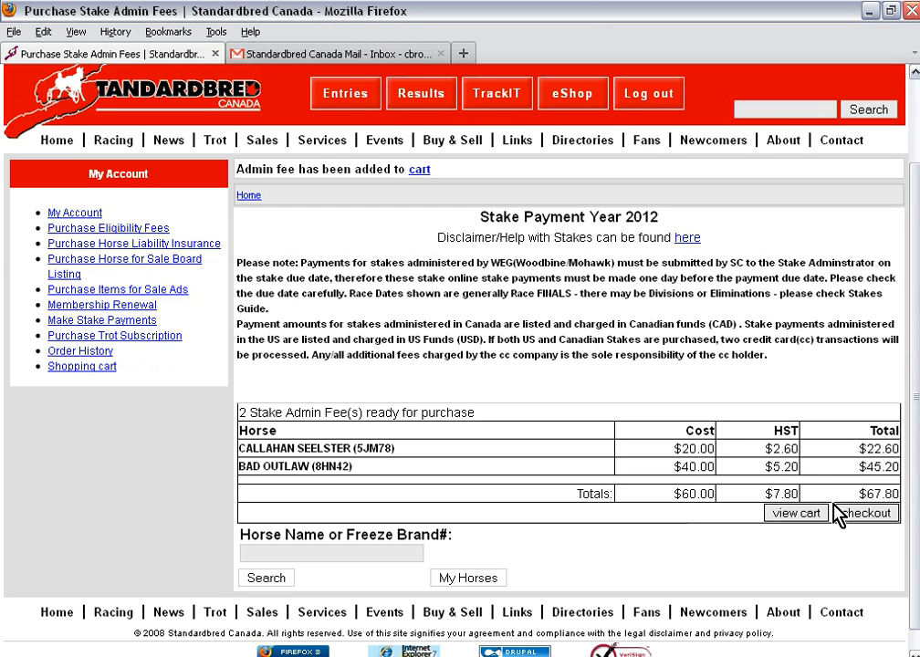
mouse_move(841, 532)
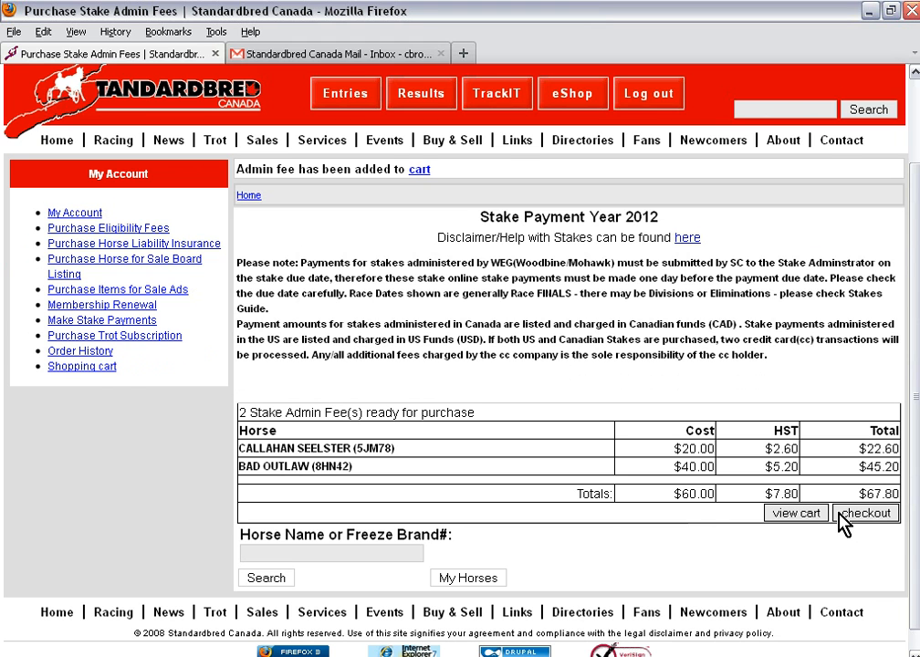
click(864, 512)
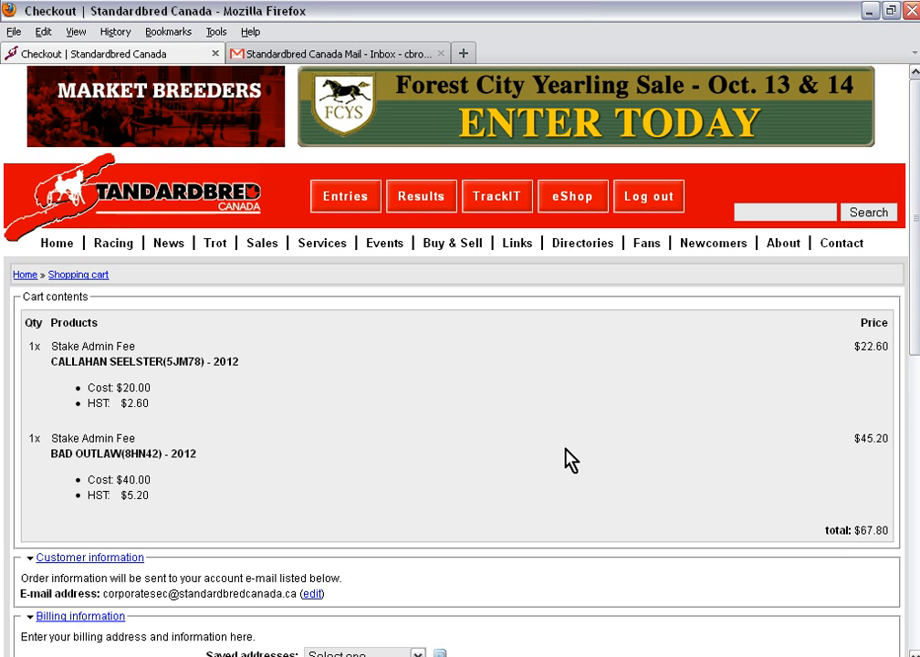
mouse_move(487, 454)
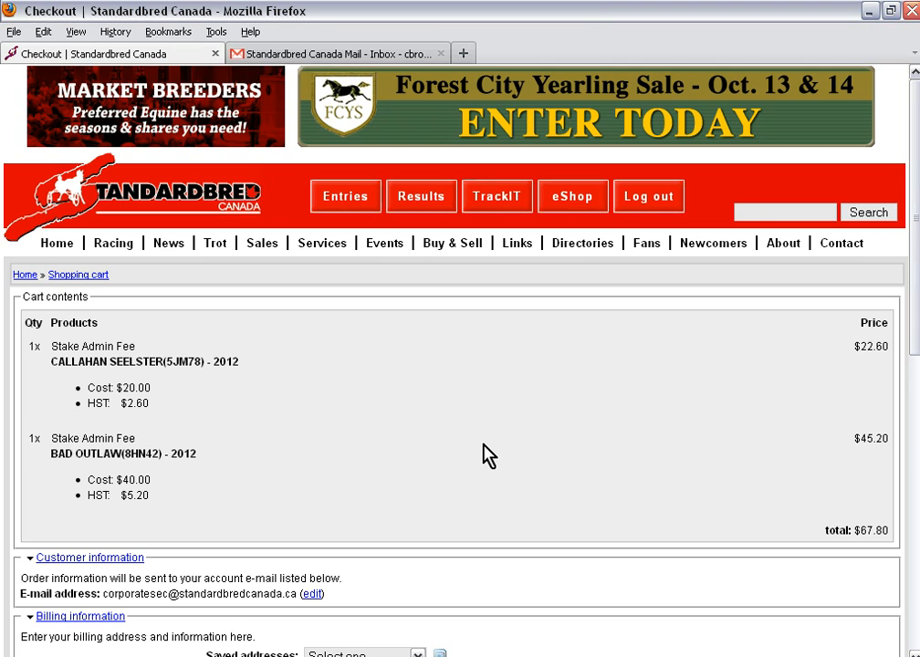
scroll(down, 3)
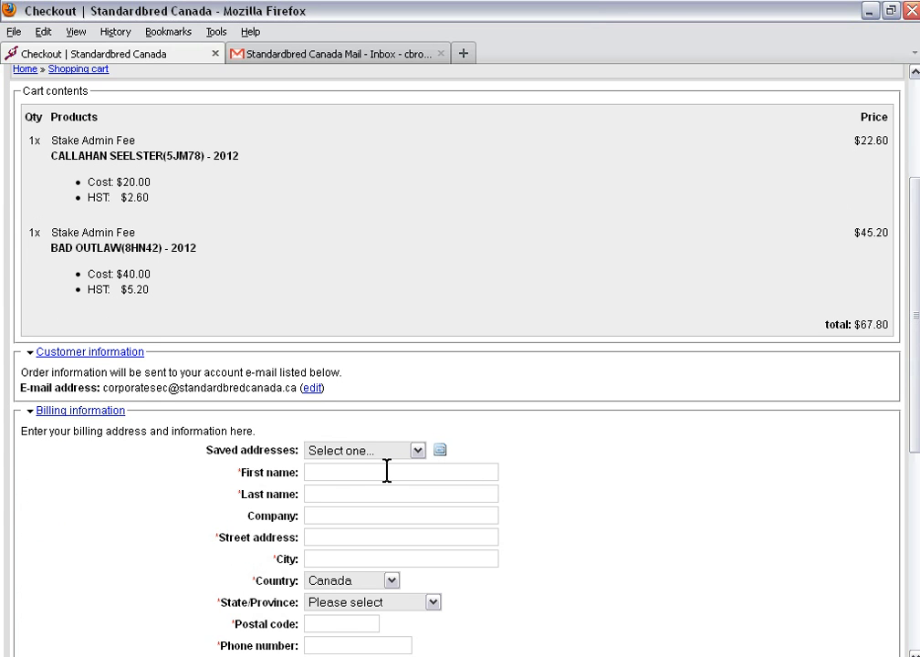
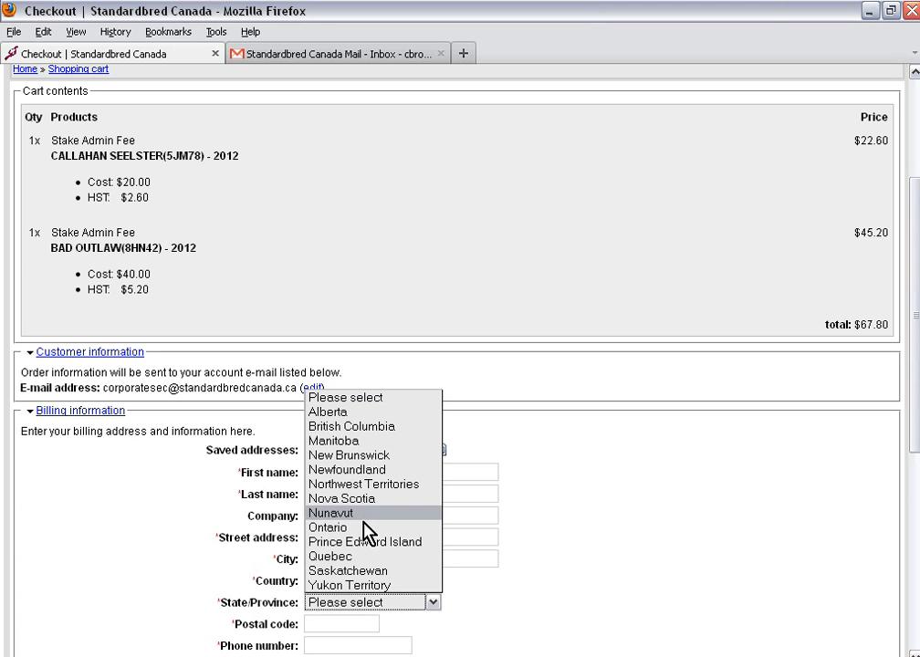
click(331, 527)
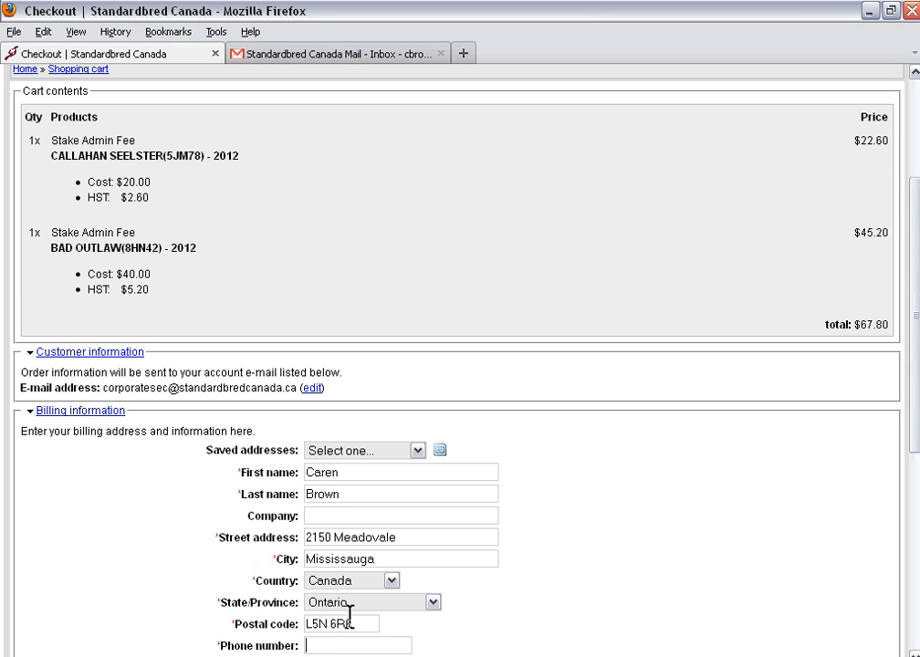
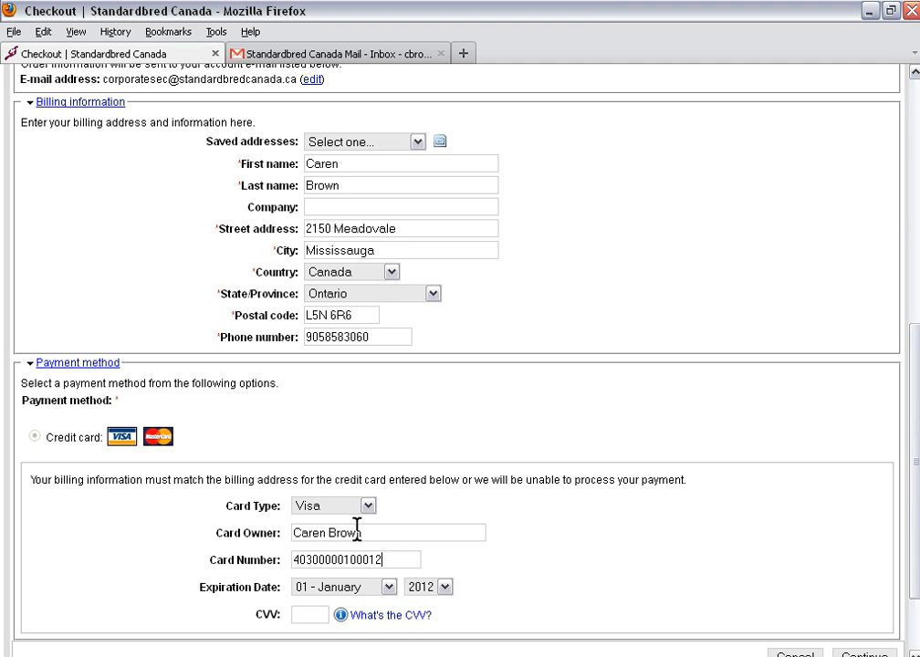
click(372, 587)
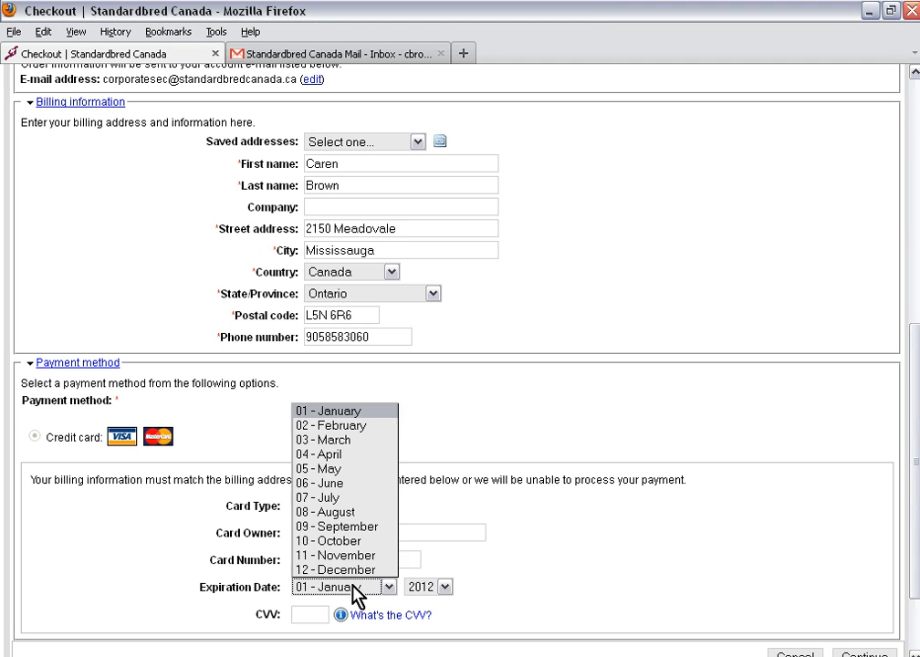
mouse_move(328, 540)
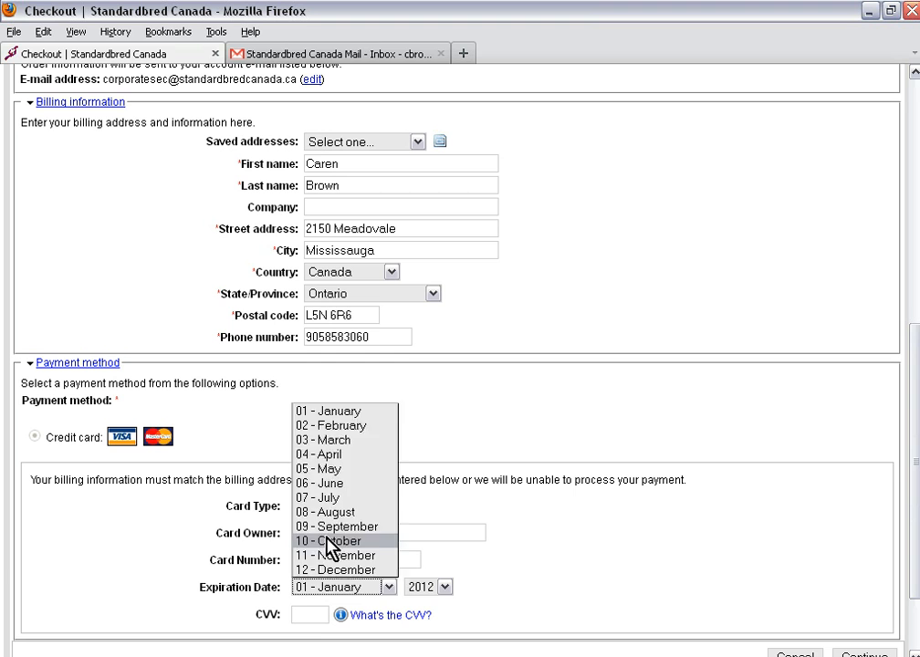
click(331, 541)
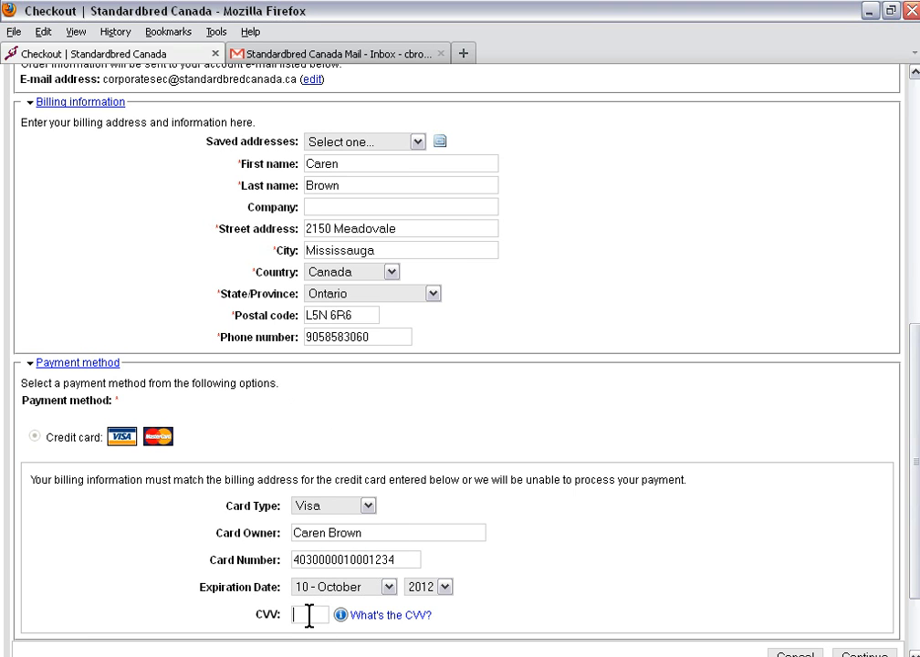
text(123)
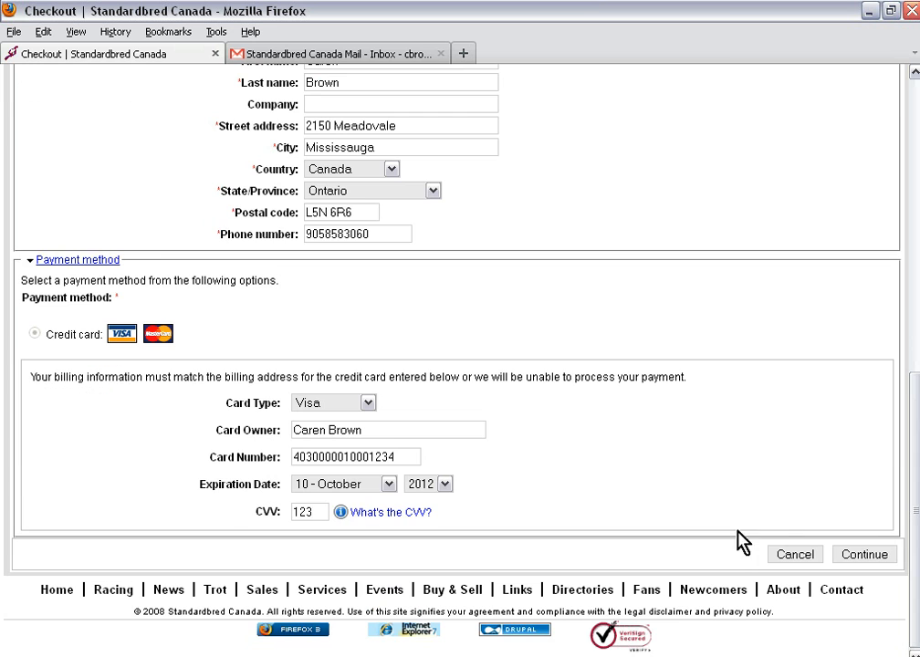
click(862, 554)
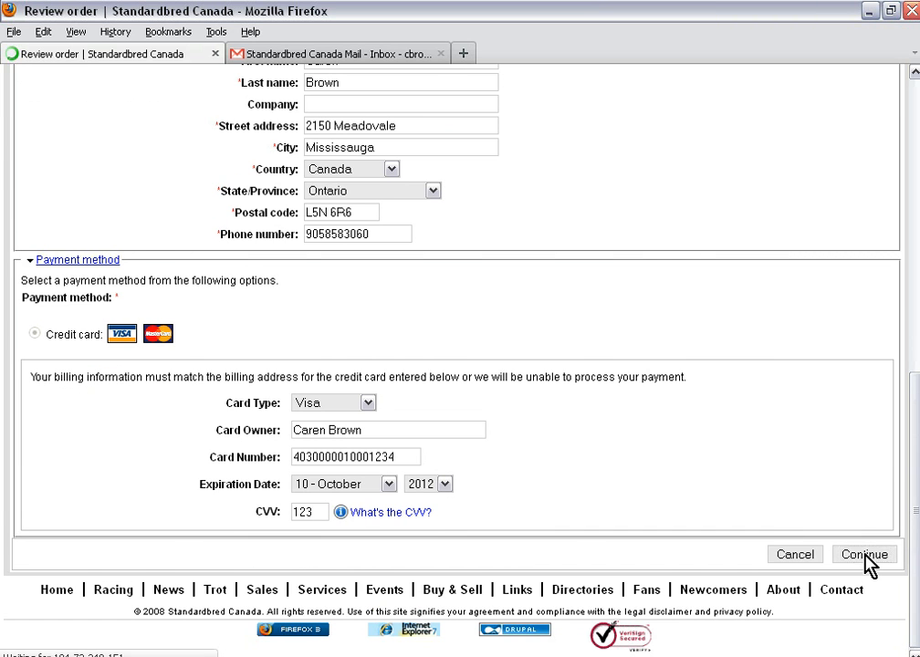
click(863, 553)
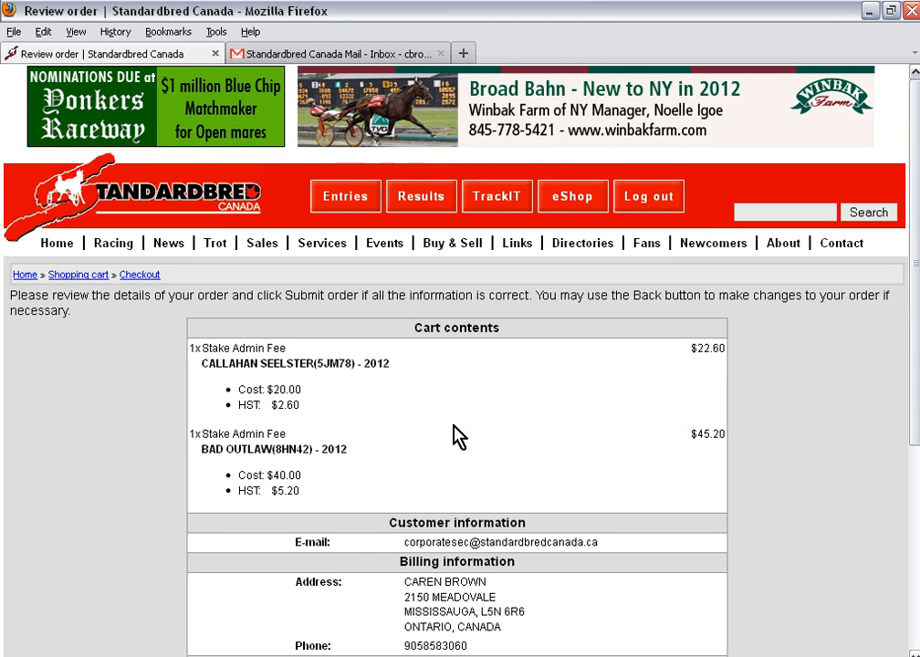
scroll(down, 3)
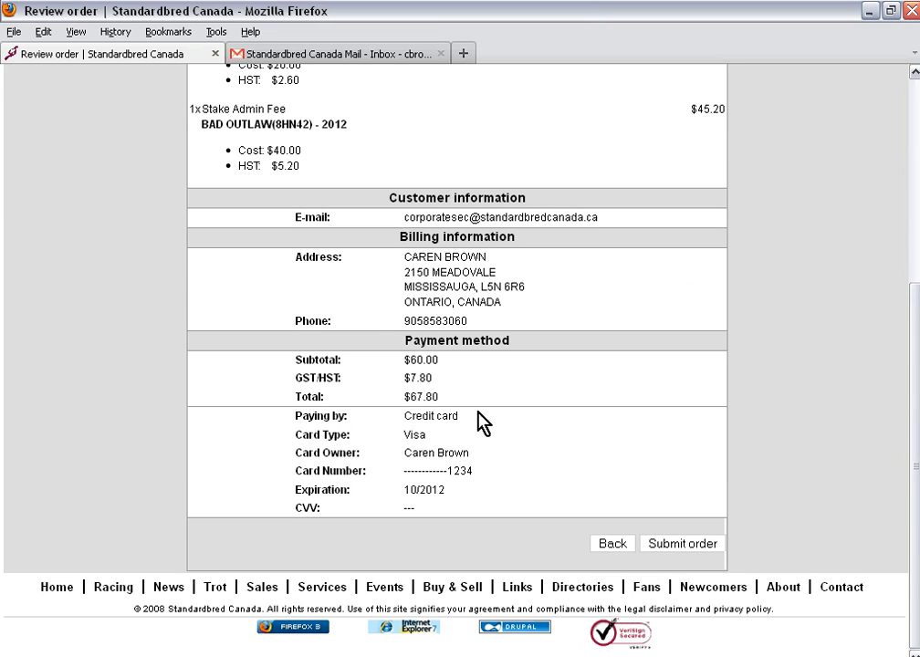
mouse_move(670, 554)
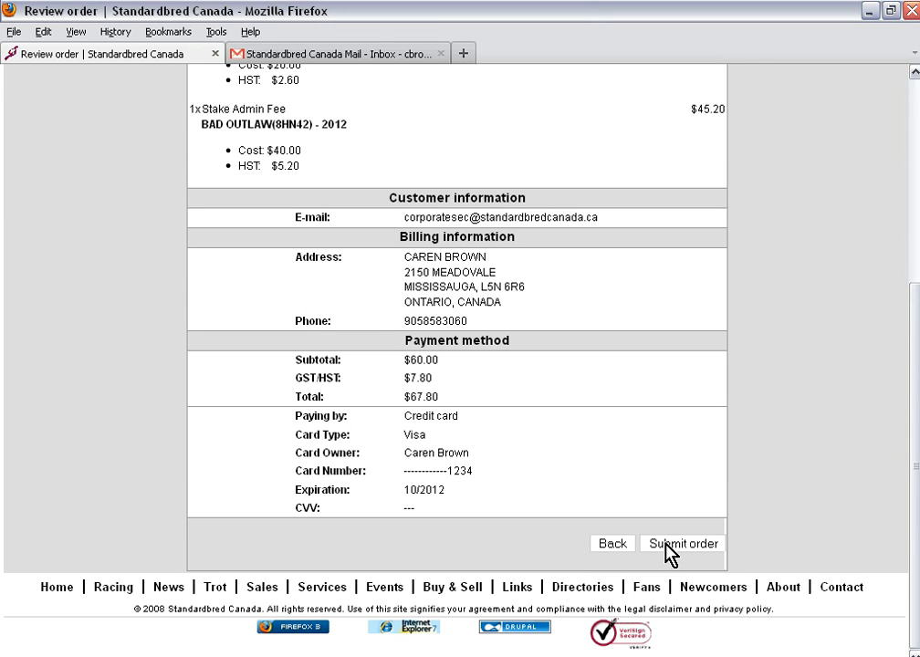
click(681, 543)
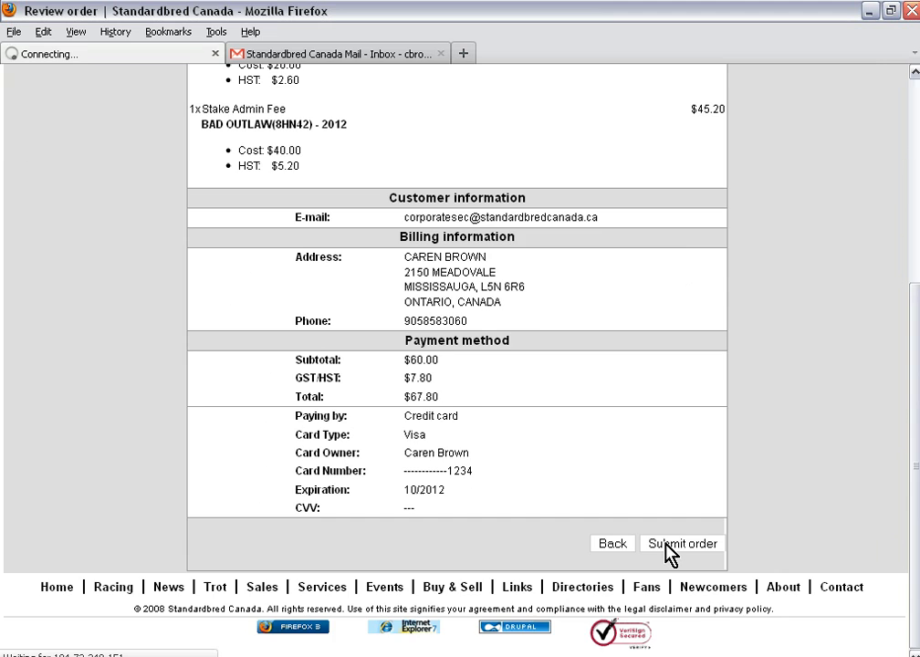
click(681, 544)
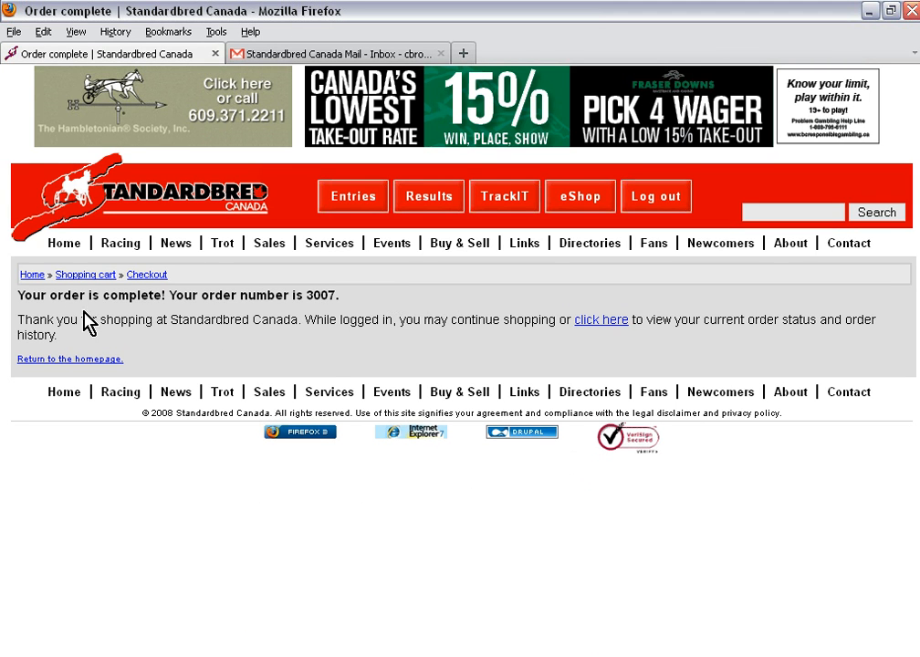
mouse_move(230, 321)
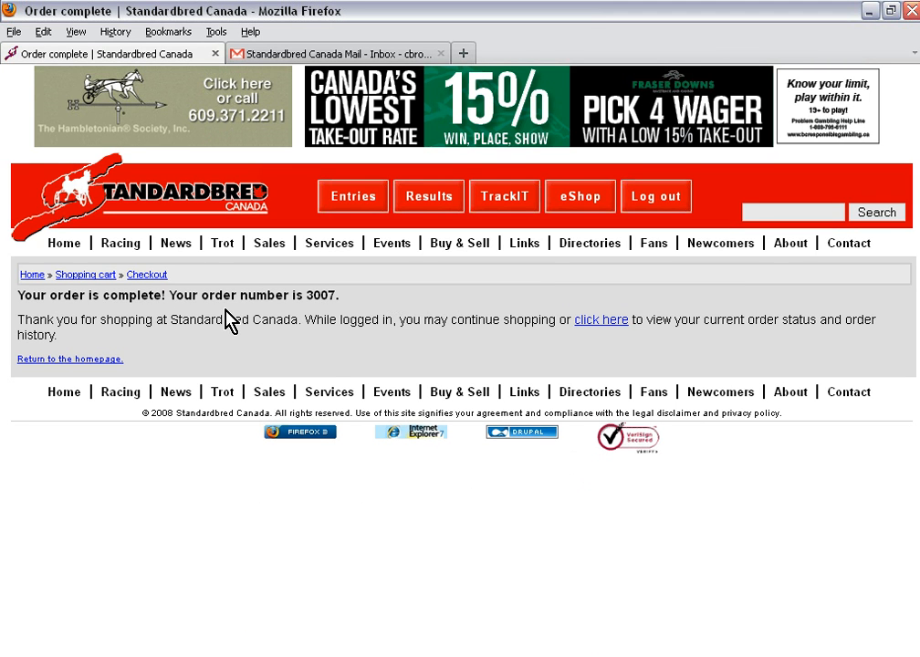
mouse_move(272, 353)
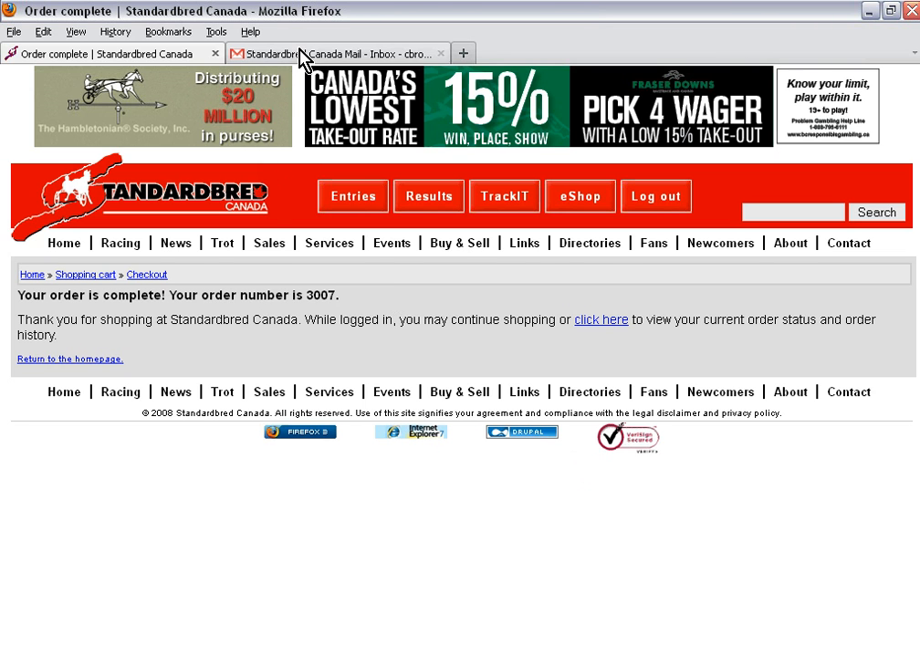
Step: Switch to Gmail and read the order 3007 confirmation email
click(338, 53)
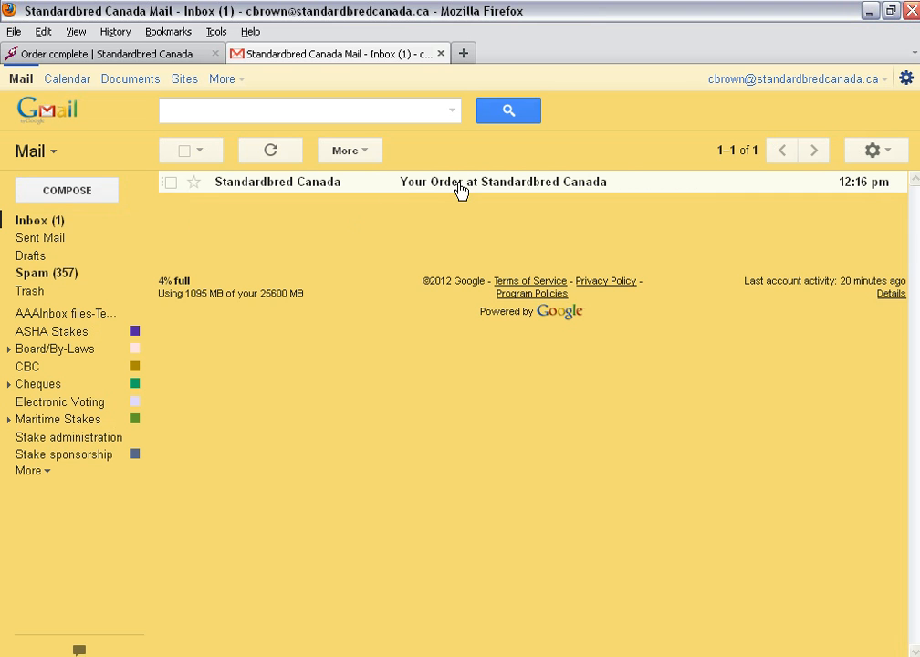
click(502, 182)
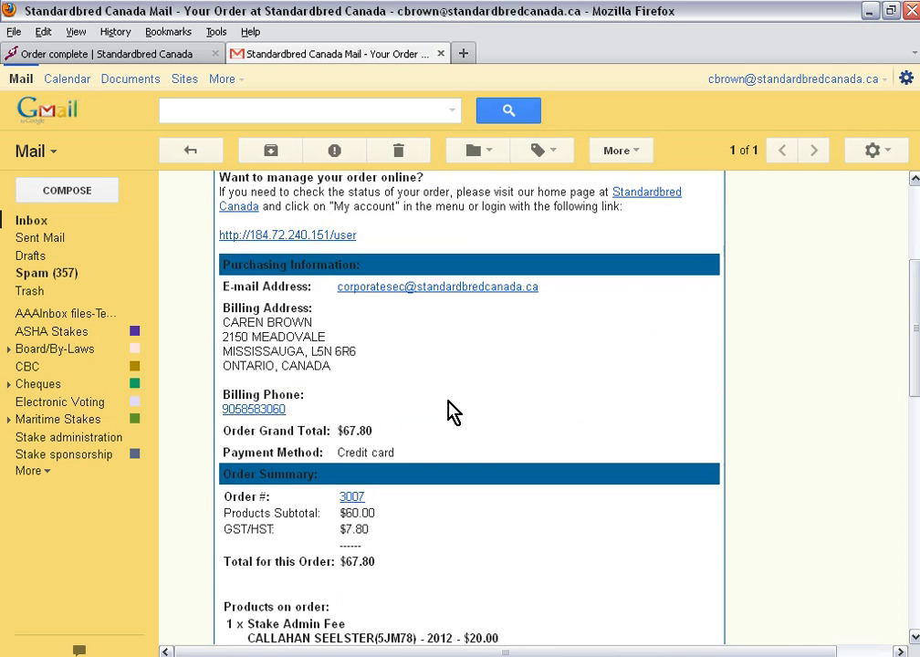
scroll(down, 3)
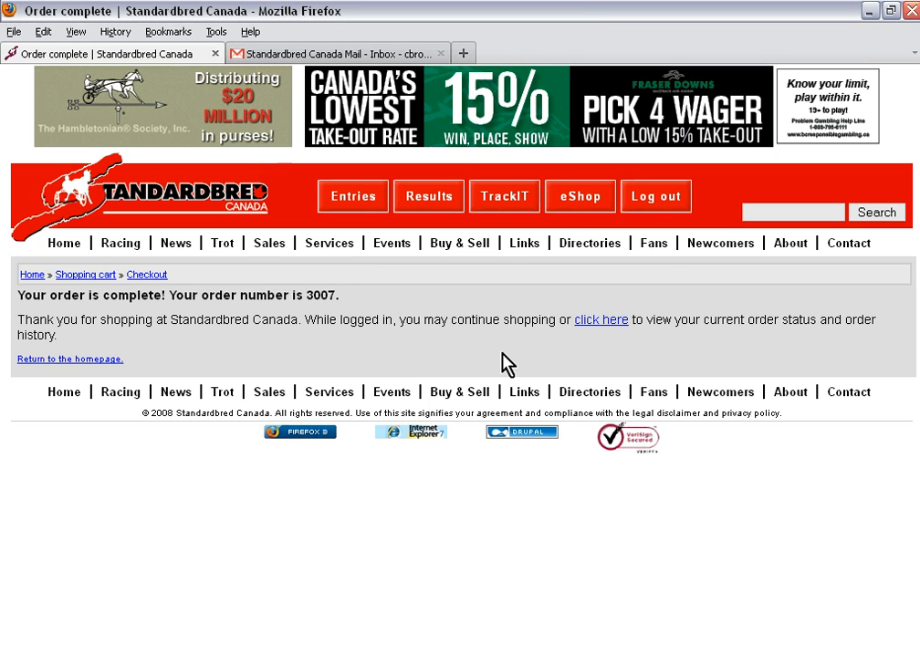
Step: Go through eShop and Make Stake Payments to BAD OUTLAW's stakes list
click(580, 195)
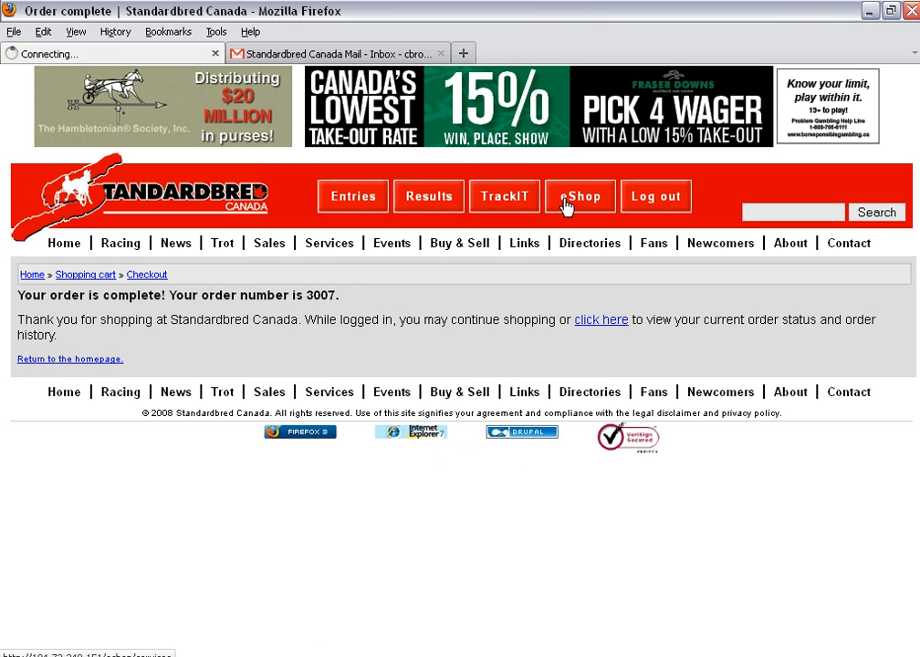
click(580, 196)
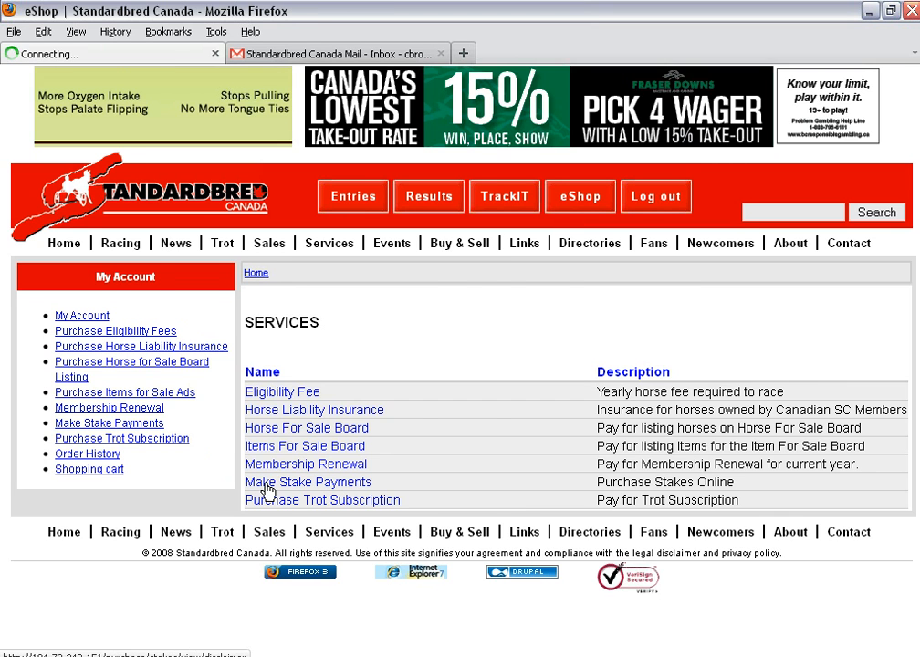
click(305, 481)
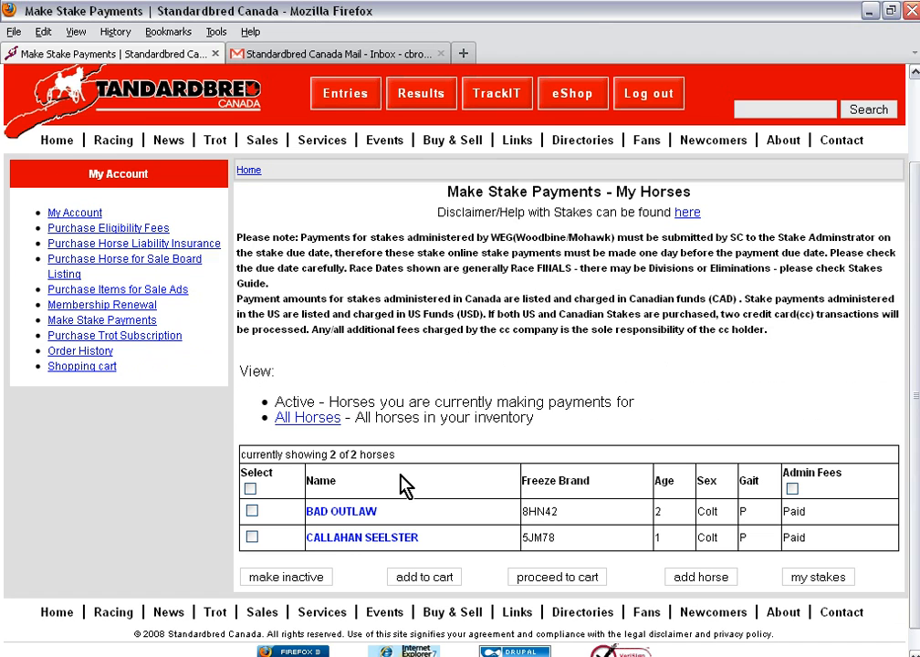
mouse_move(374, 513)
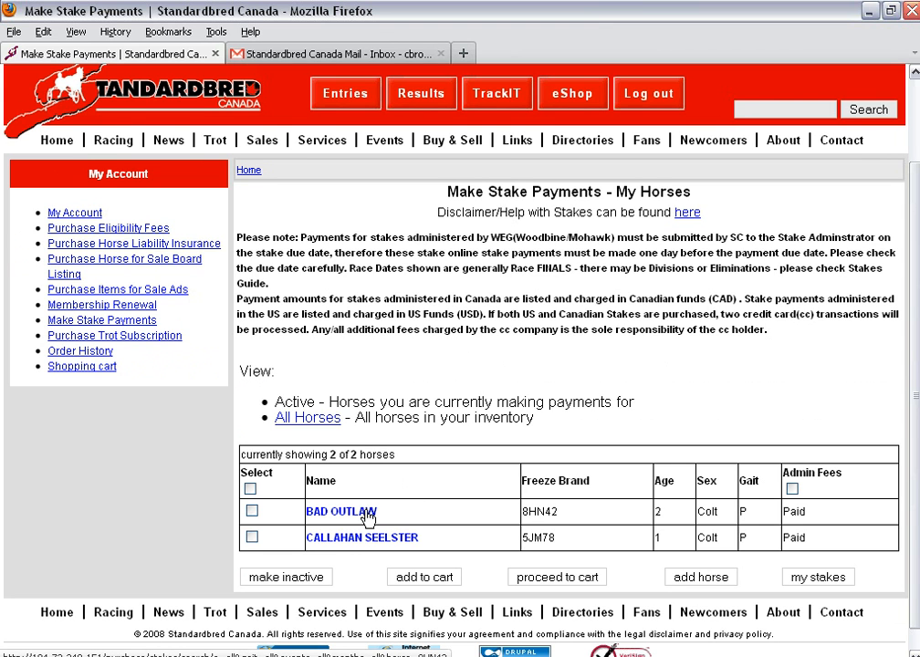
click(340, 511)
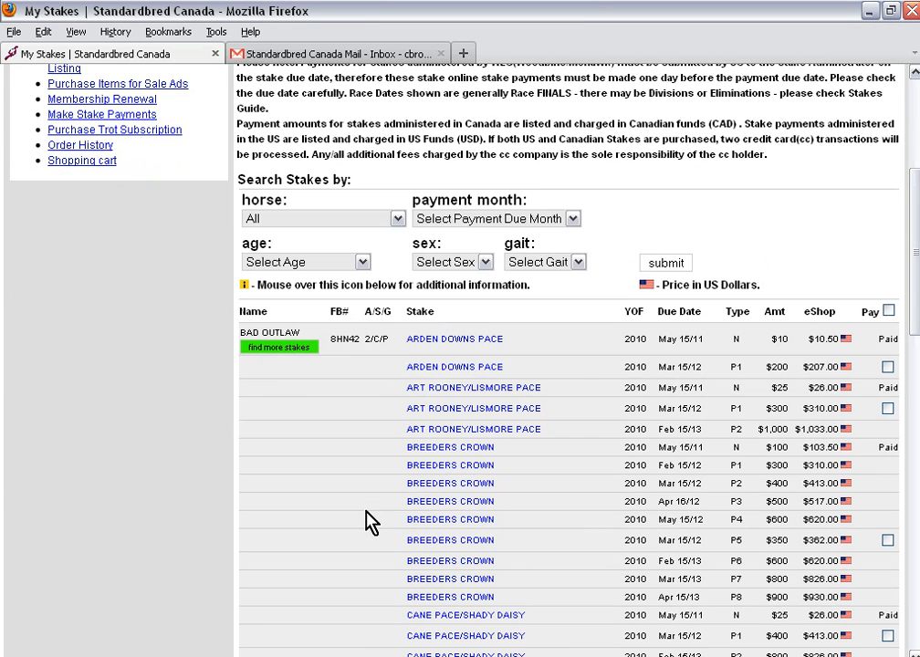
mouse_move(367, 427)
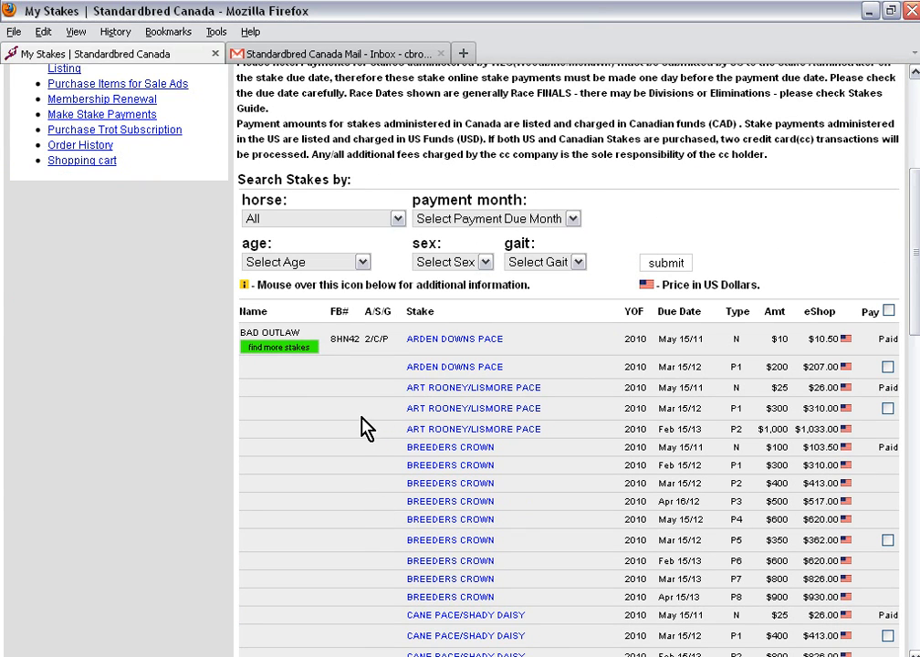
mouse_move(342, 429)
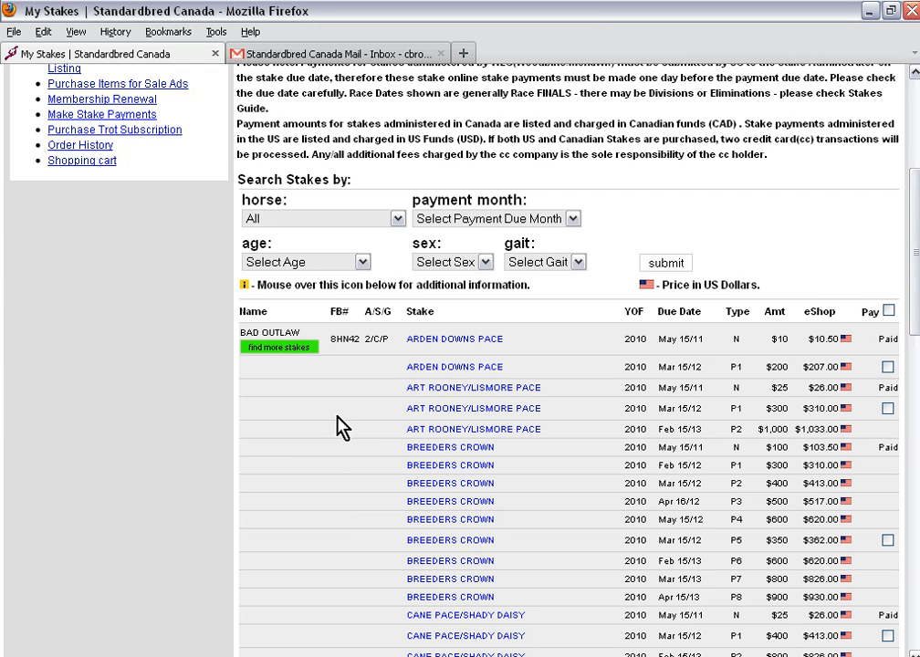
mouse_move(648, 407)
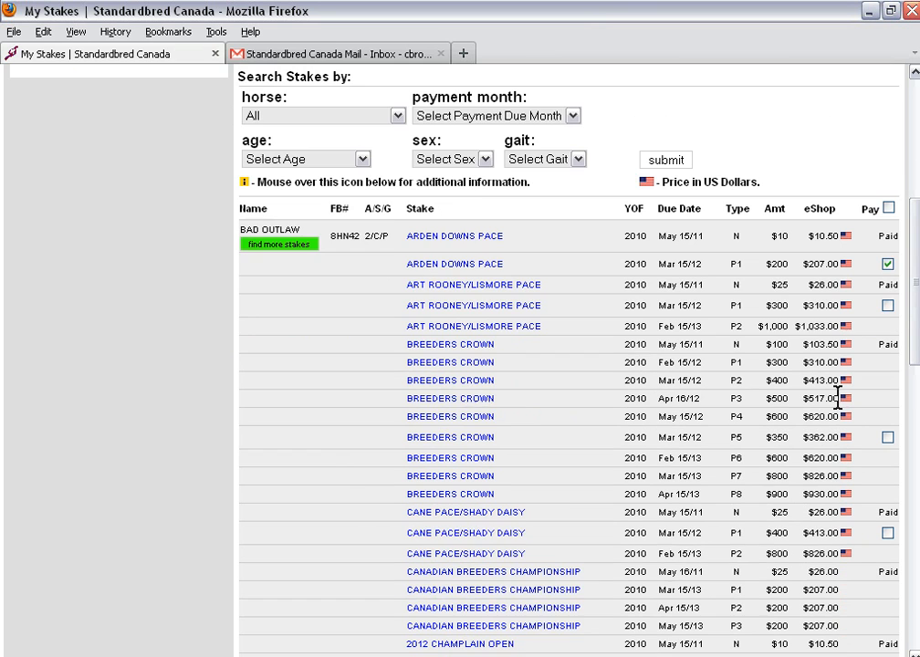
Step: Tick Pay for Arden Downs Pace P1 and Horseman Stake P1, then add both to cart
scroll(down, 3)
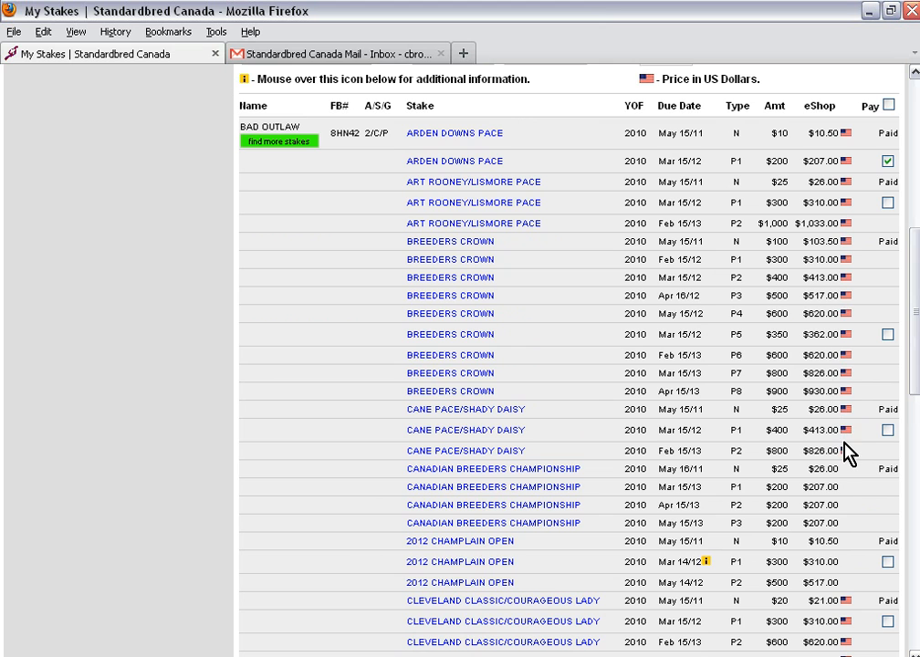
scroll(down, 3)
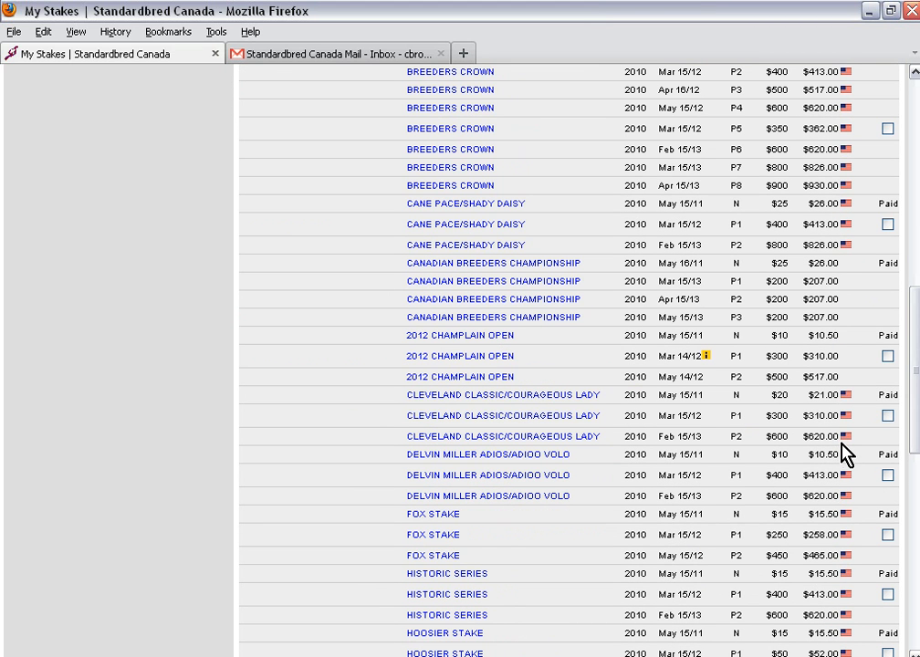
scroll(down, 3)
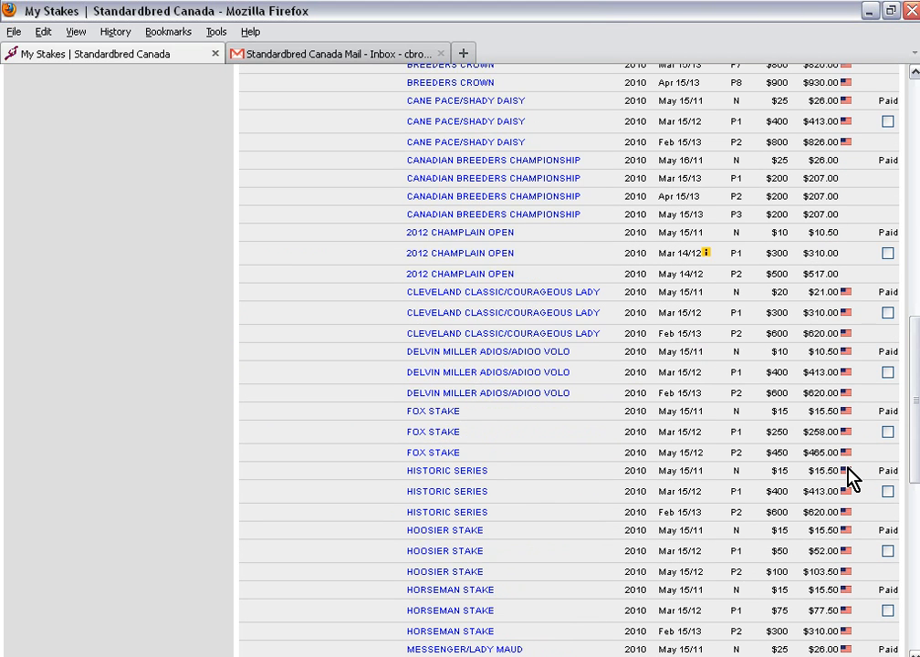
scroll(down, 3)
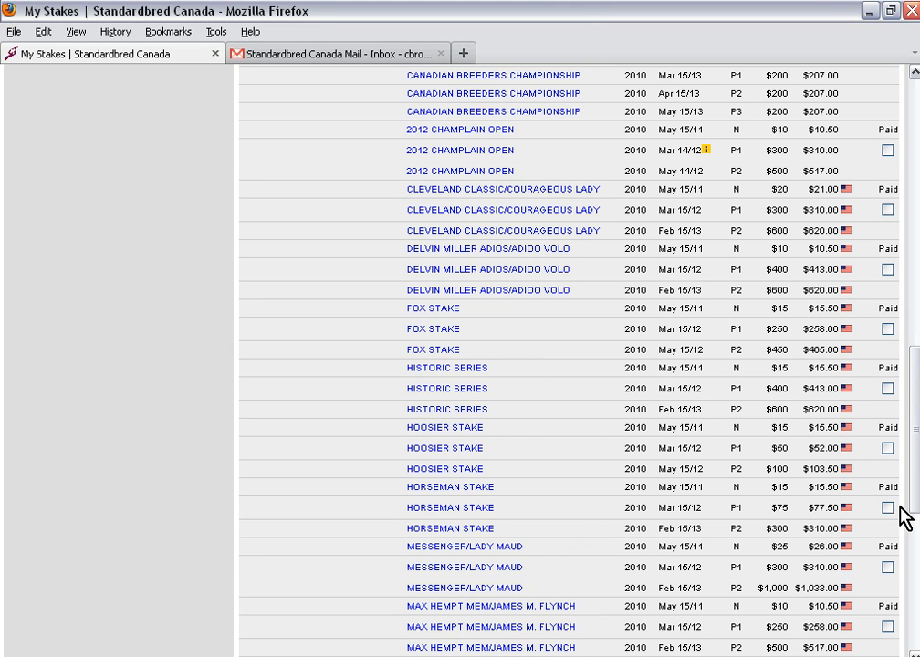
click(887, 507)
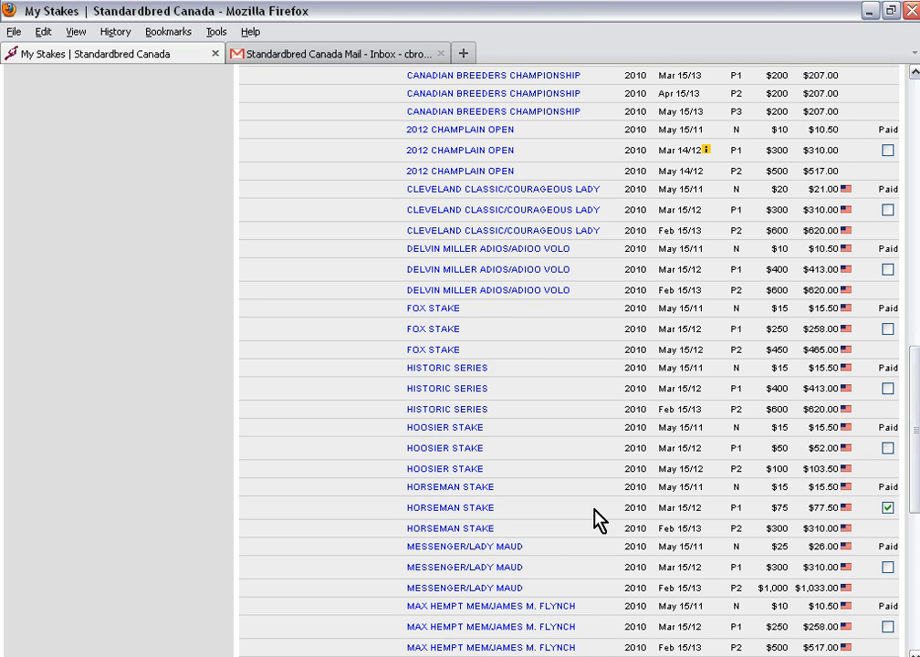
scroll(down, 3)
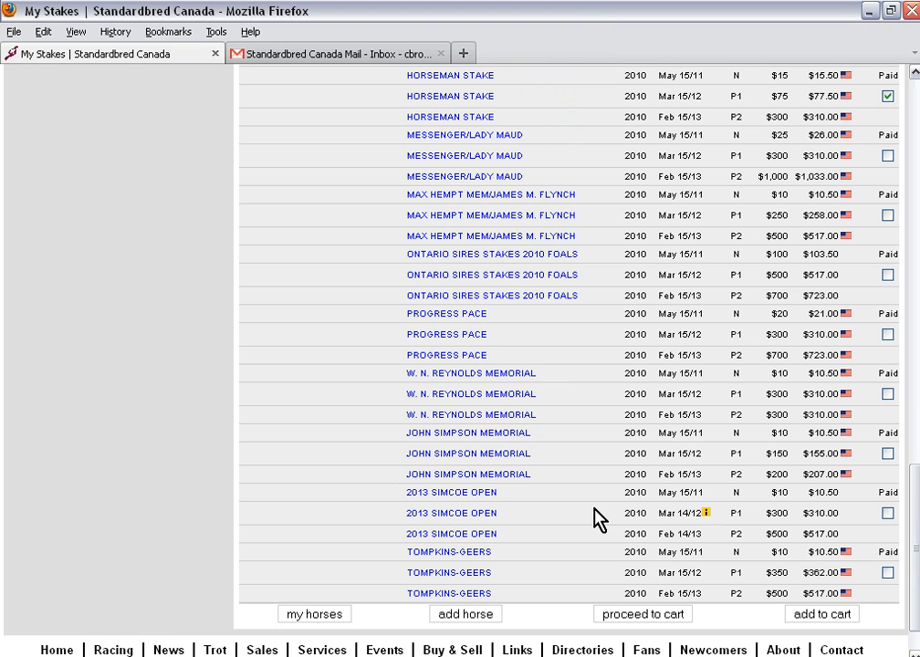
mouse_move(813, 623)
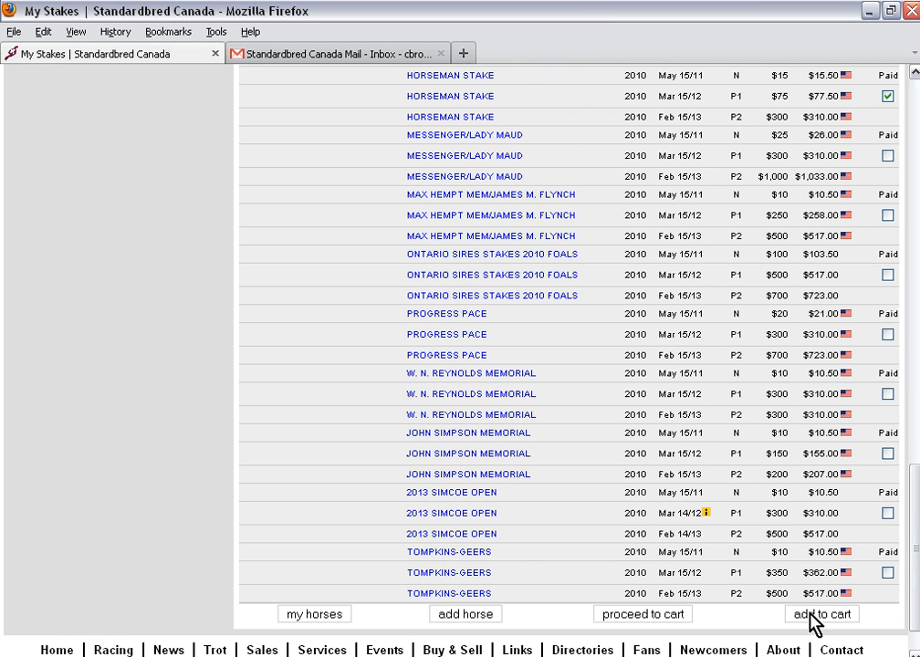
click(819, 613)
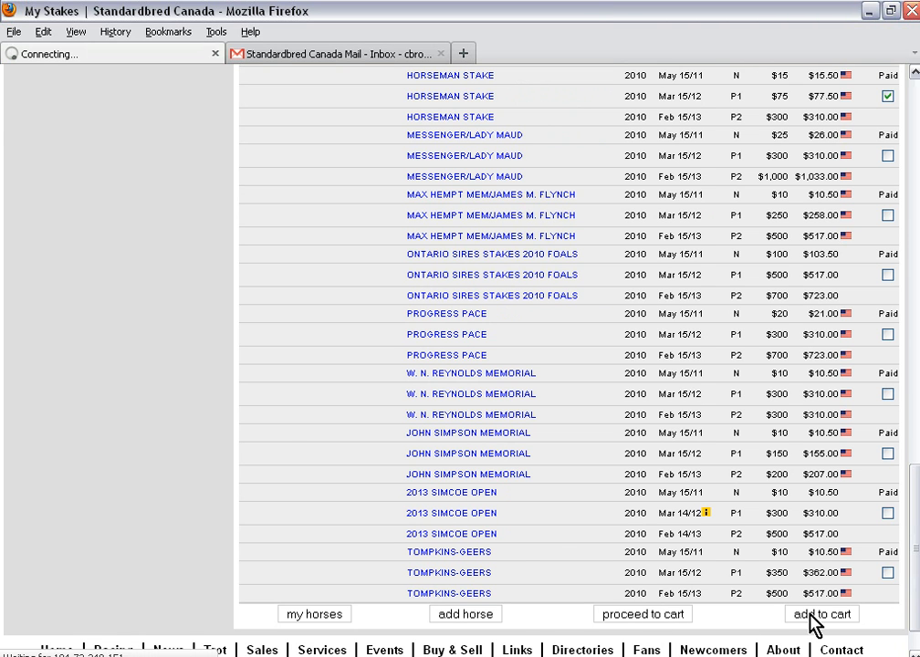
click(820, 613)
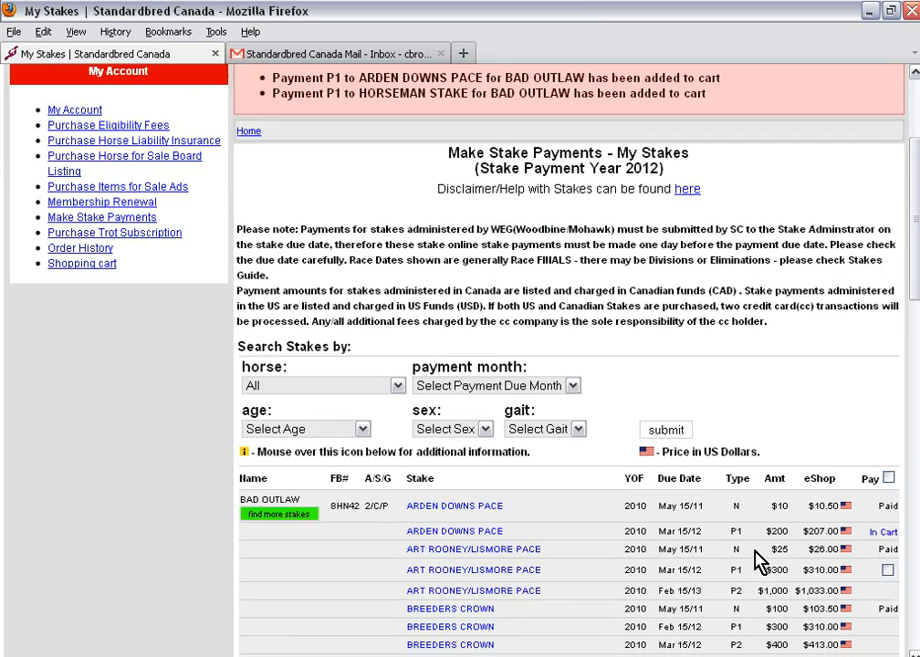
scroll(down, 3)
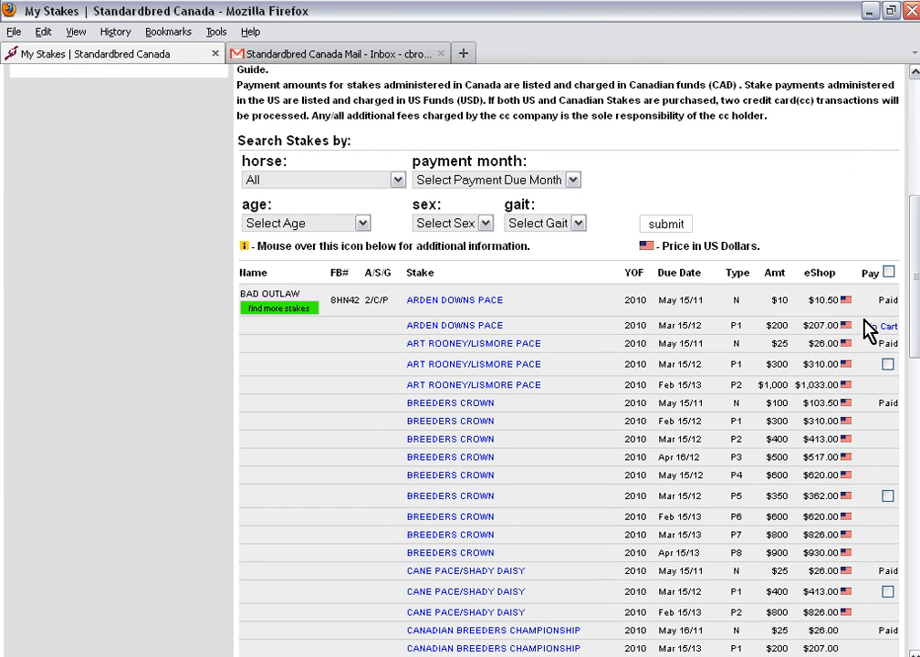
click(884, 326)
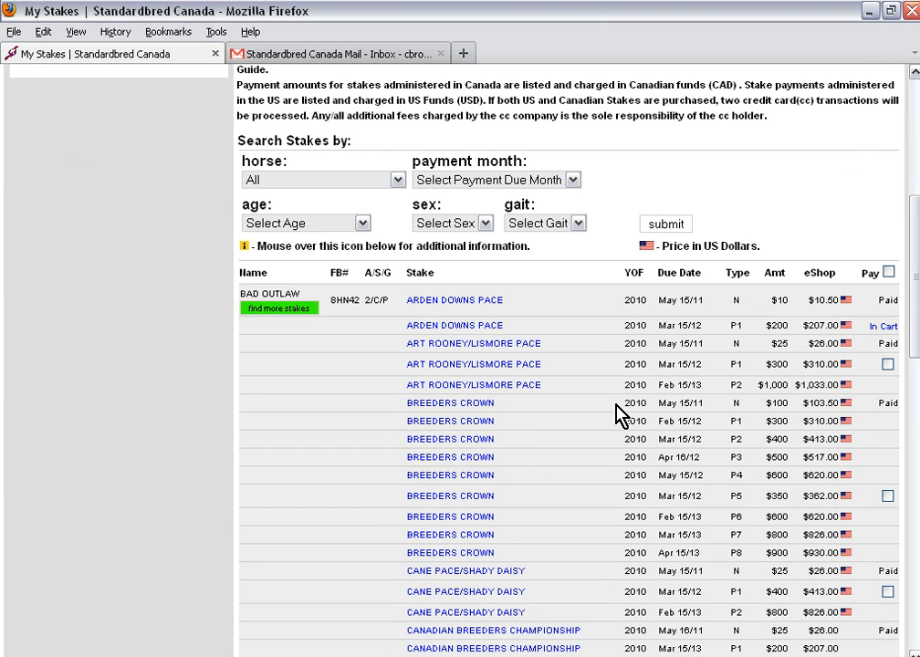
mouse_move(517, 430)
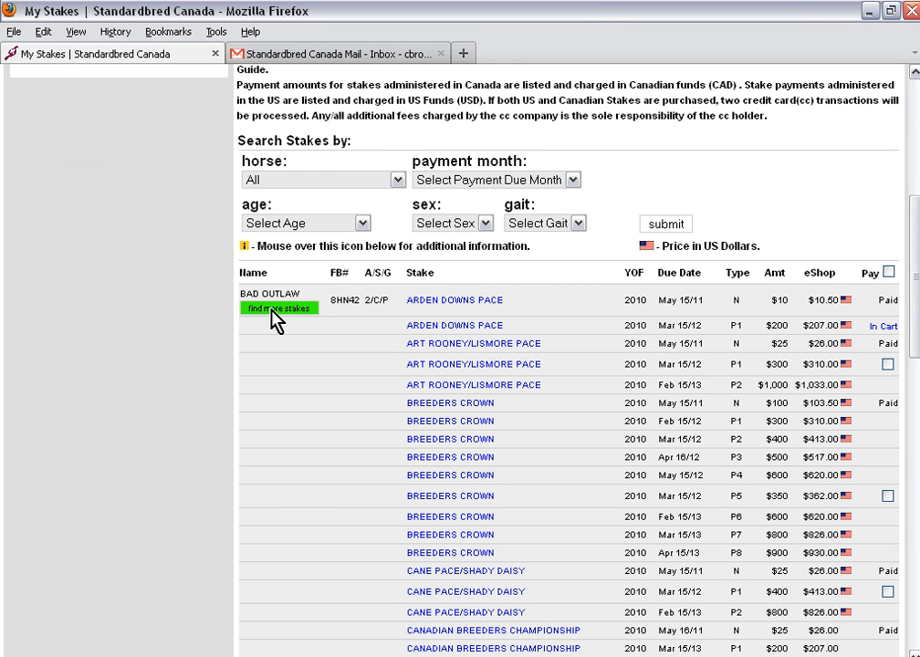
Step: Tick Bad Outlaw's 2012 Dream Maker nomination, add it to the cart, and scroll to the buttons
click(279, 307)
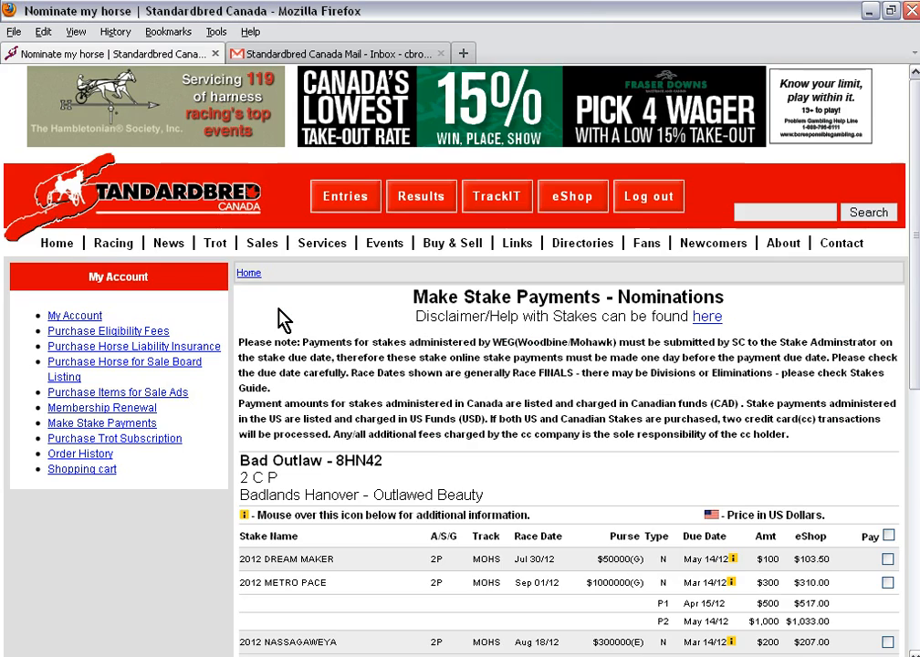
scroll(down, 3)
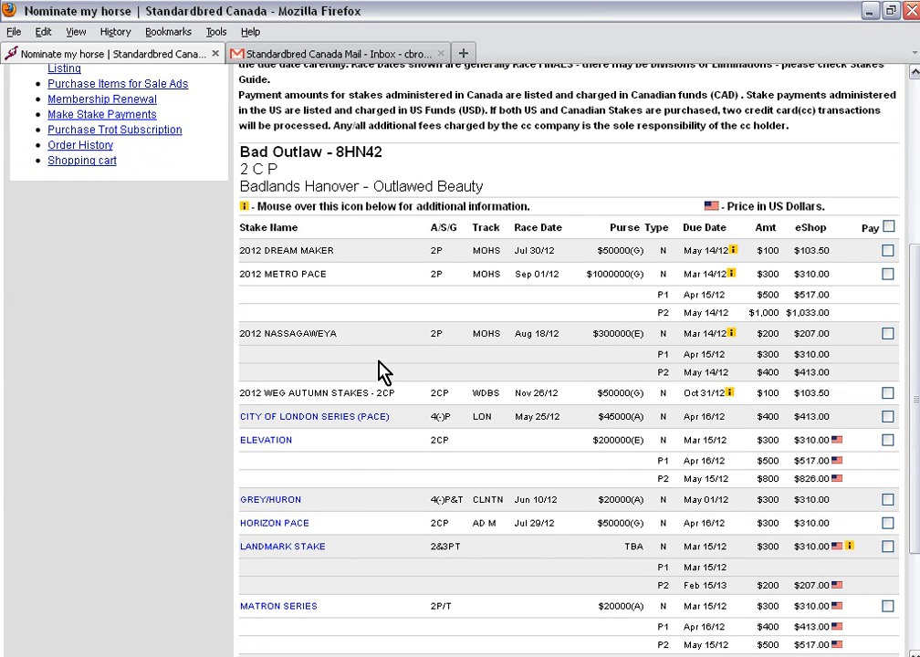
mouse_move(620, 375)
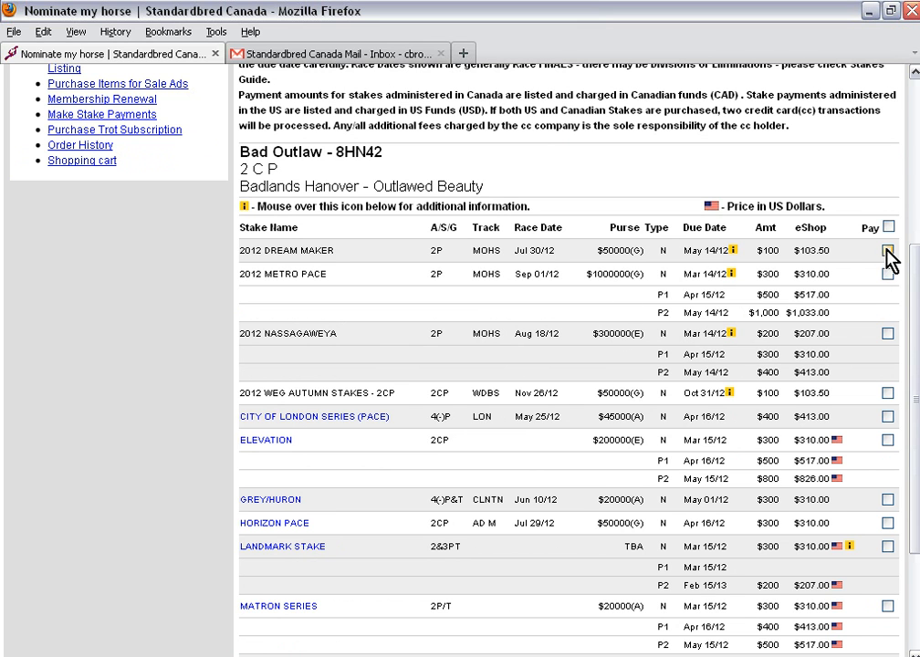
click(890, 250)
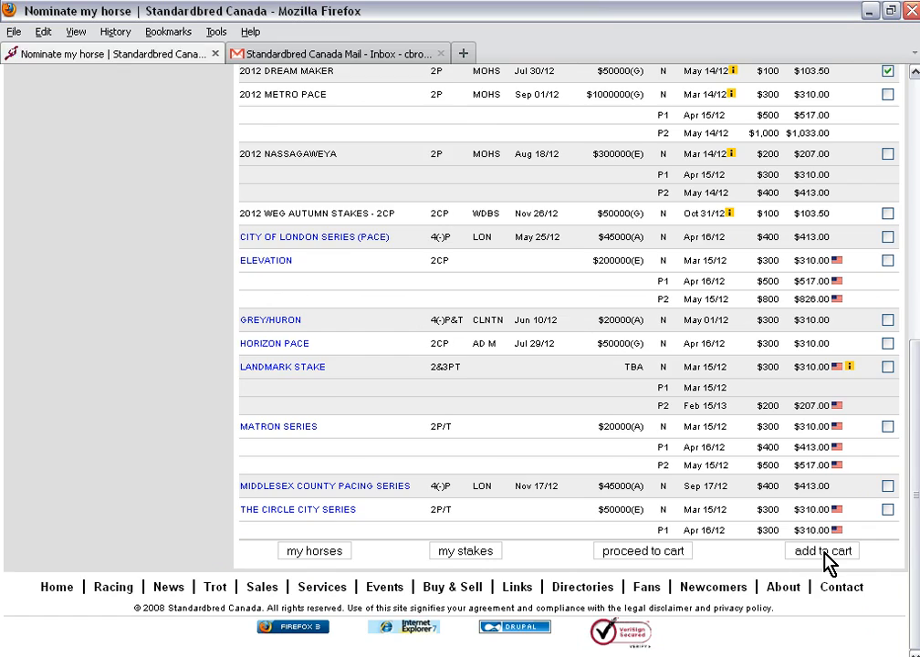
click(821, 550)
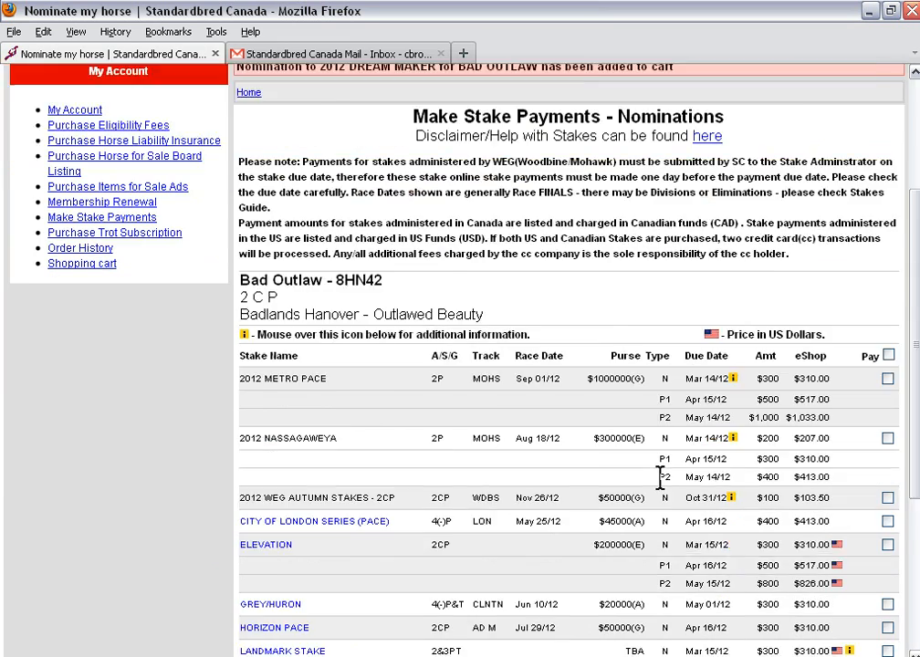
mouse_move(657, 485)
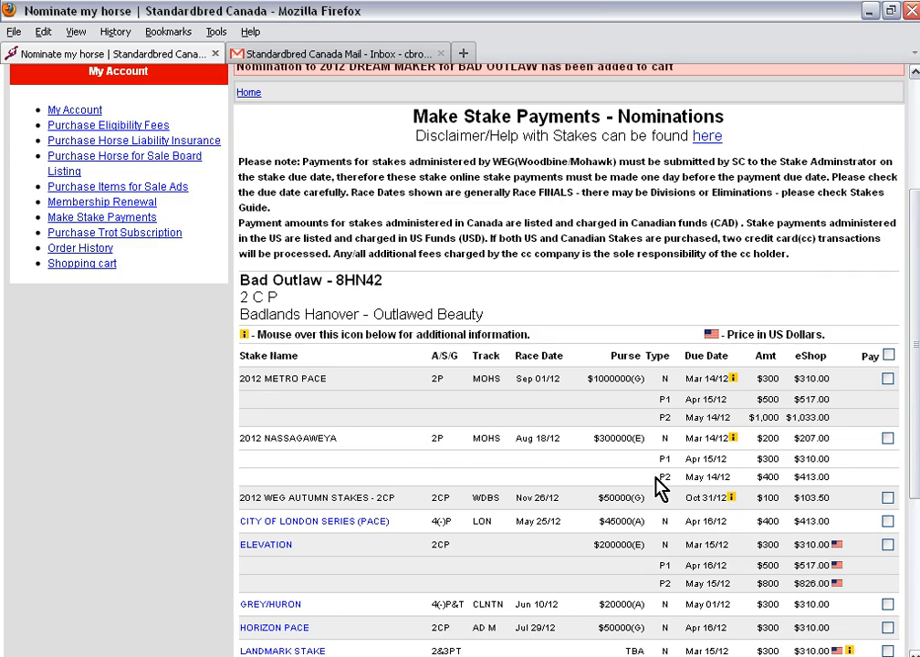
scroll(down, 3)
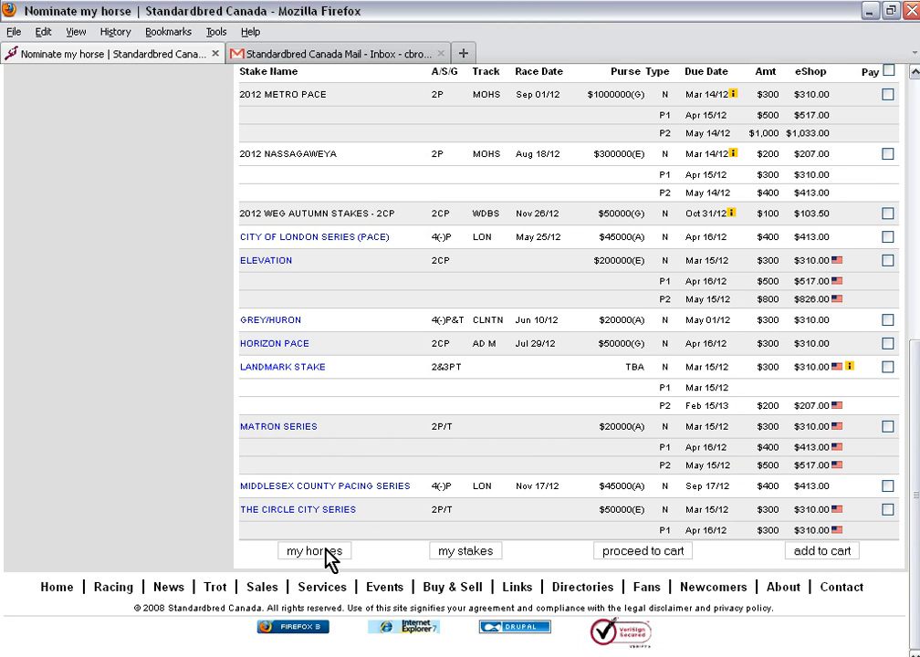
mouse_move(321, 559)
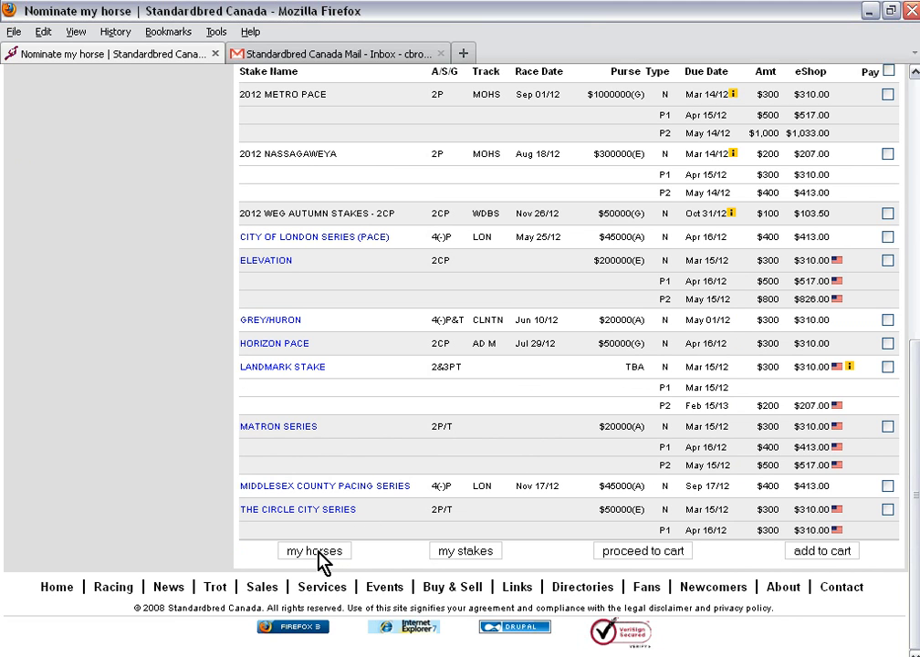
Step: Return to the 2012 My Stakes page listing Callahan Seelster via 'my horses'
click(314, 551)
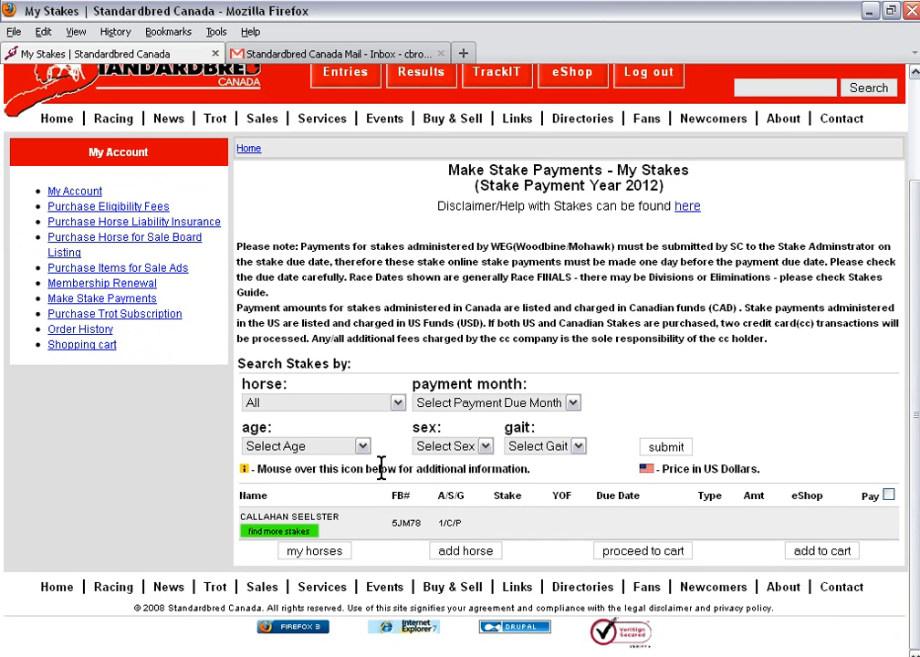
mouse_move(679, 535)
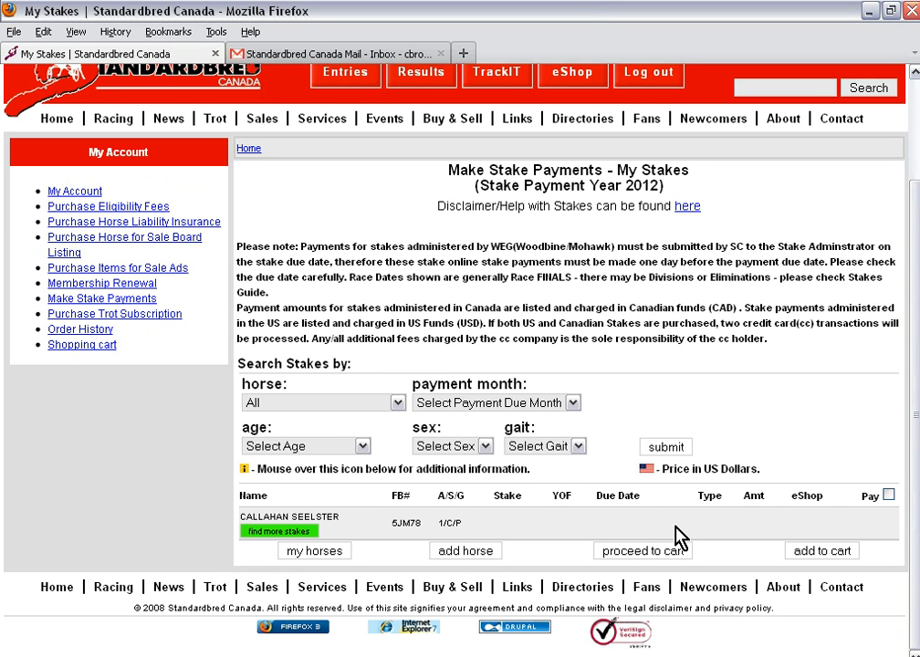
mouse_move(338, 521)
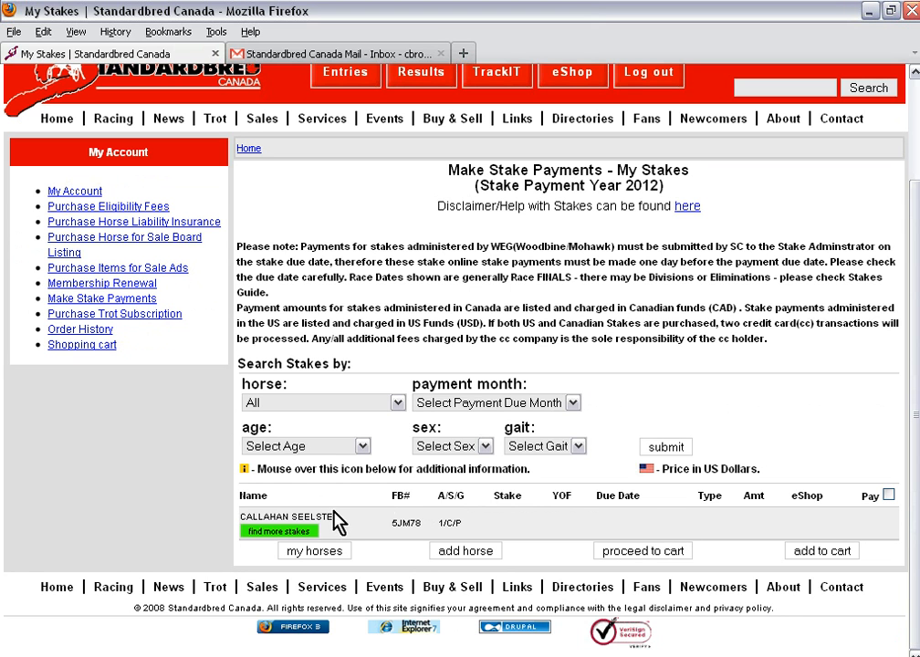
mouse_move(292, 538)
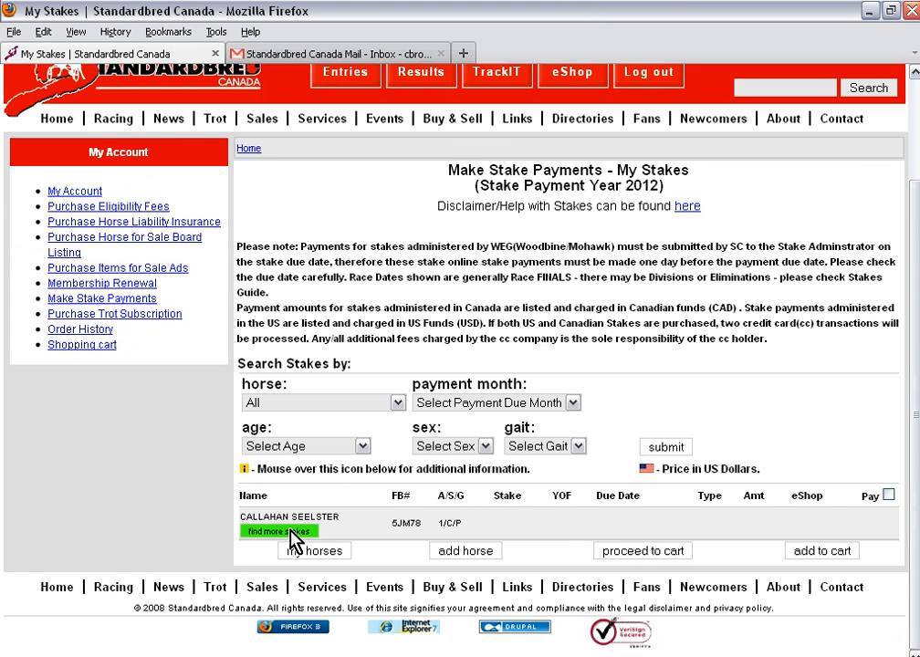
Step: Add Callahan Seelster's 2014 Simcoe Open and Canadian Breeders Championship nominations to the cart
click(279, 531)
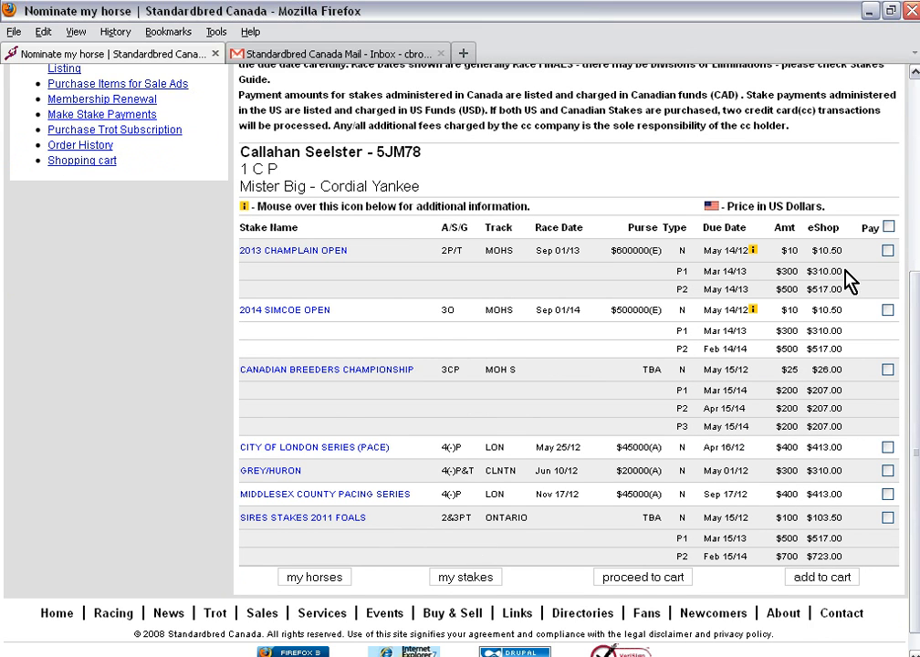
click(888, 310)
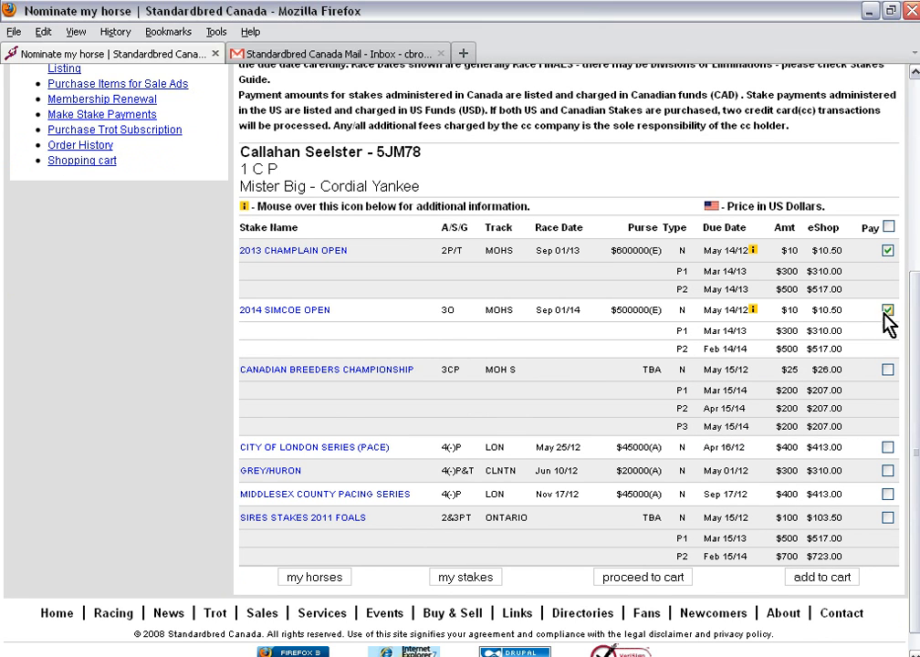
click(887, 369)
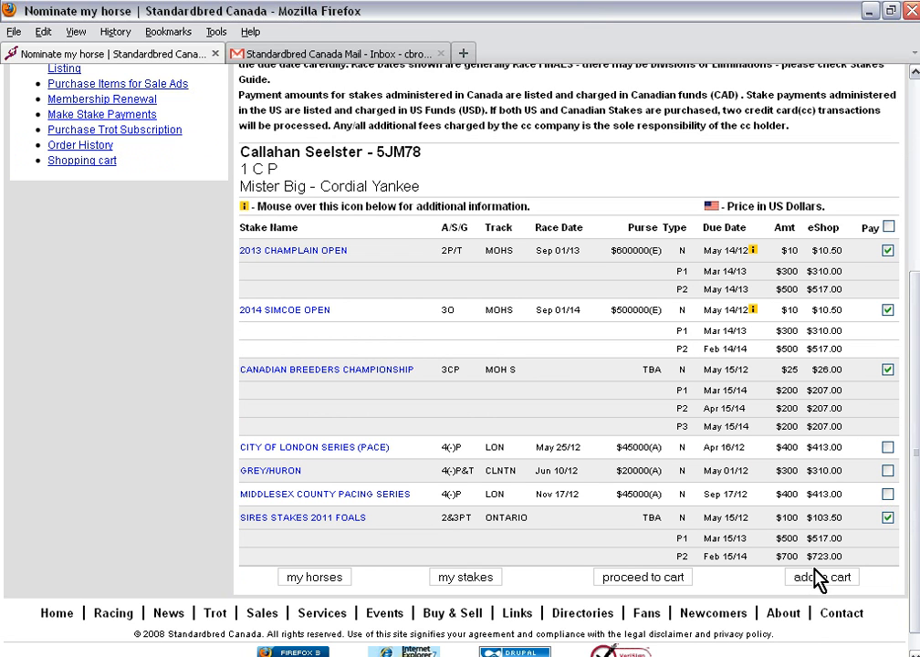
click(820, 576)
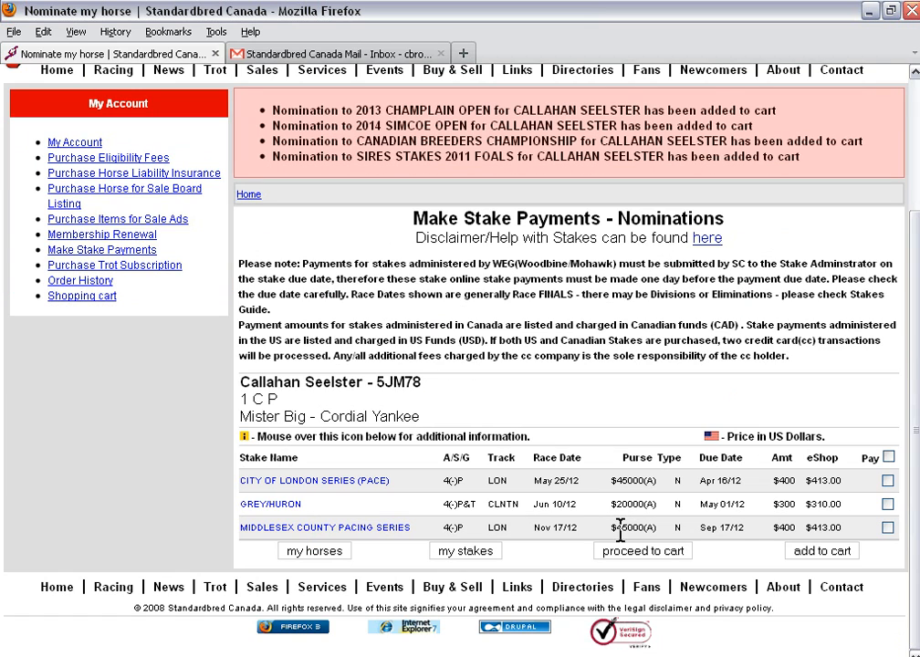
mouse_move(577, 501)
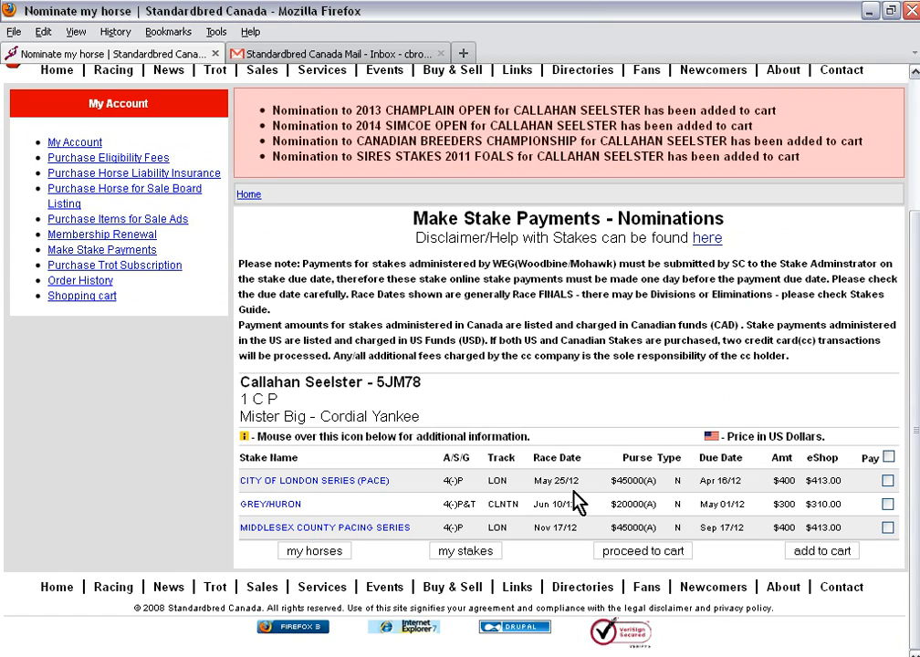
mouse_move(643, 558)
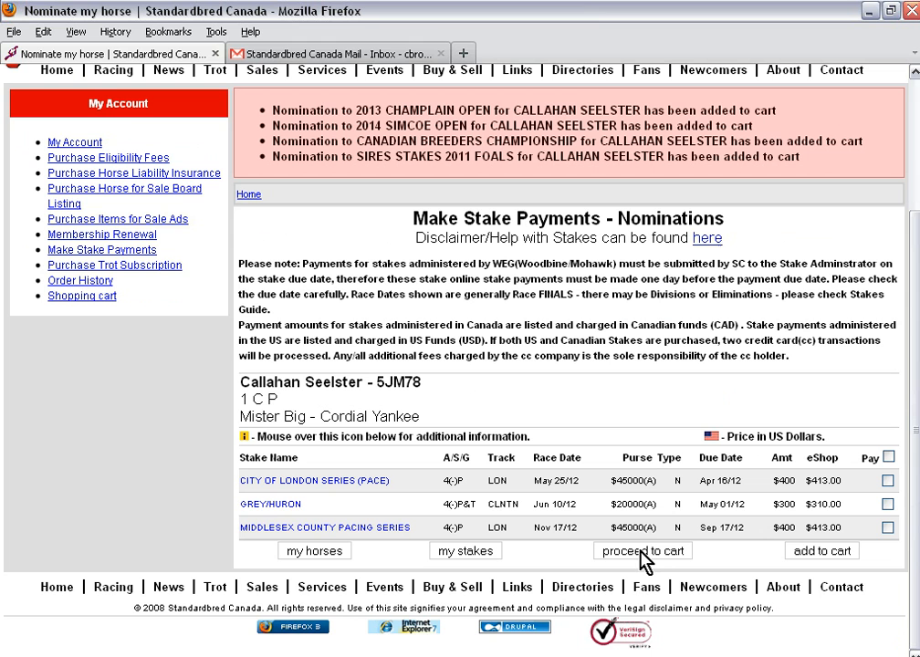
mouse_move(645, 564)
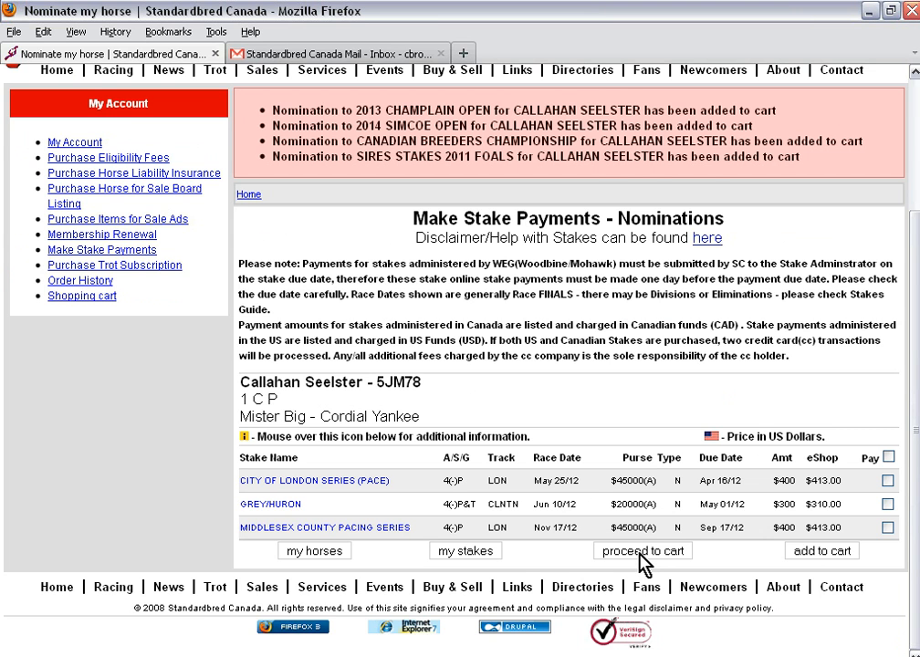
Step: Review all seven cart items down to the $284.50 USD and $254.00 CAD totals
click(642, 551)
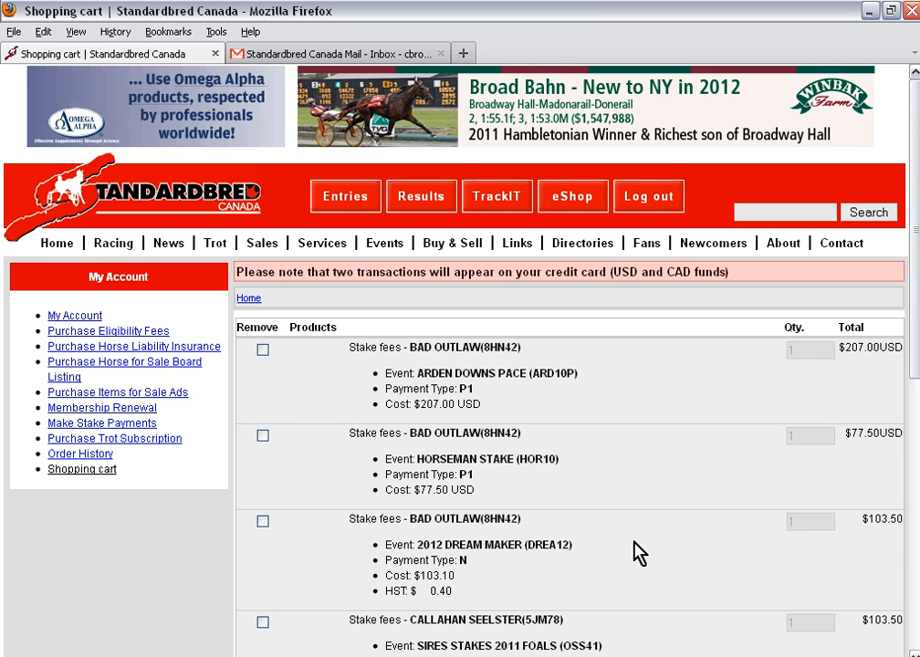
scroll(down, 3)
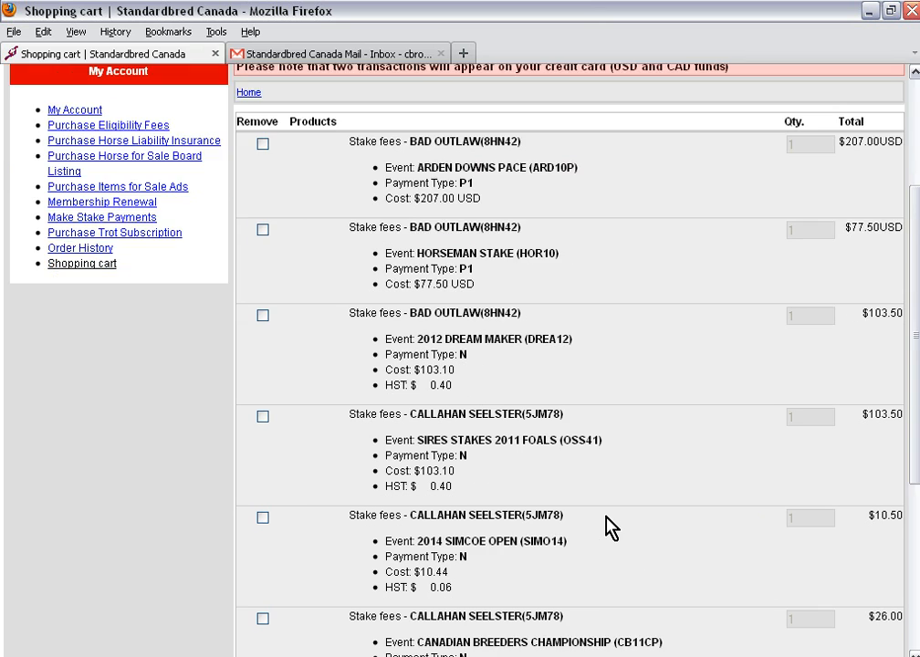
scroll(down, 3)
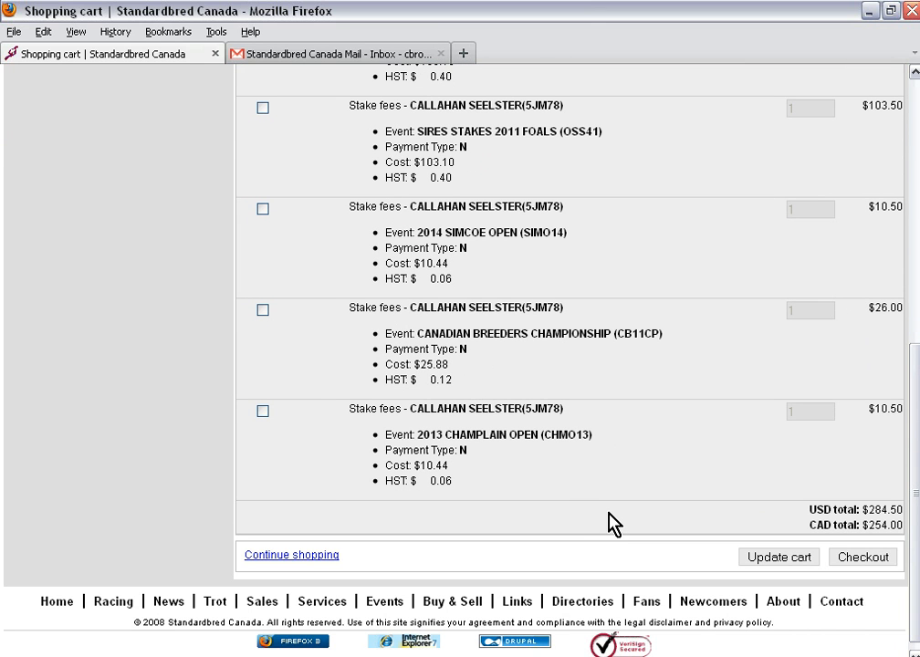
mouse_move(810, 516)
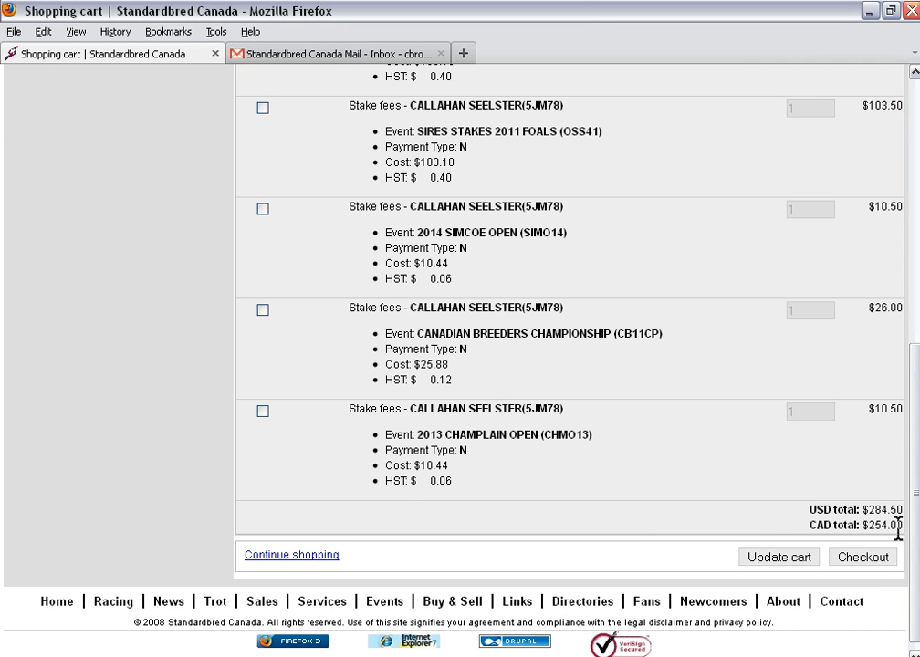
mouse_move(637, 533)
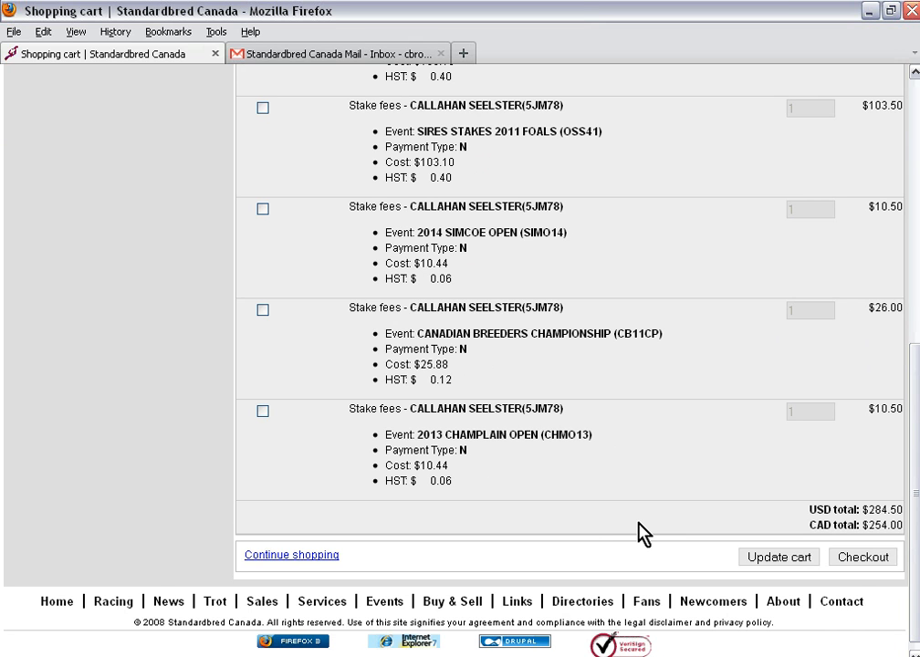
mouse_move(468, 486)
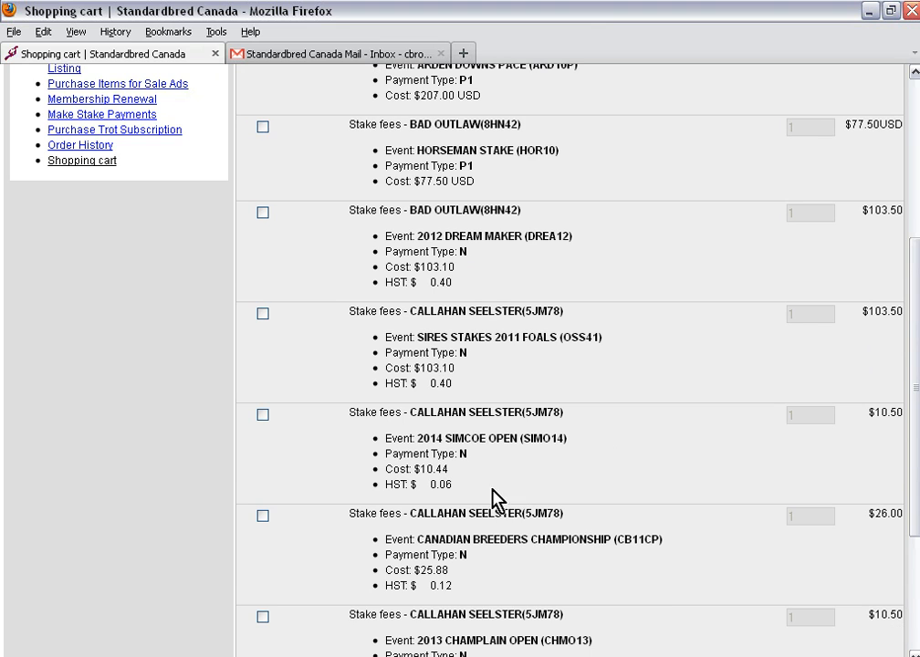
Step: Mark Bad Outlaw's 2012 Dream Maker fee for removal and update the cart to $150.50 CAD
click(263, 212)
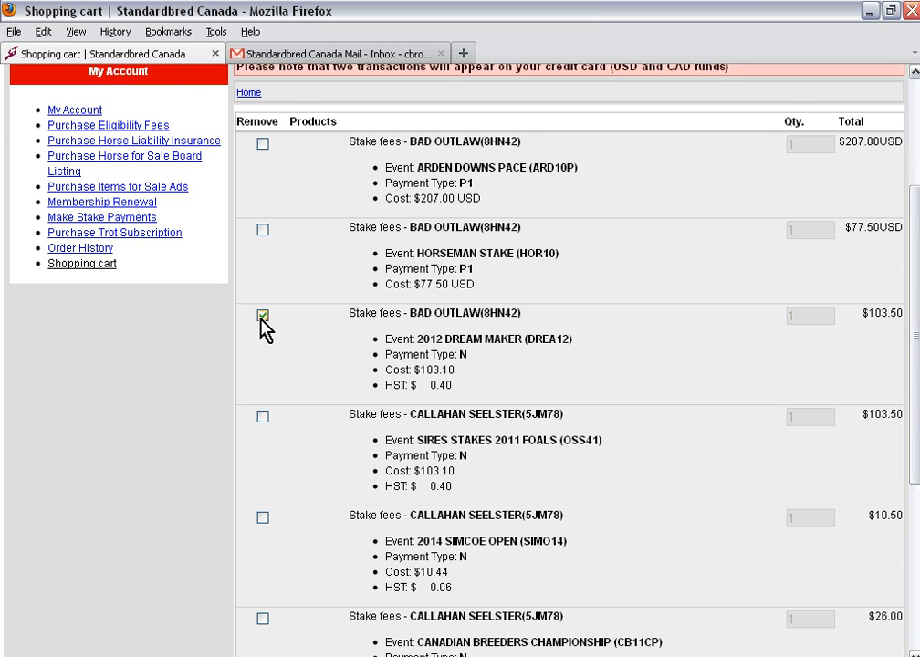
scroll(down, 3)
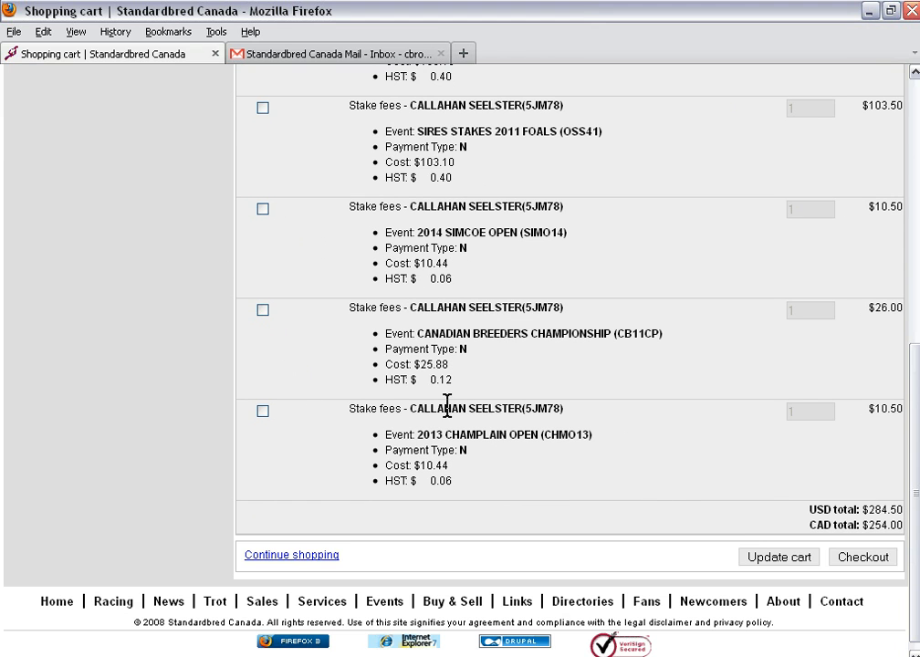
click(777, 557)
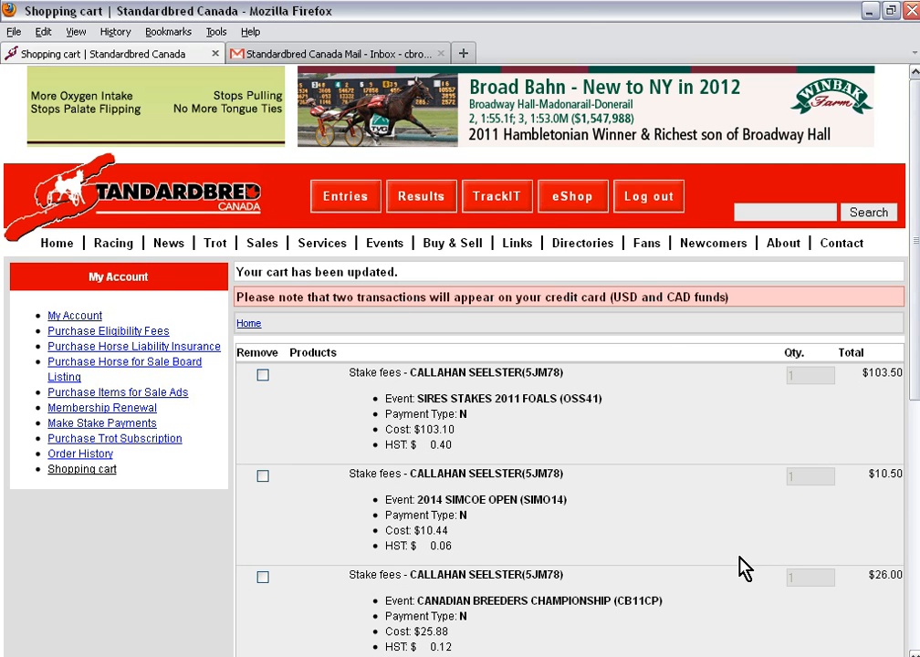
scroll(down, 3)
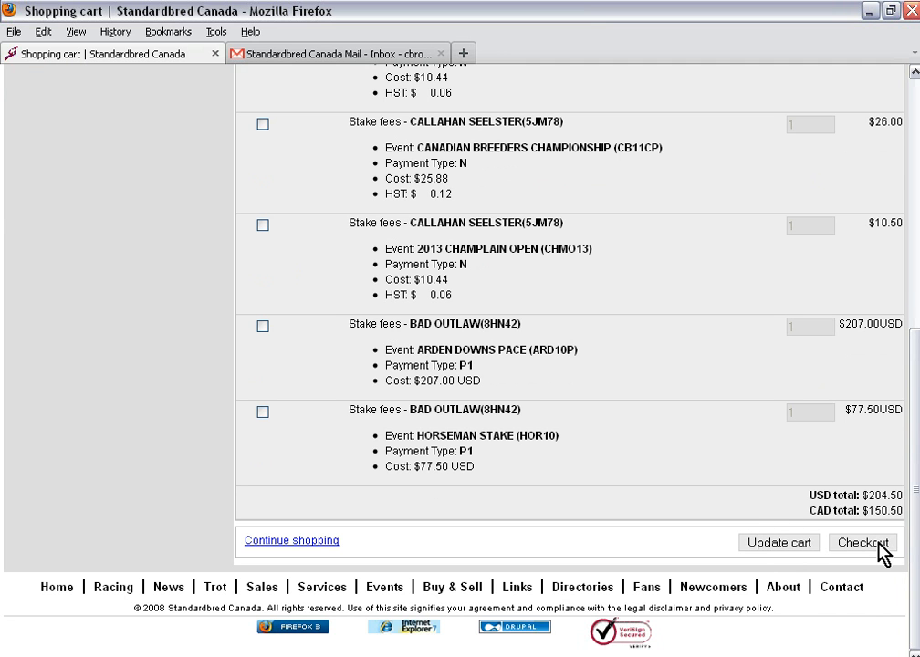
click(861, 542)
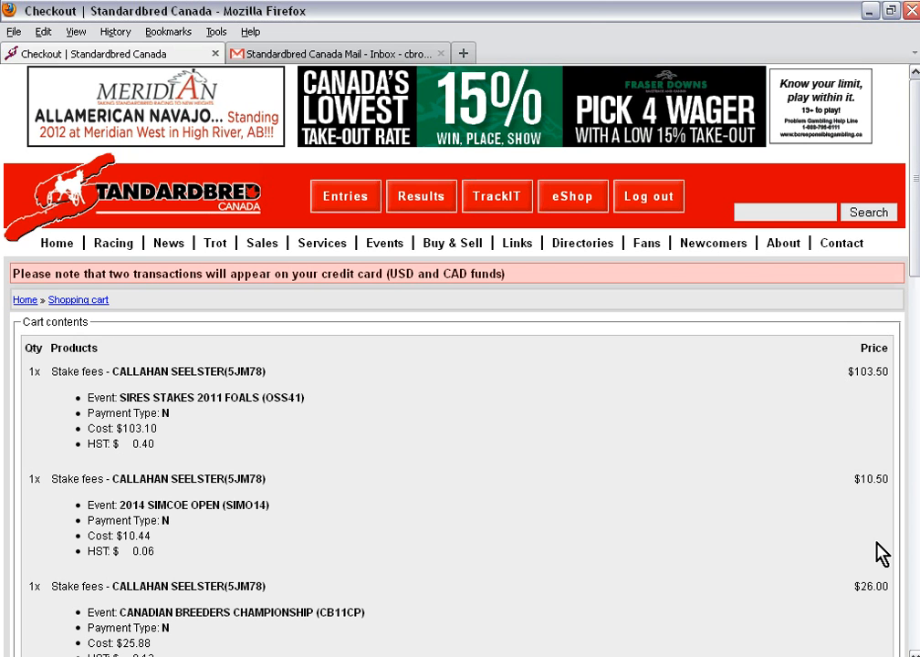
scroll(down, 3)
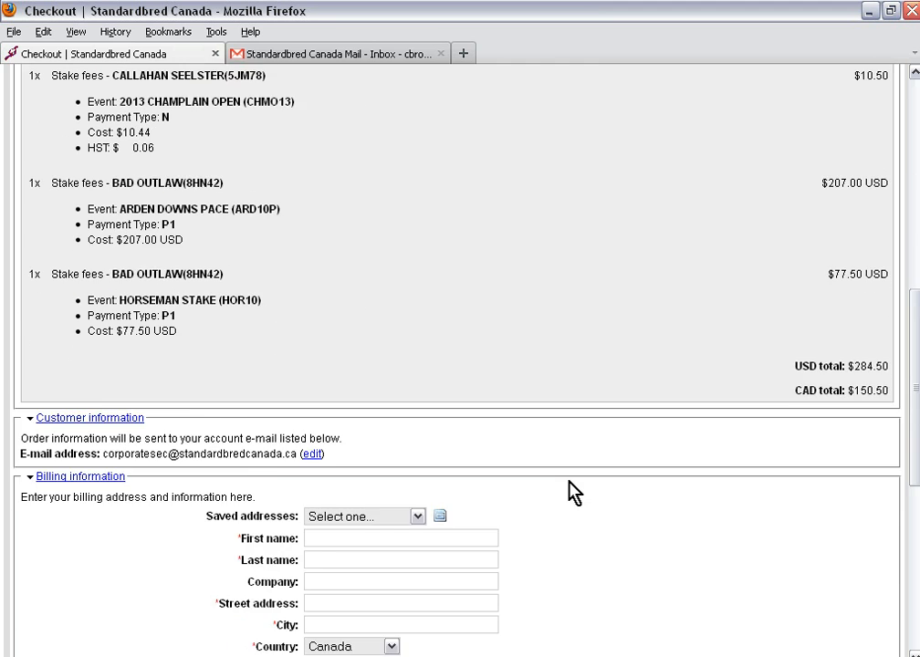
scroll(down, 3)
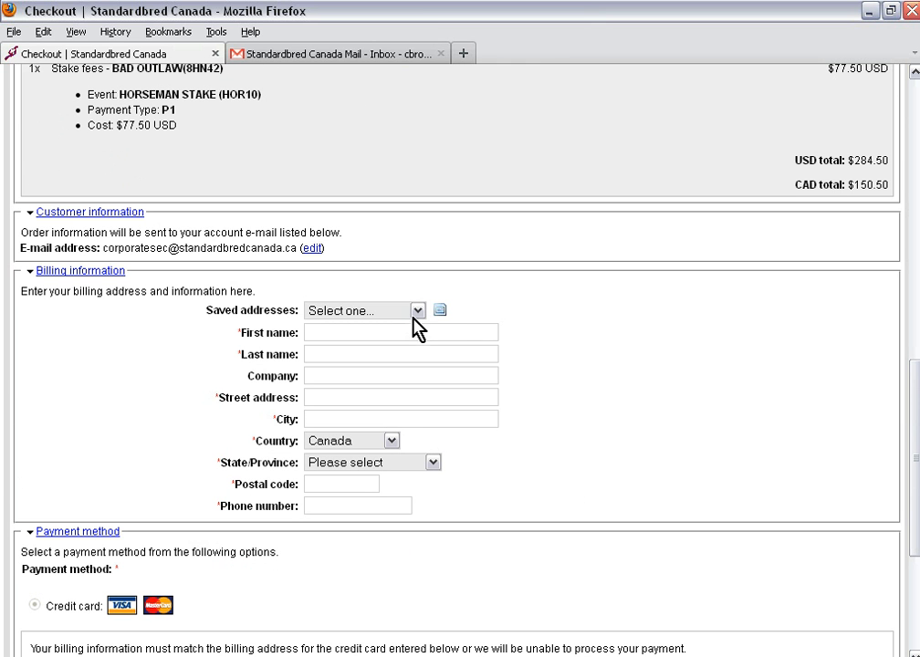
click(362, 310)
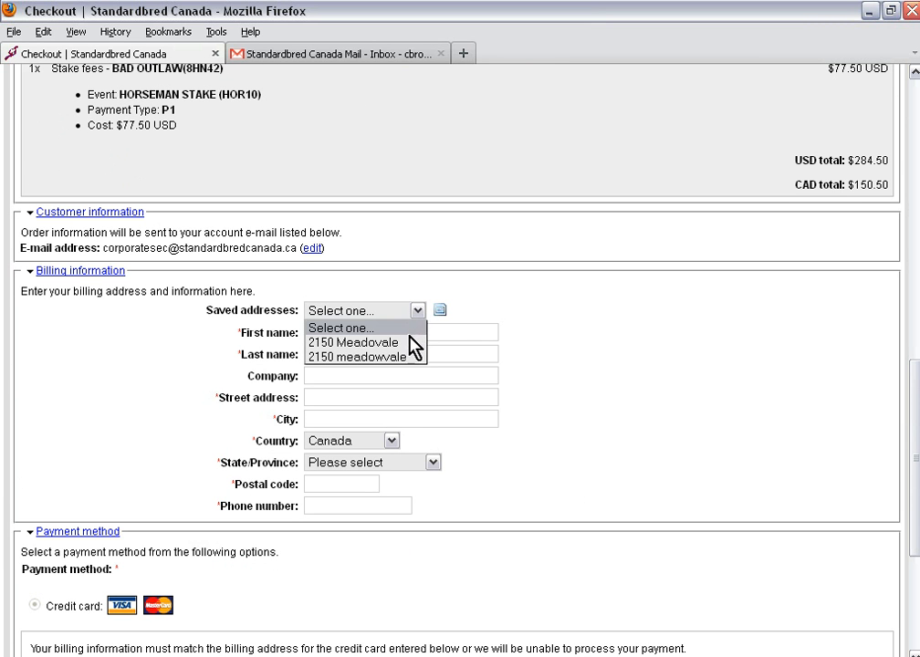
click(352, 342)
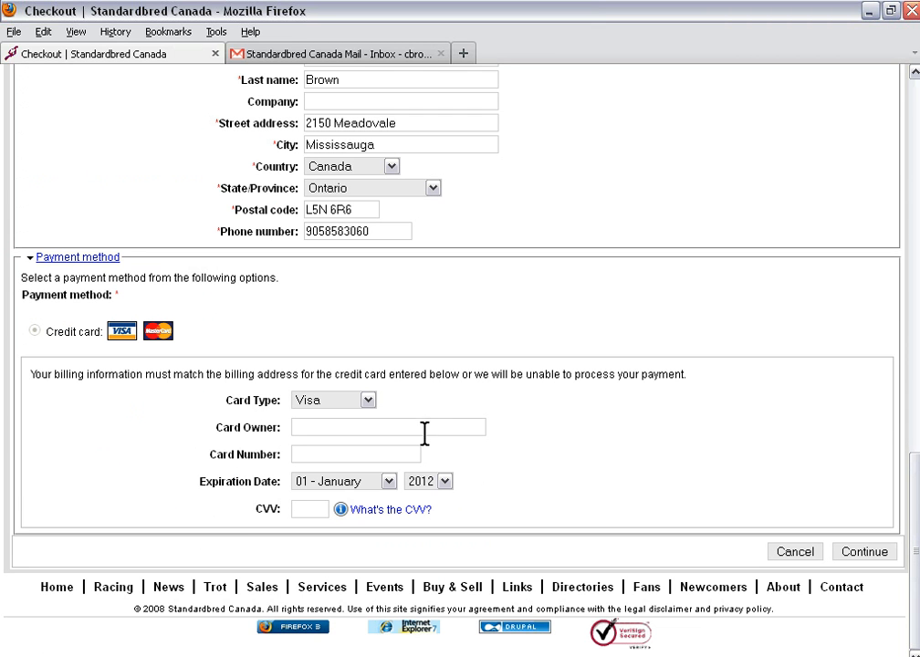
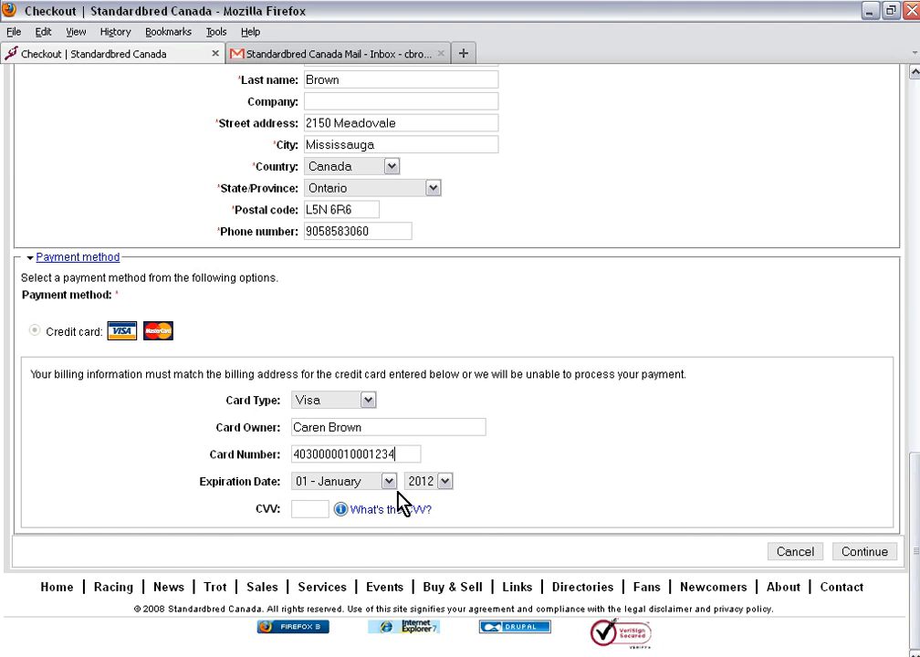
click(344, 481)
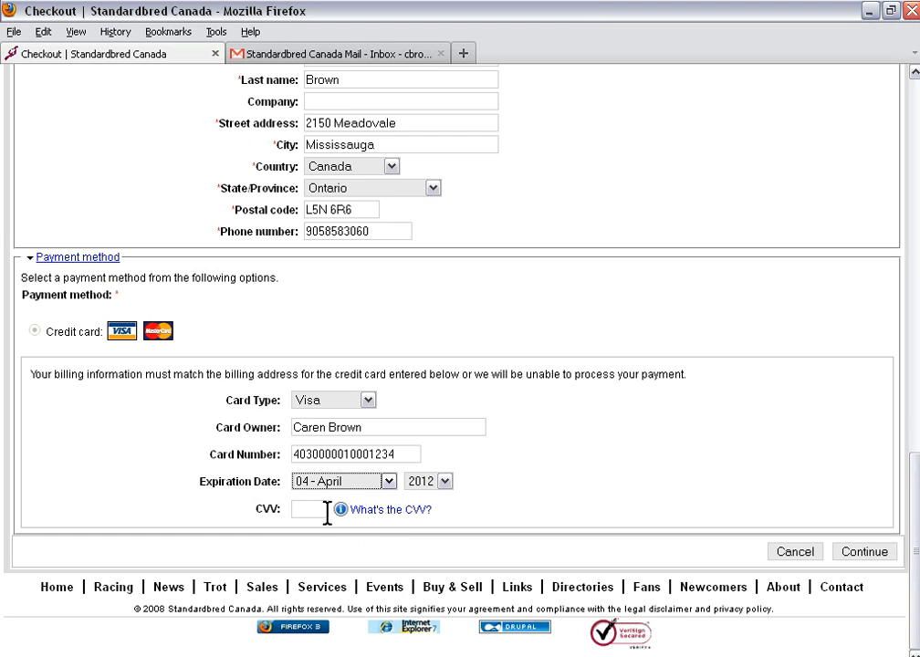
text(123)
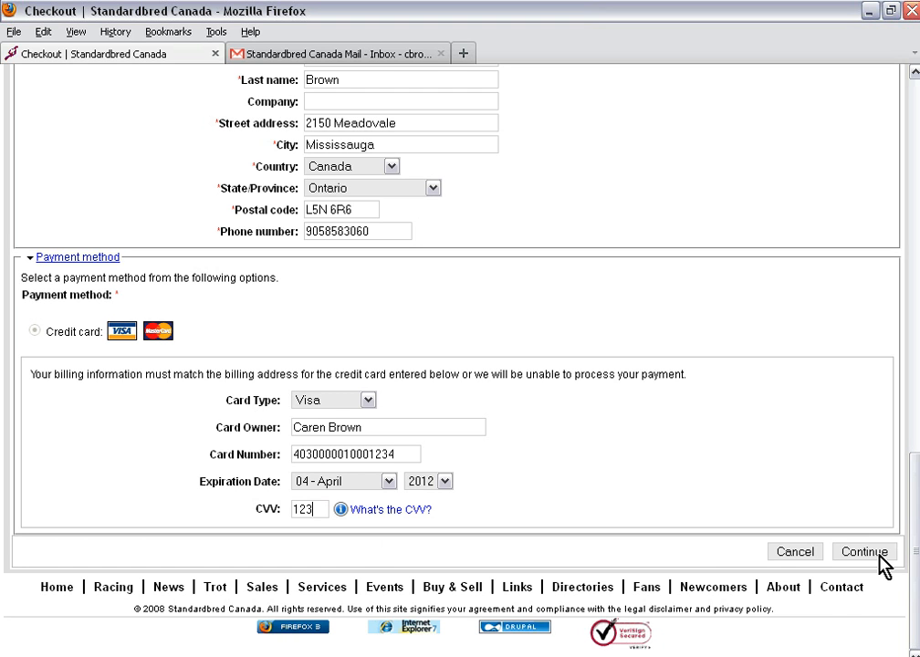
mouse_move(656, 485)
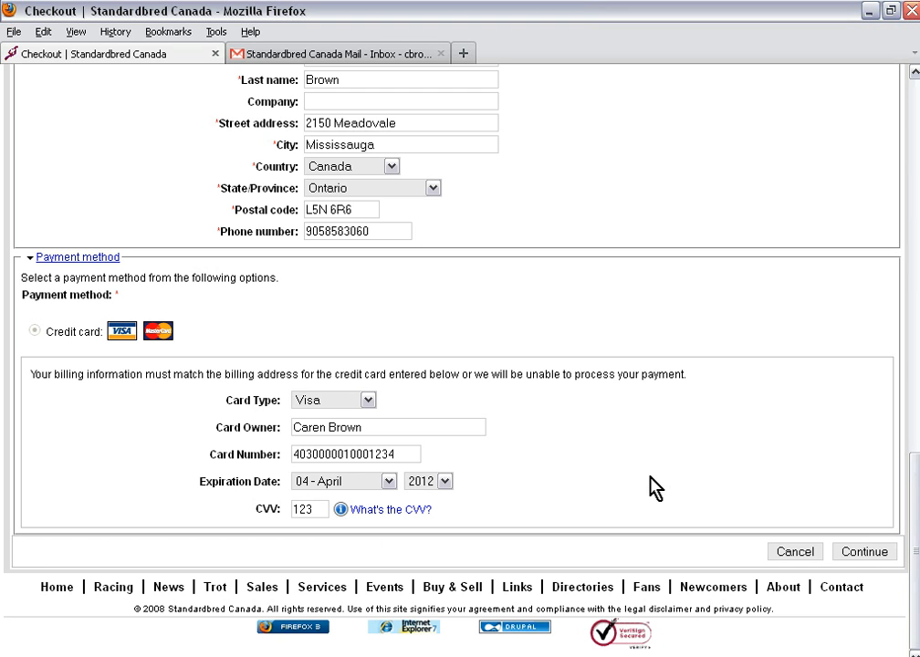
mouse_move(852, 560)
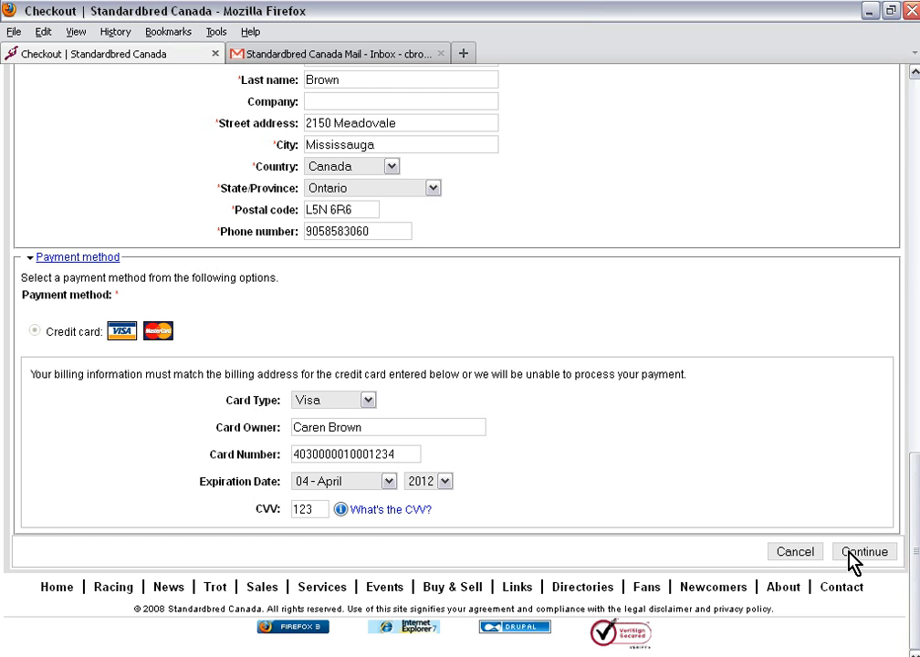
click(864, 551)
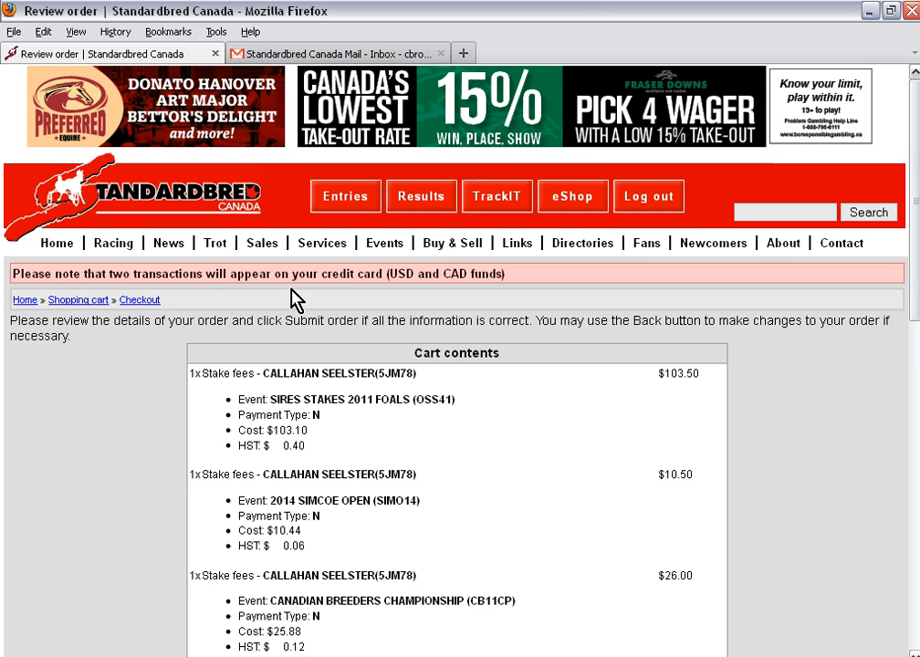
Step: Submit the reviewed order, completing order 3008, and go to the mailbox for confirmation
scroll(down, 3)
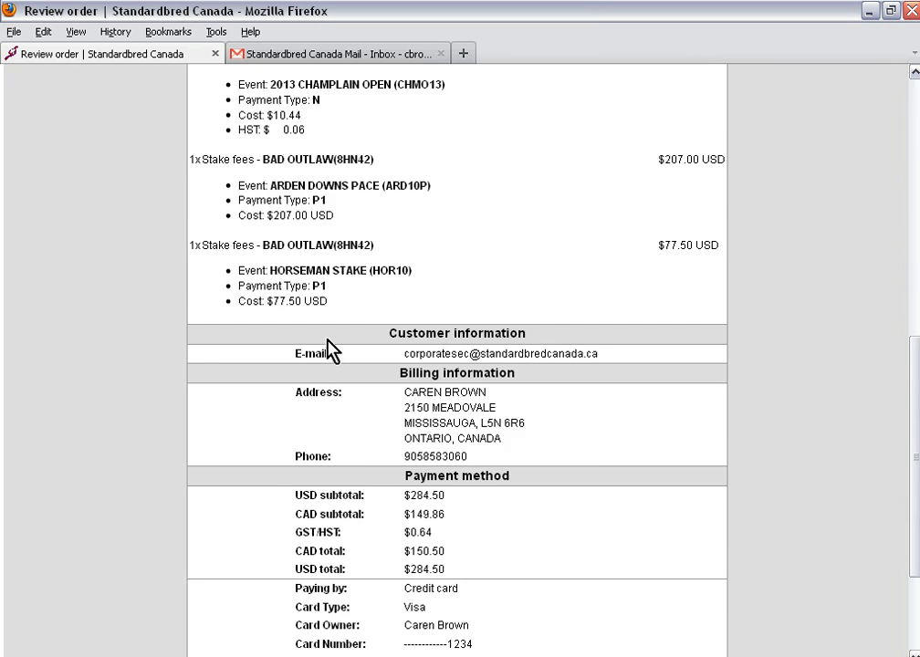
scroll(down, 3)
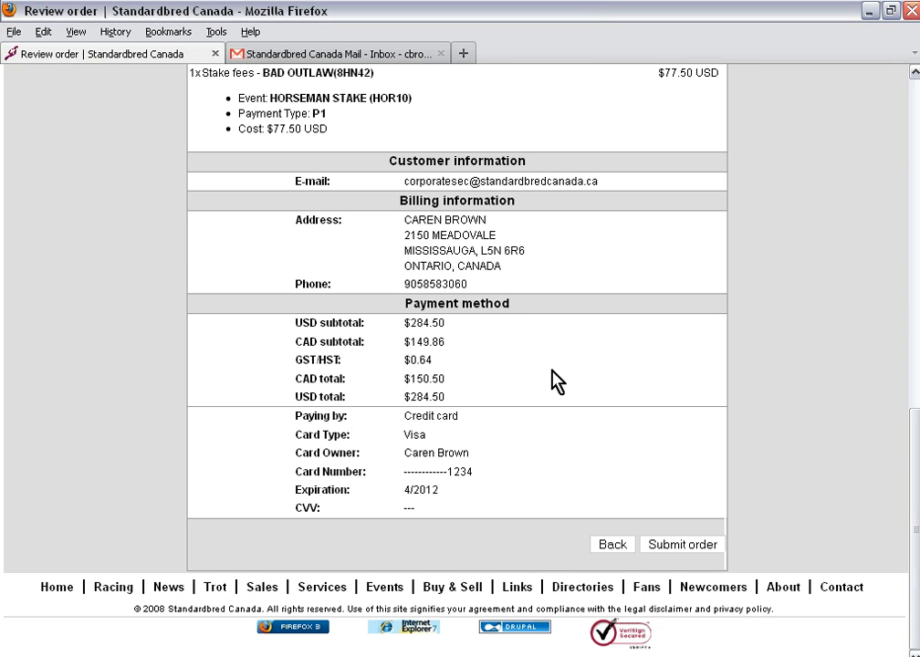
click(681, 544)
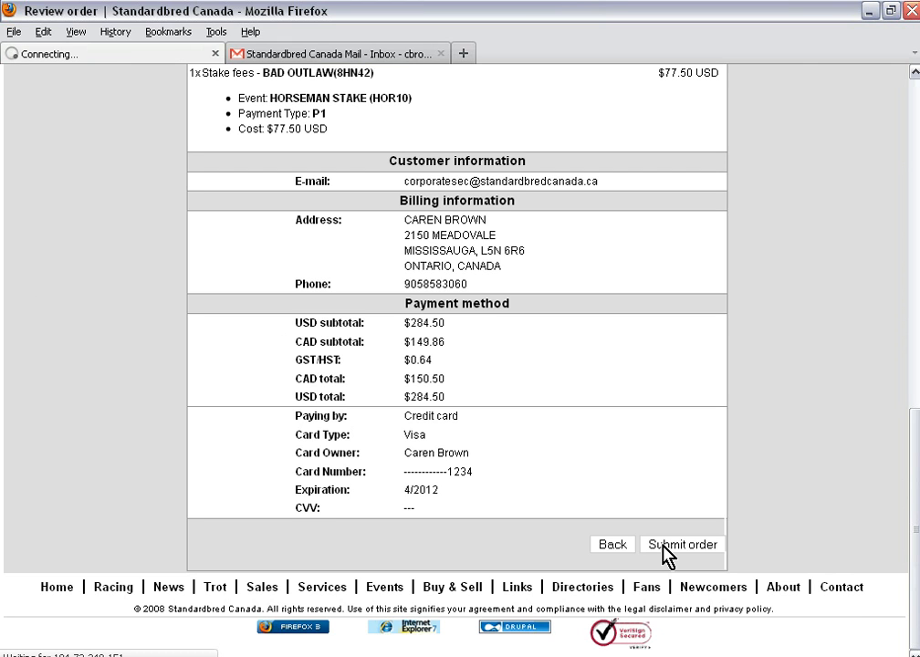
mouse_move(611, 404)
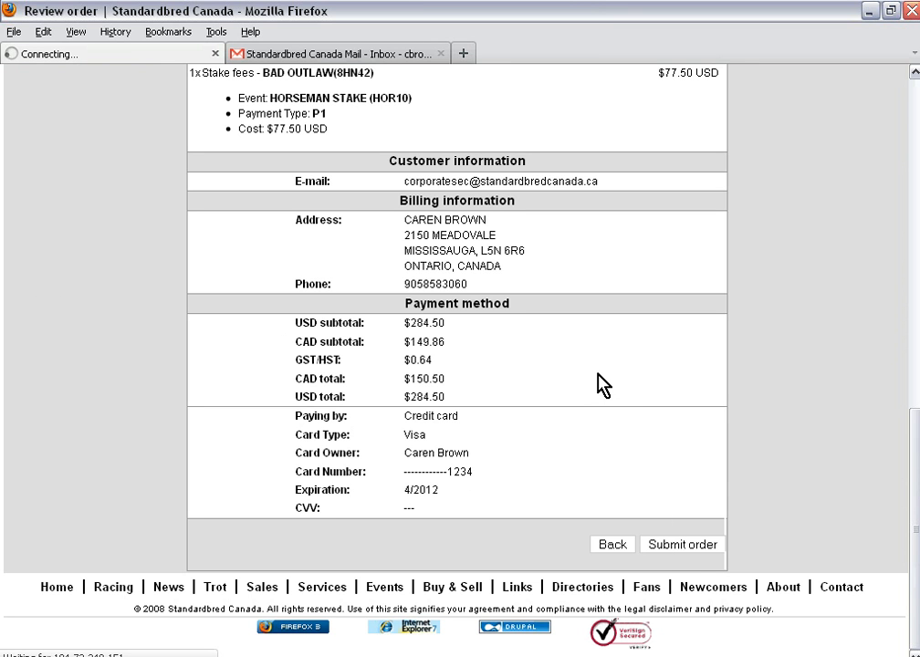
click(681, 544)
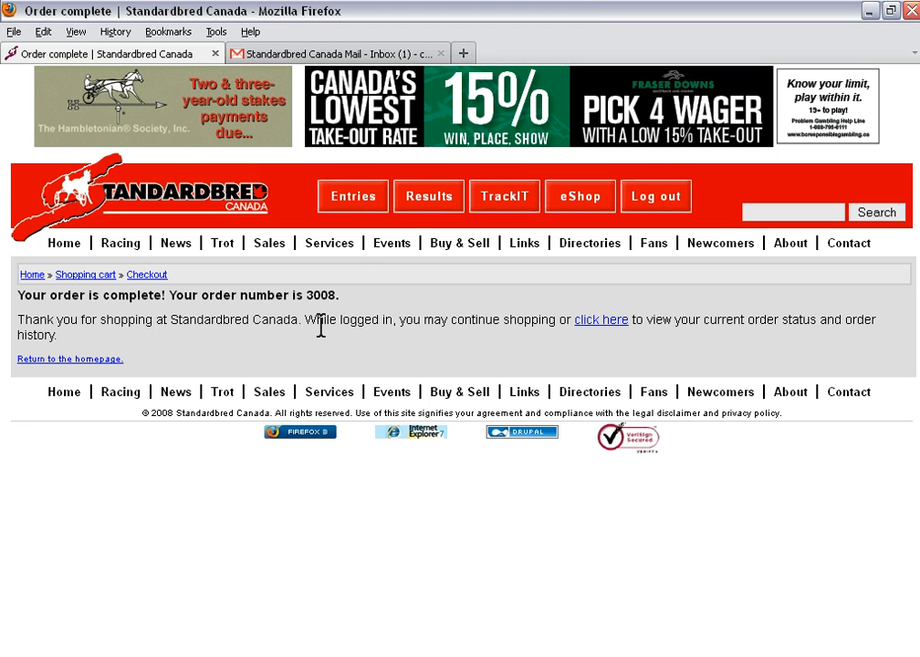
click(338, 54)
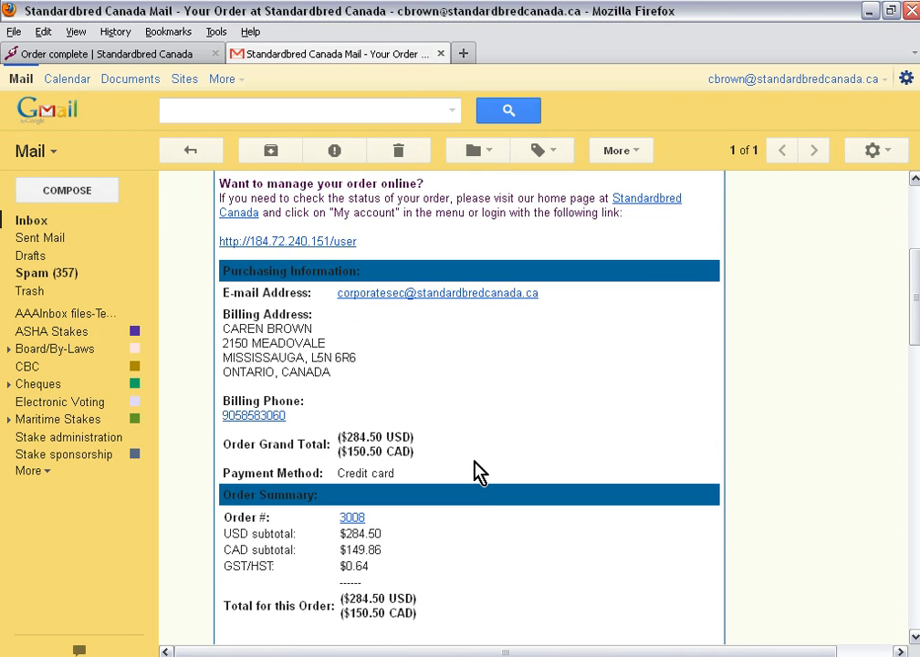
Step: Scroll the order 3008 email from billing details and totals to Bad Outlaw's stake payments
scroll(down, 3)
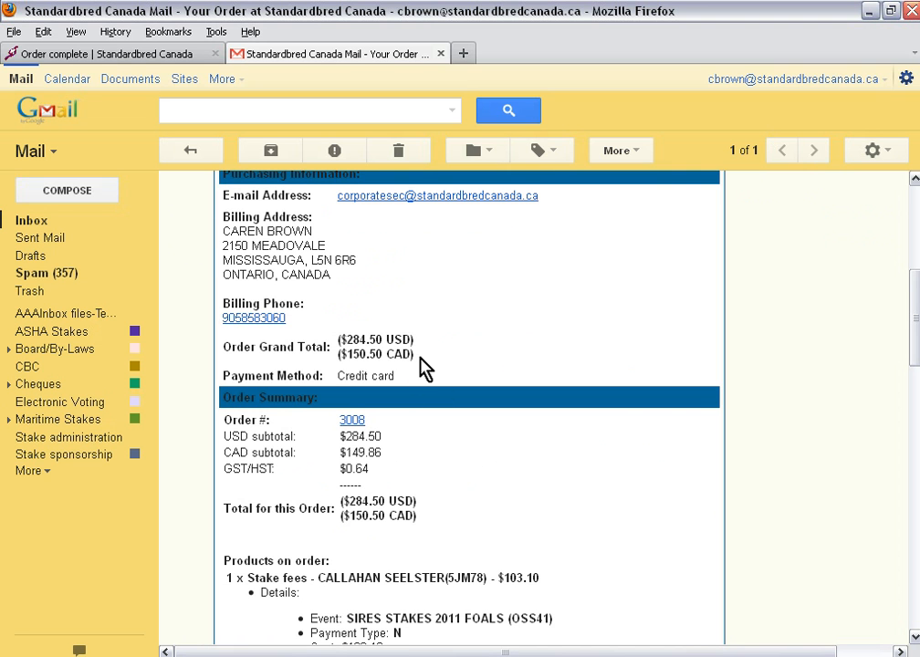
mouse_move(459, 503)
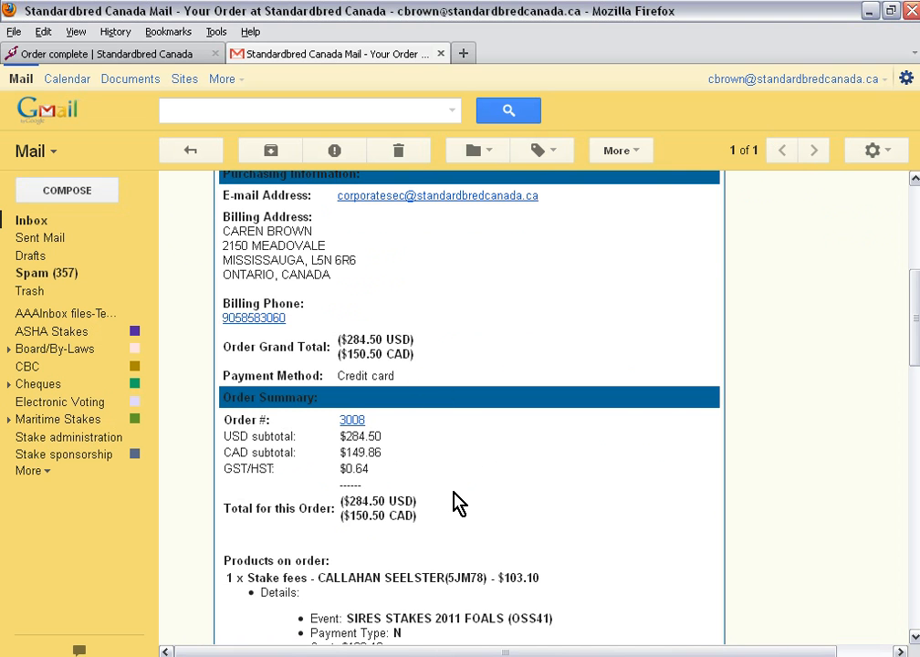
scroll(down, 3)
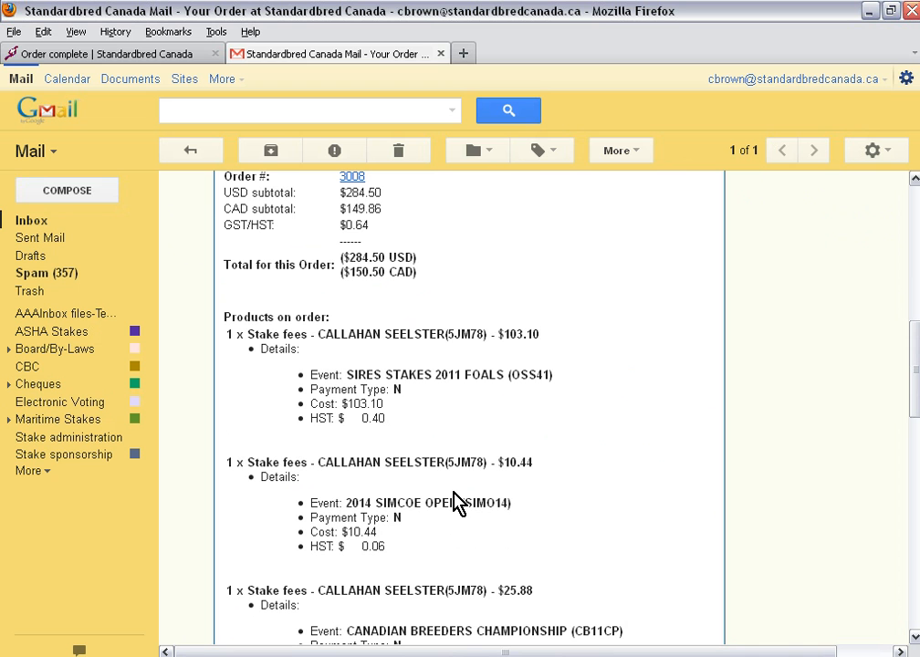
mouse_move(466, 536)
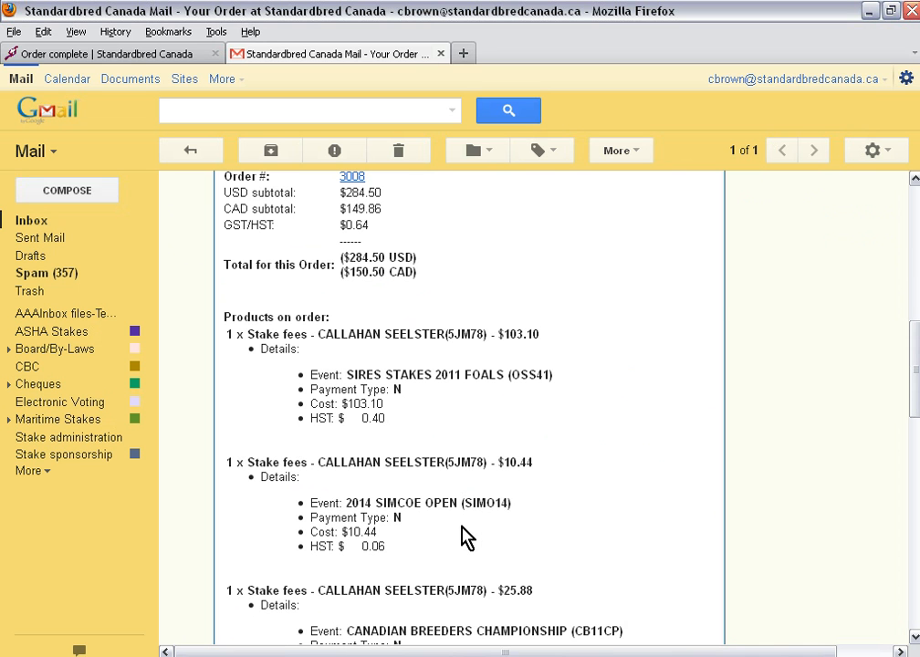
scroll(up, 3)
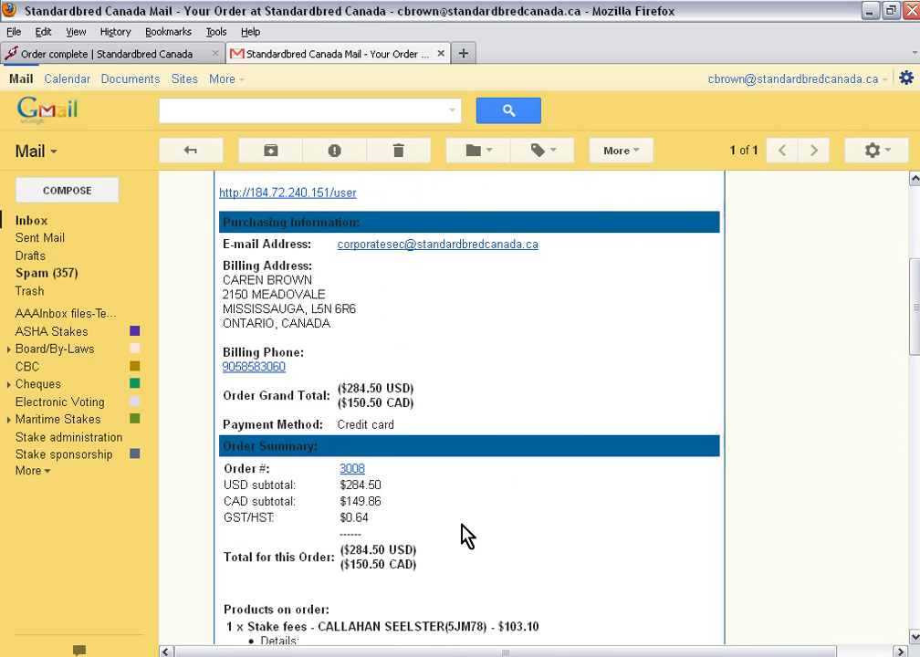
scroll(down, 3)
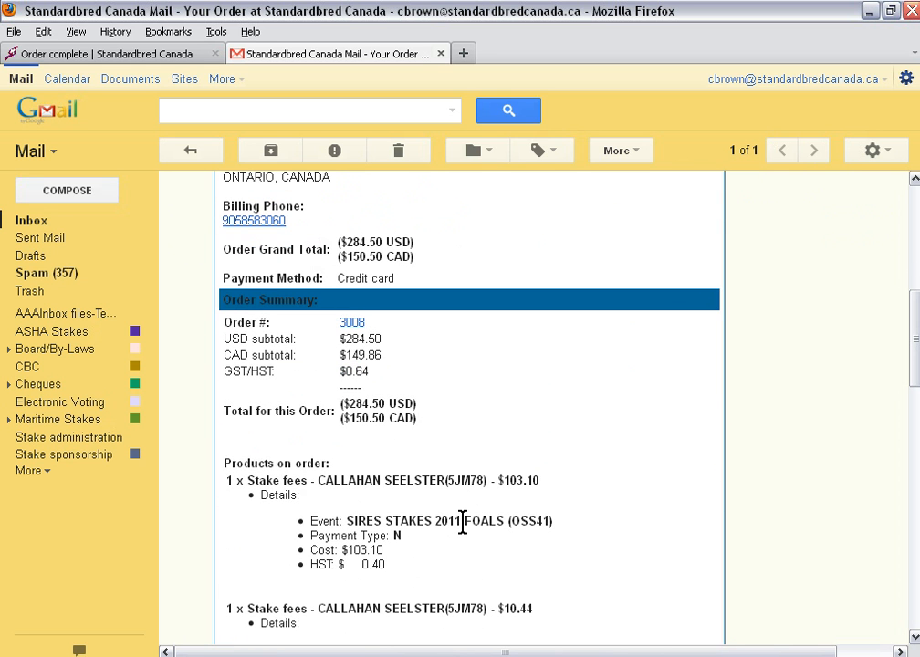
scroll(down, 3)
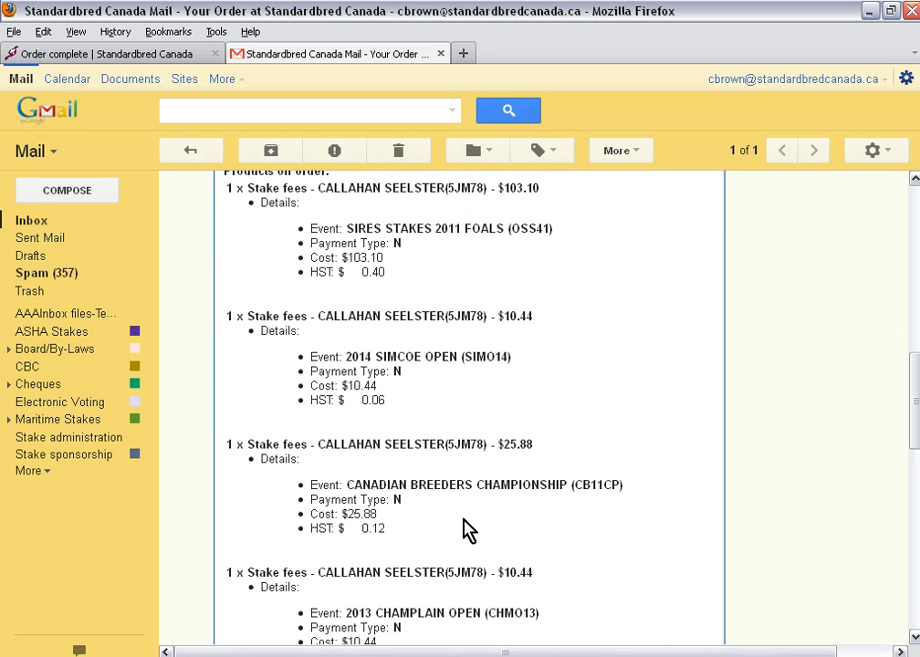
scroll(down, 3)
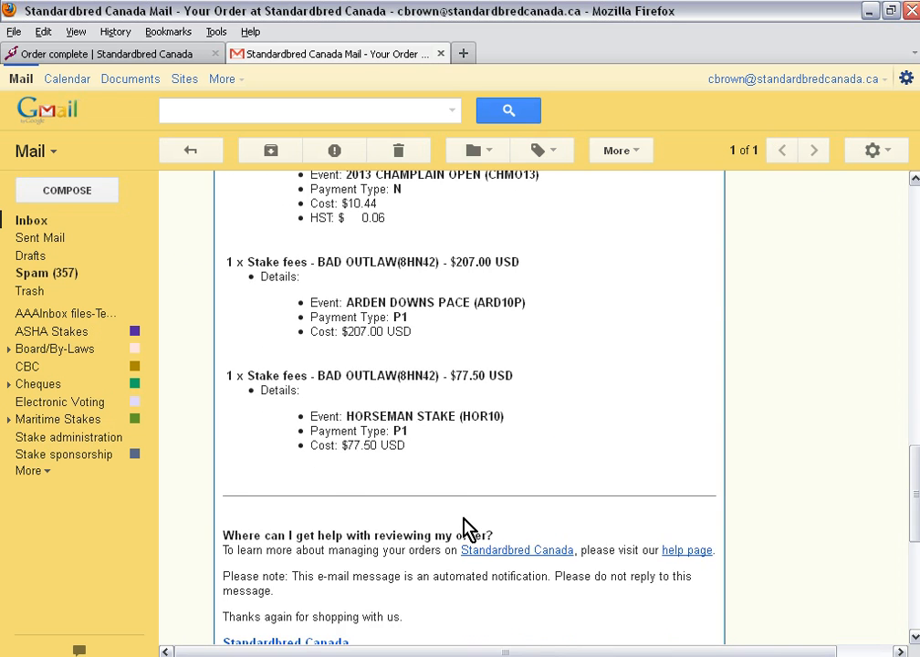